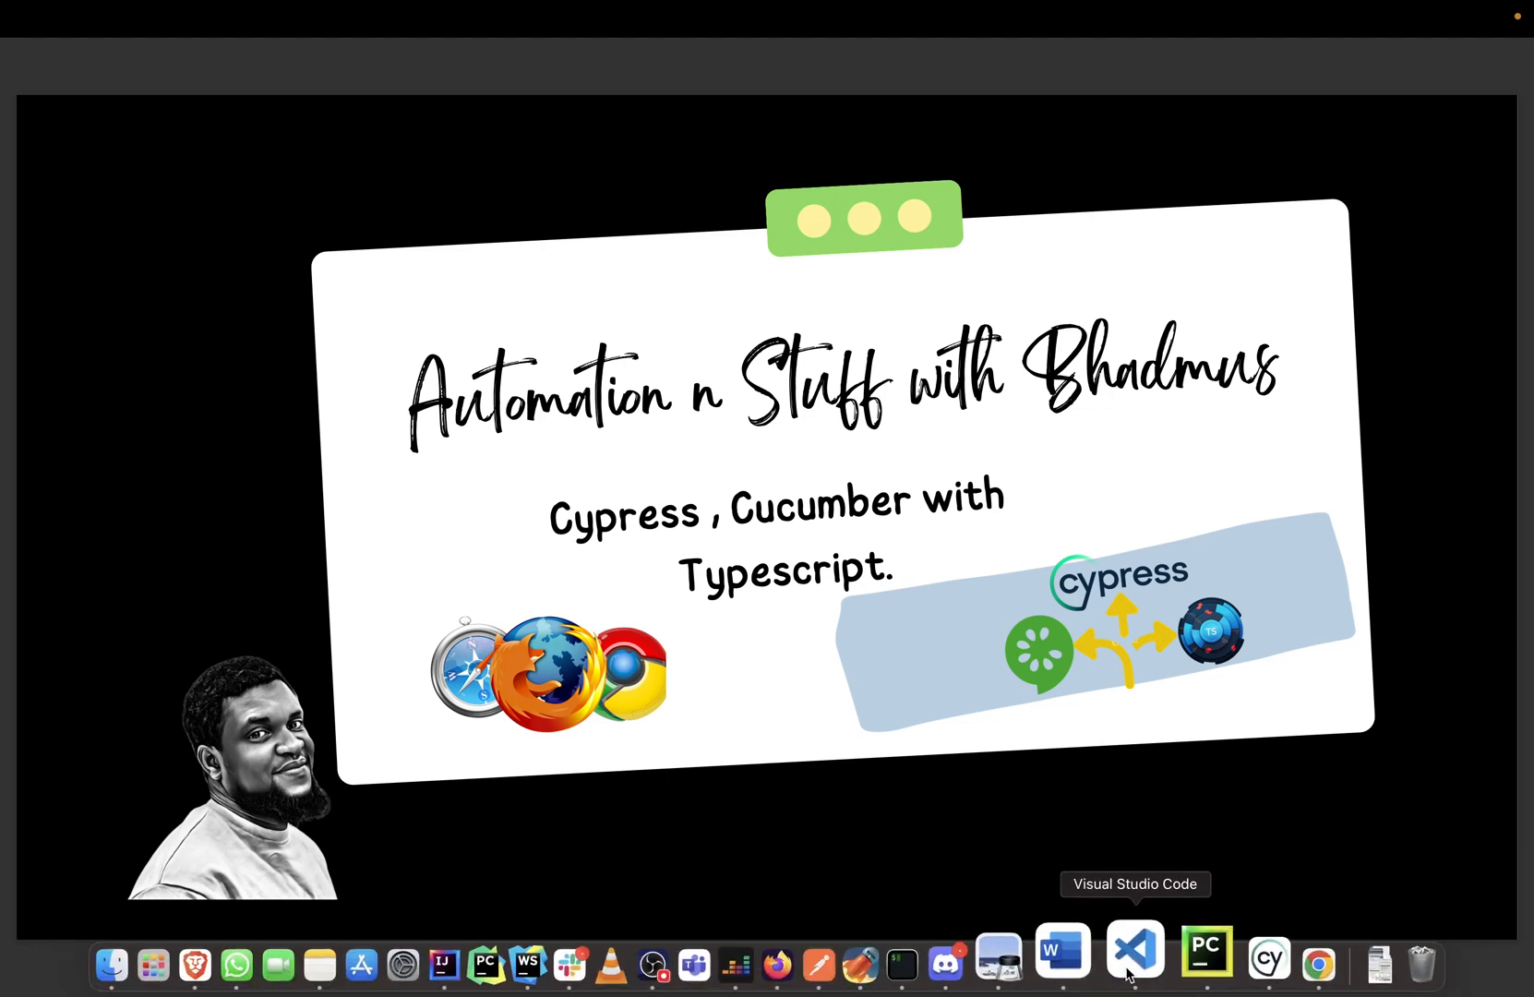
Bring Visual Studio Code with the cy-typescript project and bankerJourney.feature to the front.
{"action": "left_click", "coordinate": [1133, 951]}
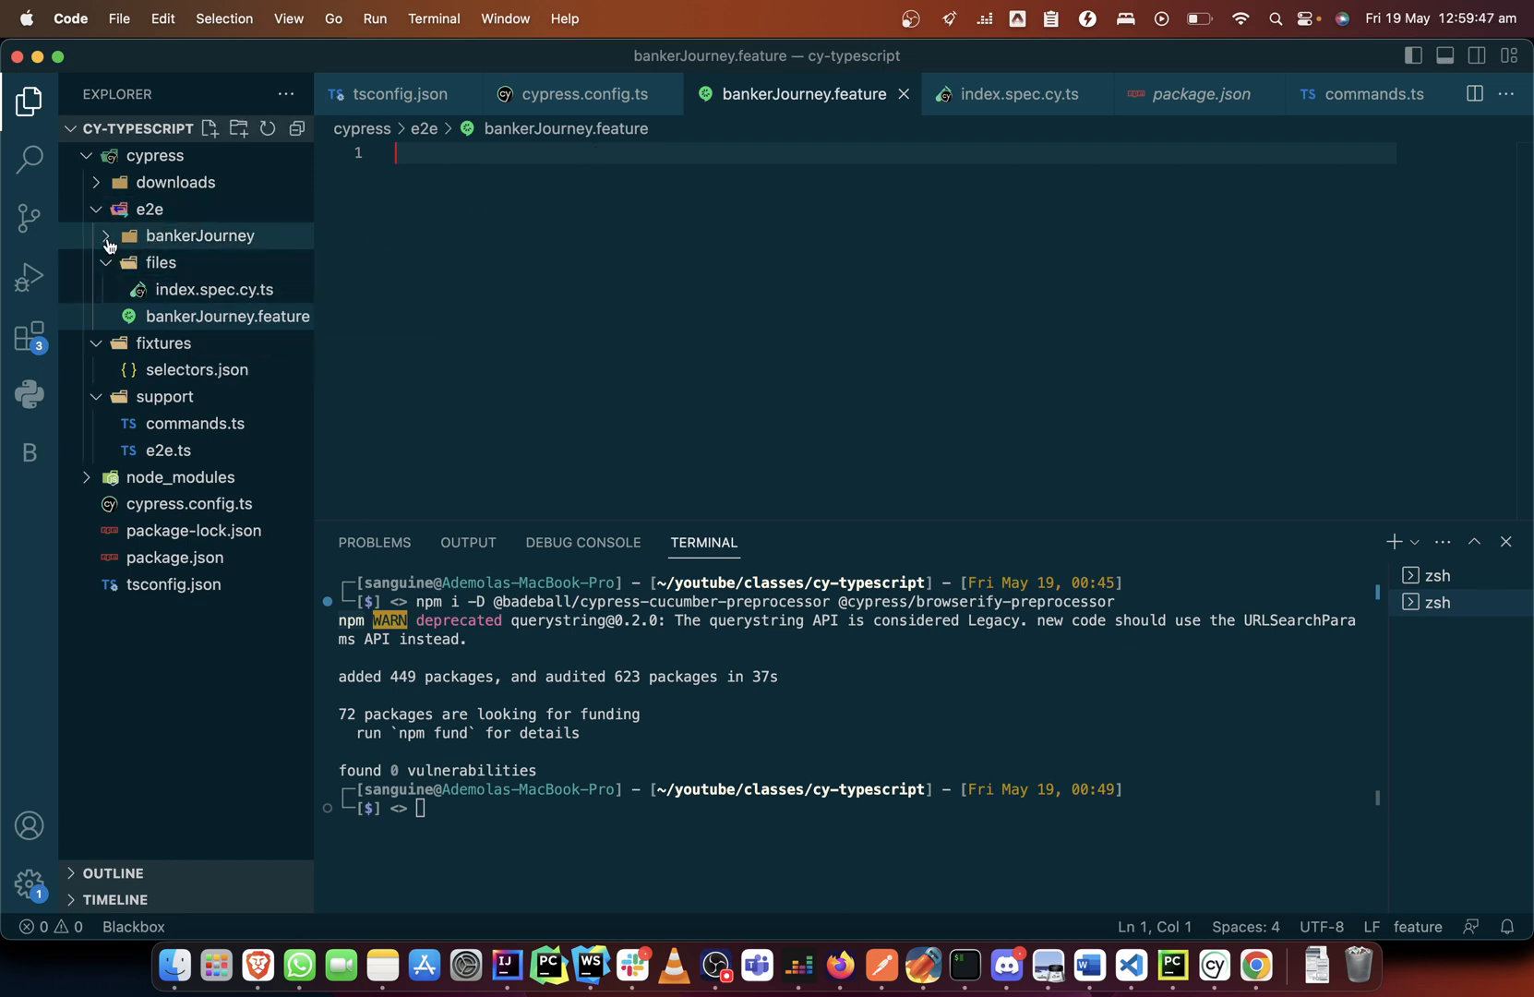
{"action": "left_click", "coordinate": [201, 237]}
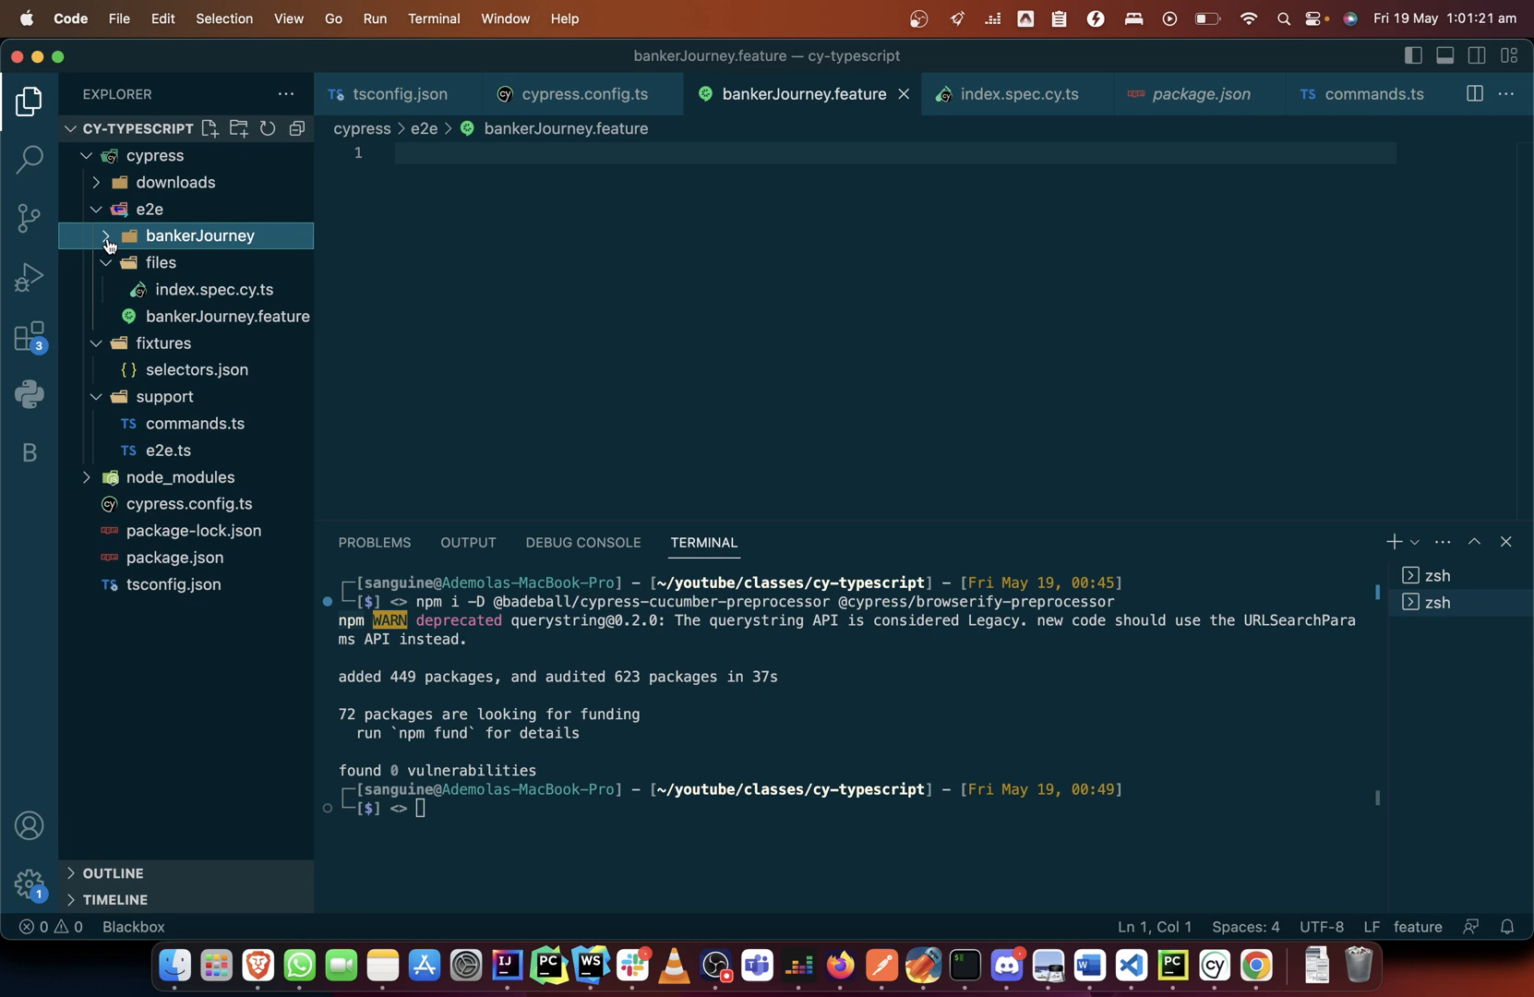
Write the heading 'Feature: Banker Journey' on line 1 and accept the description snippet beneath it.
{"action": "left_click", "coordinate": [476, 157]}
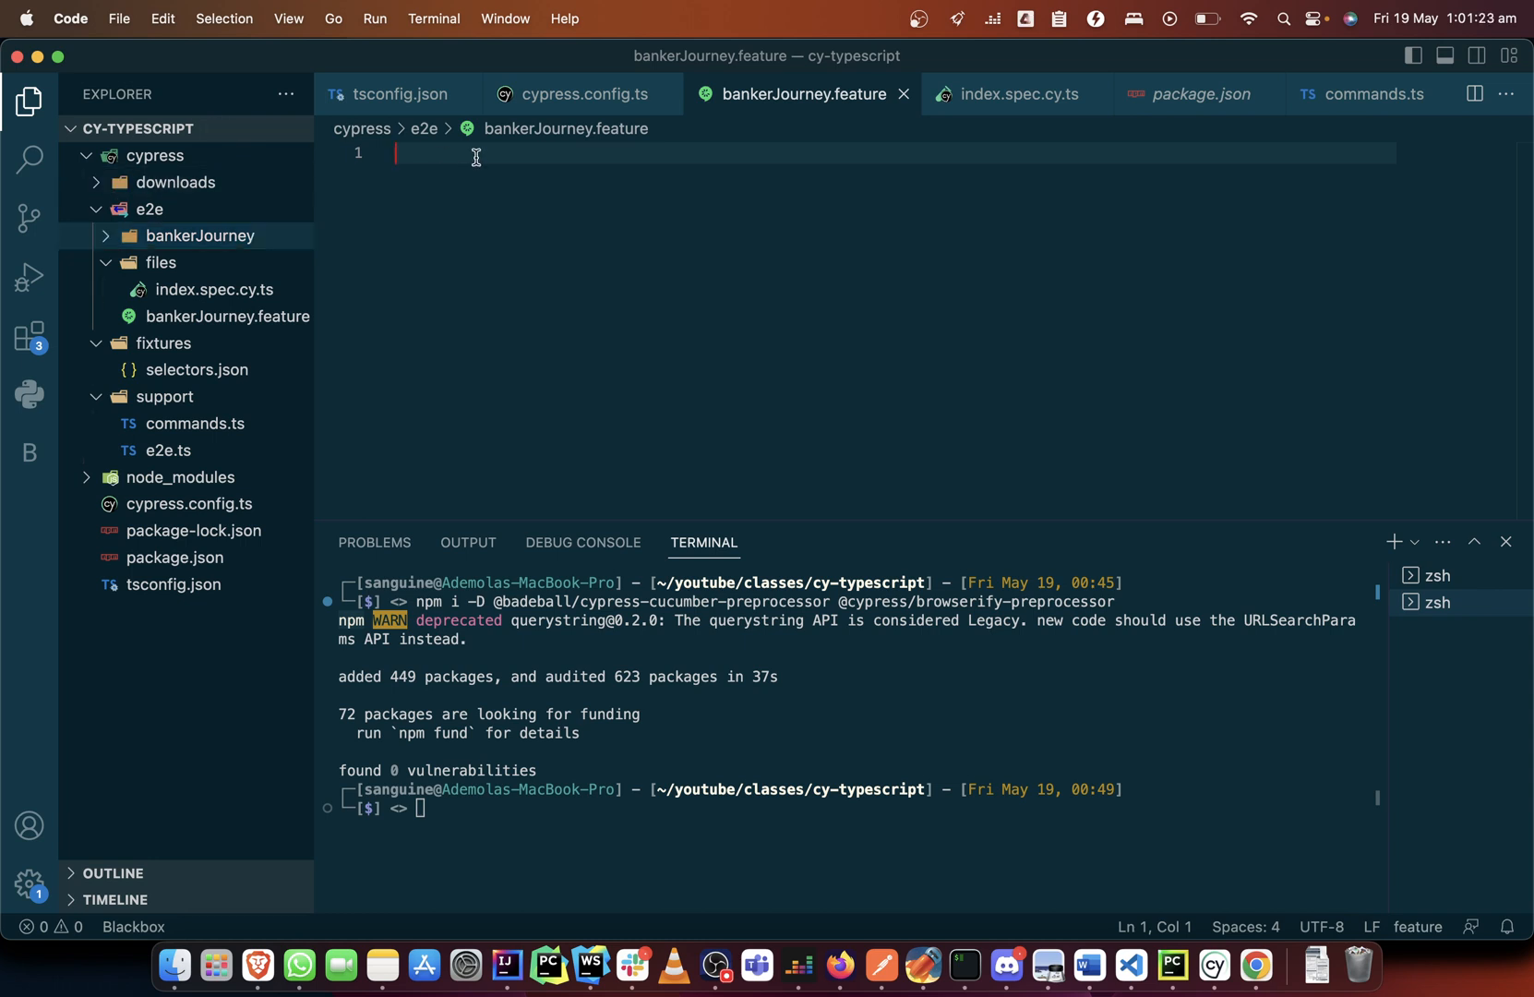
{"action": "type", "text": "Feeature"}
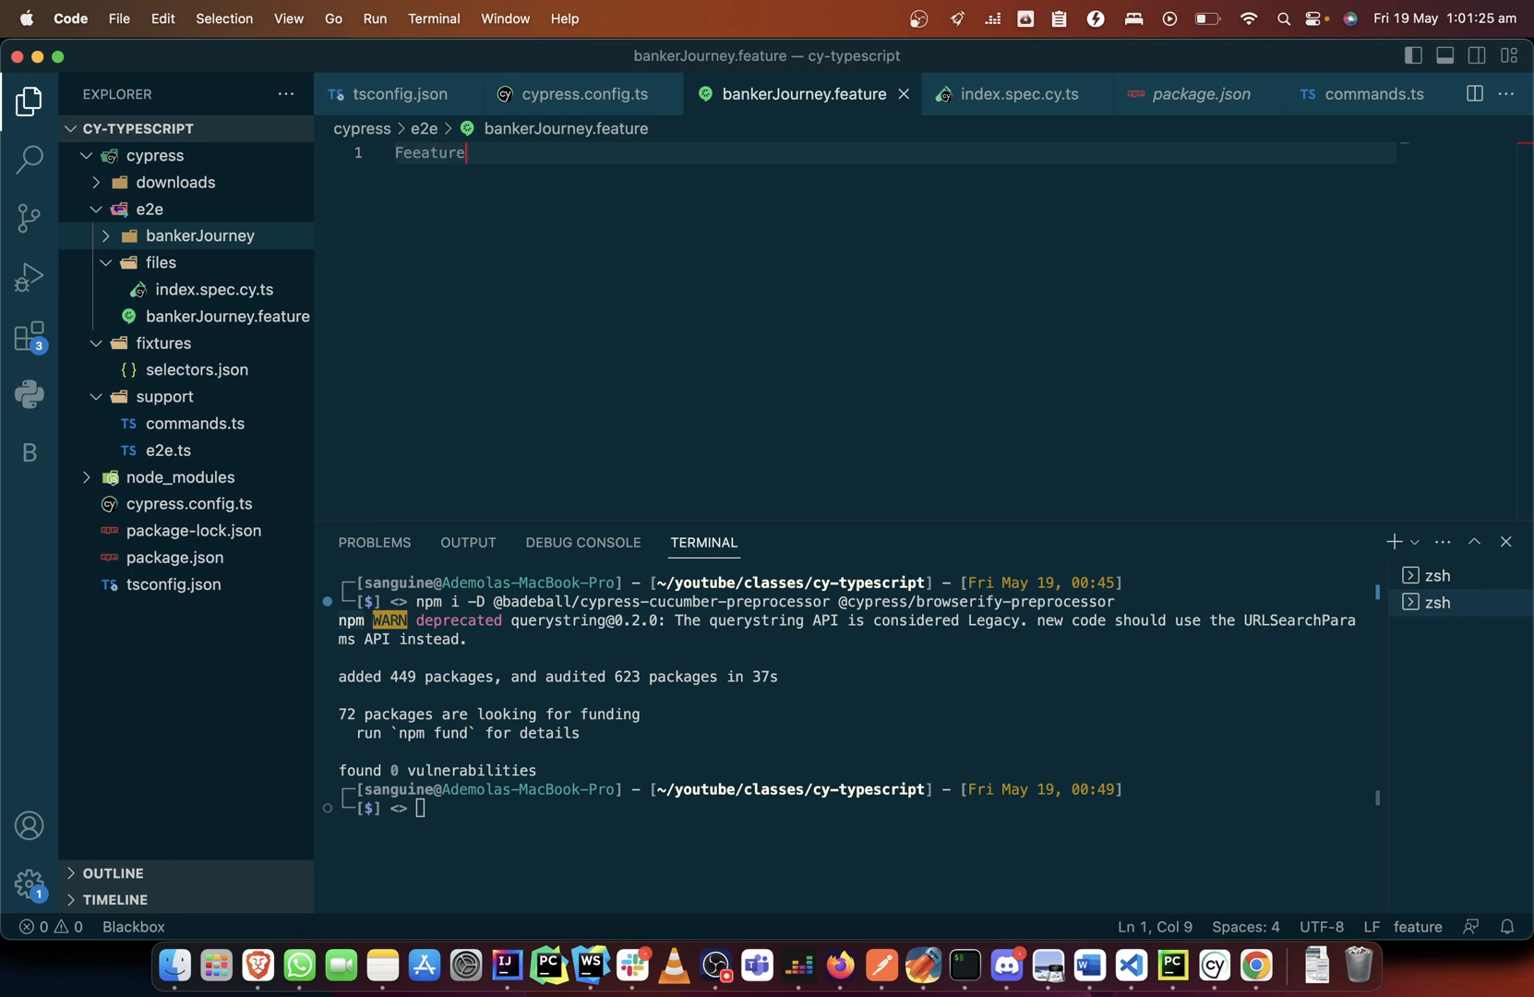
{"action": "type", "text": ":"}
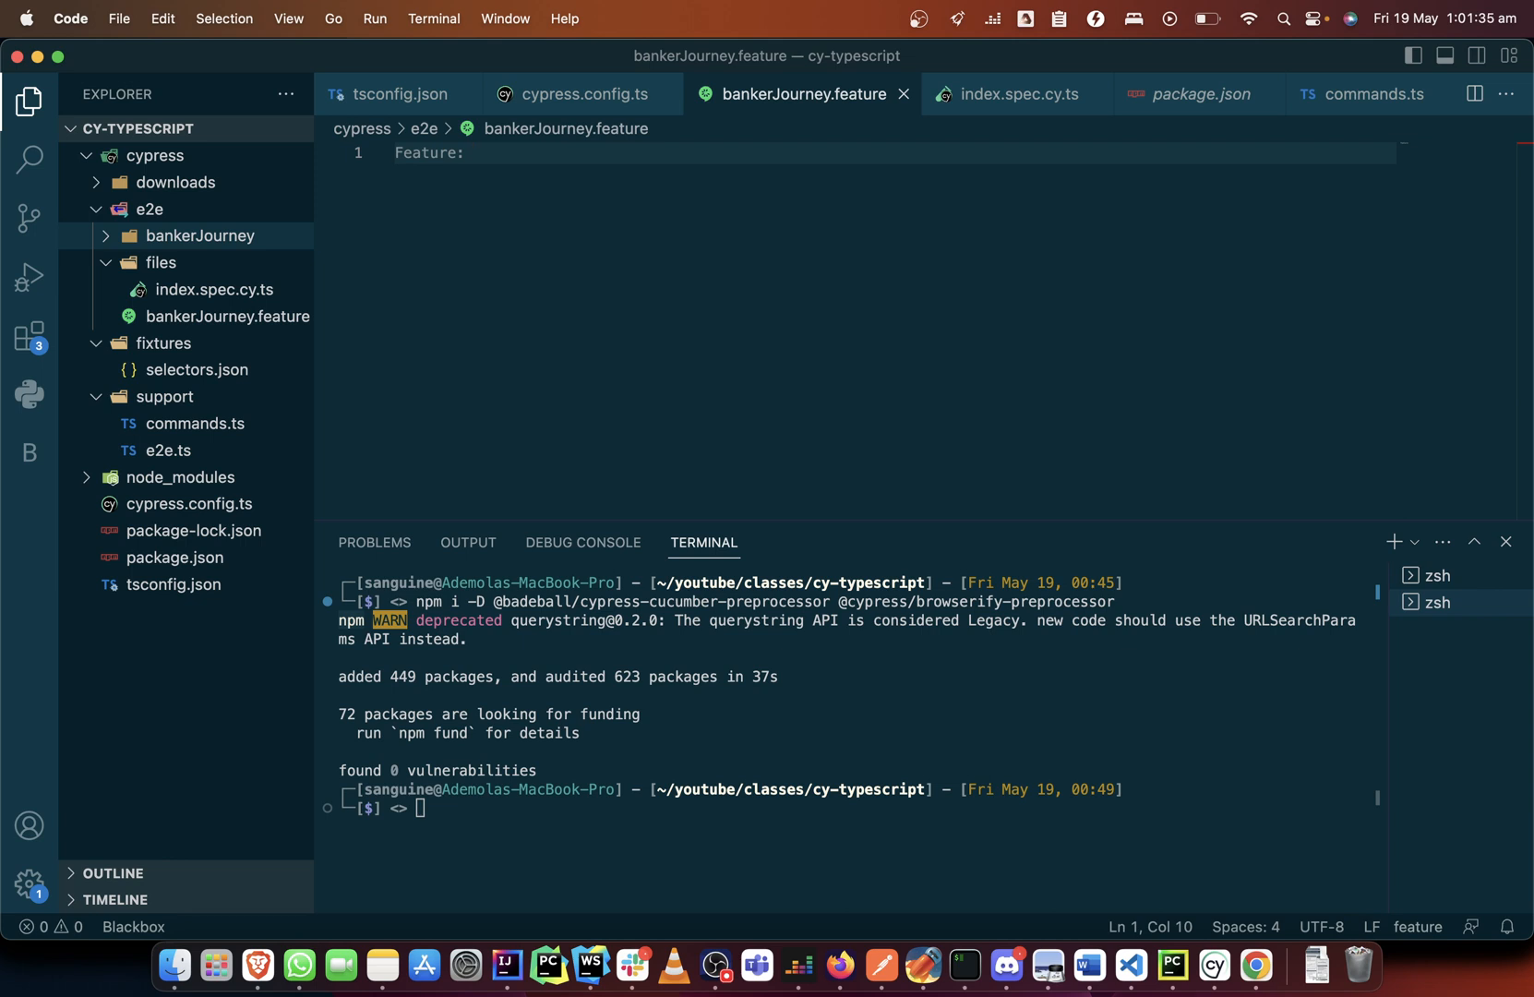
{"action": "type", "text": "Ban"}
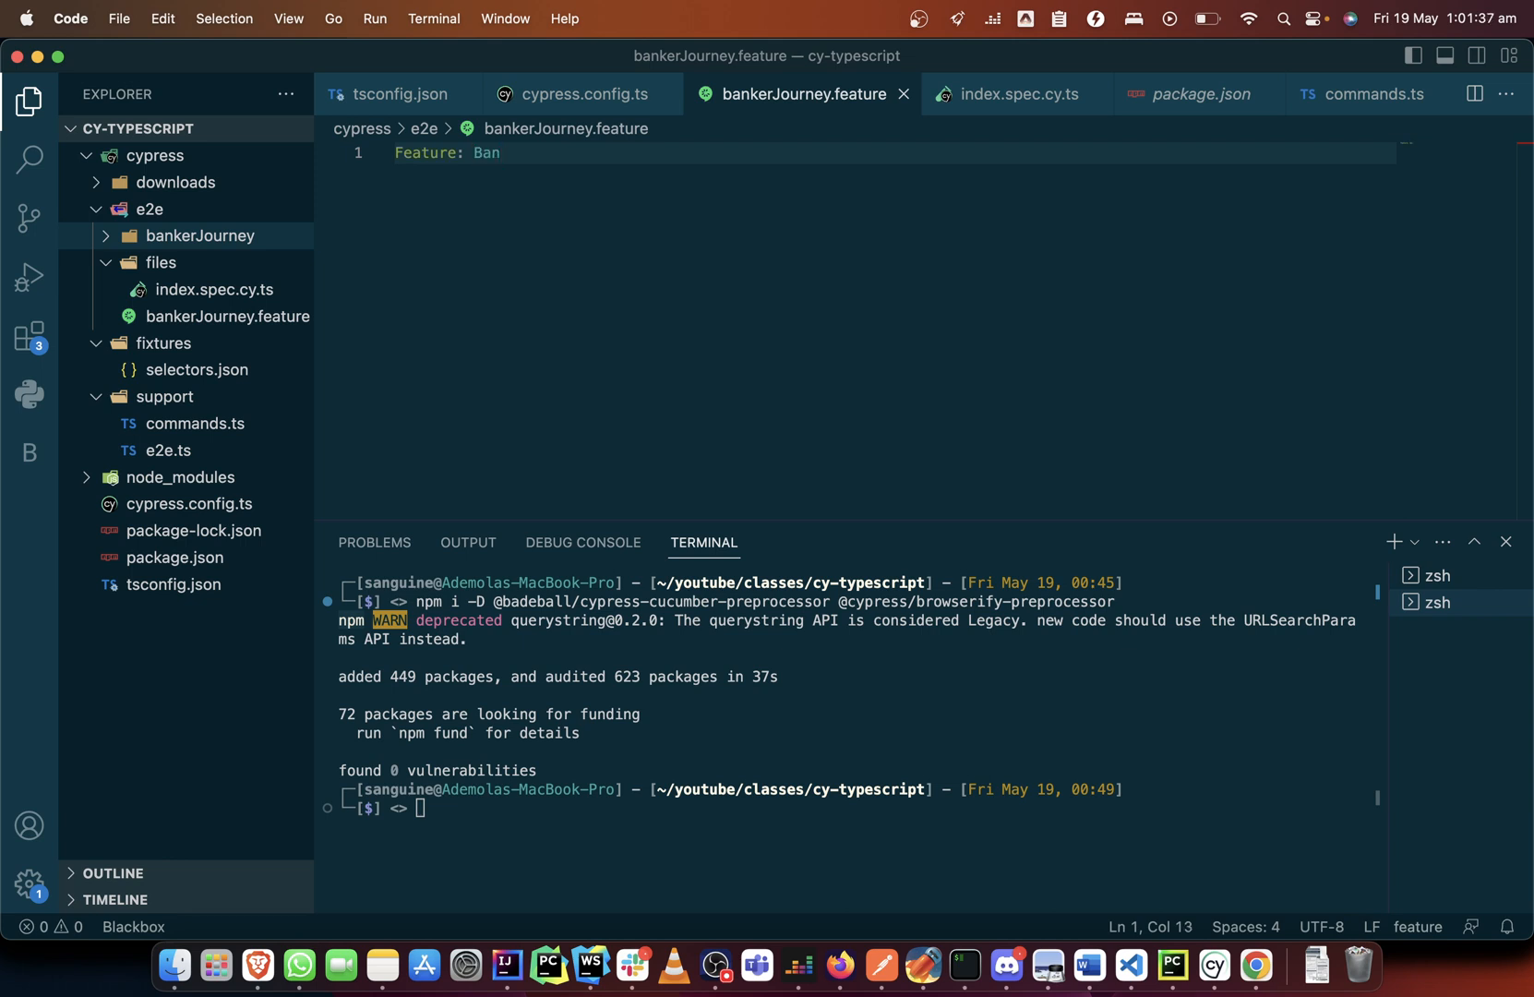
{"action": "type", "text": "ker J"}
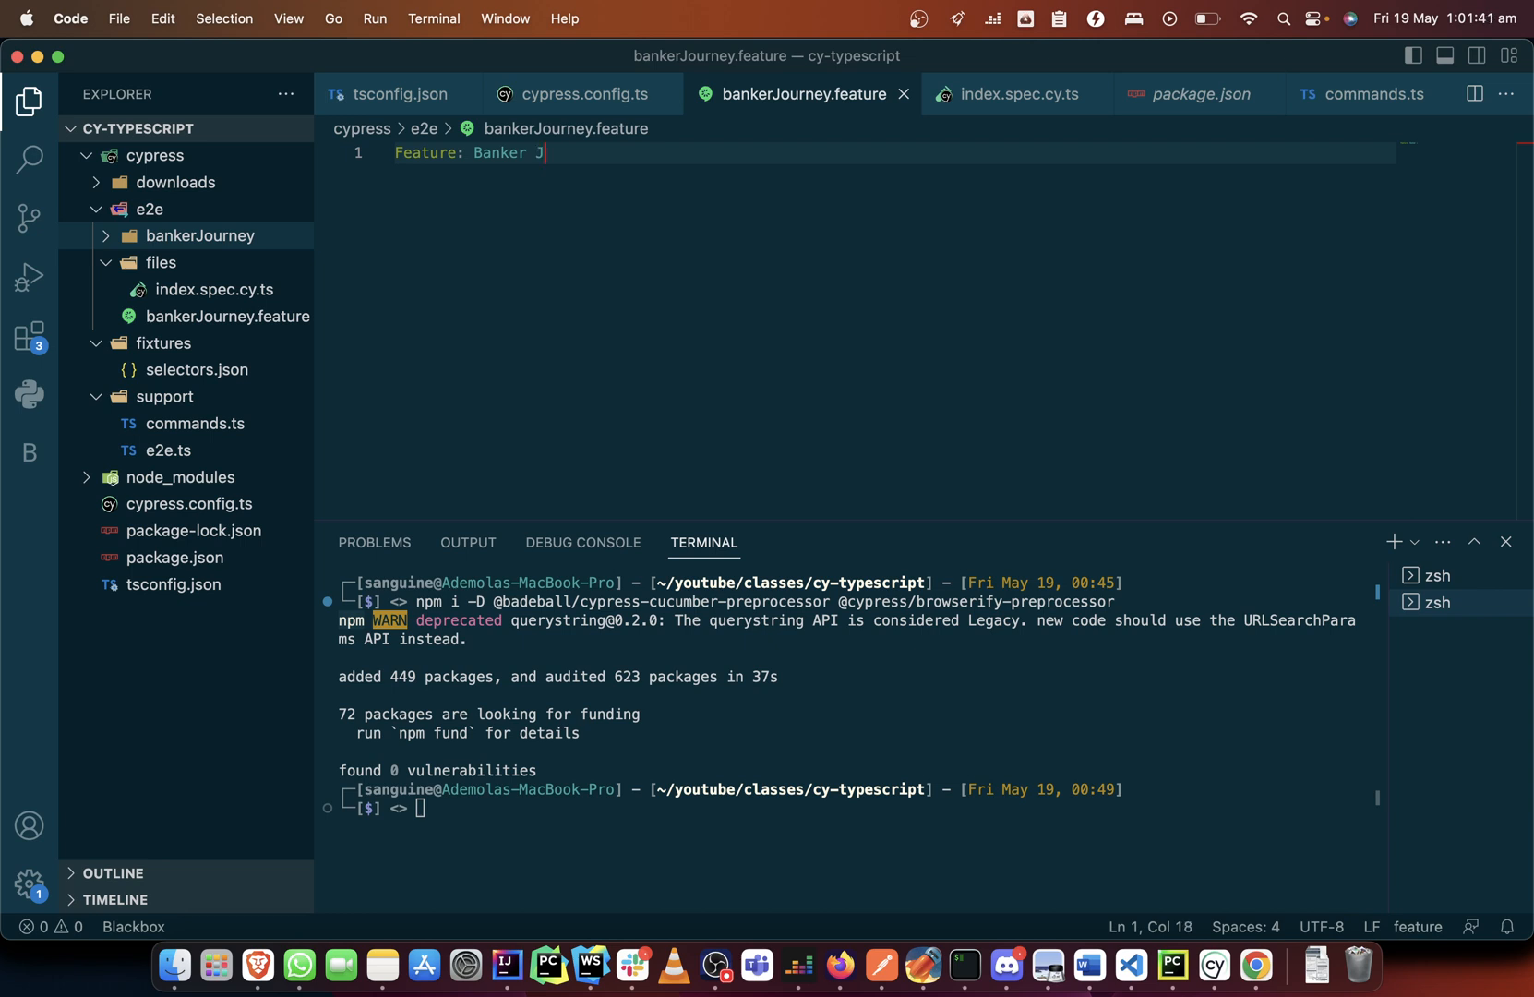
{"action": "type", "text": "ourney"}
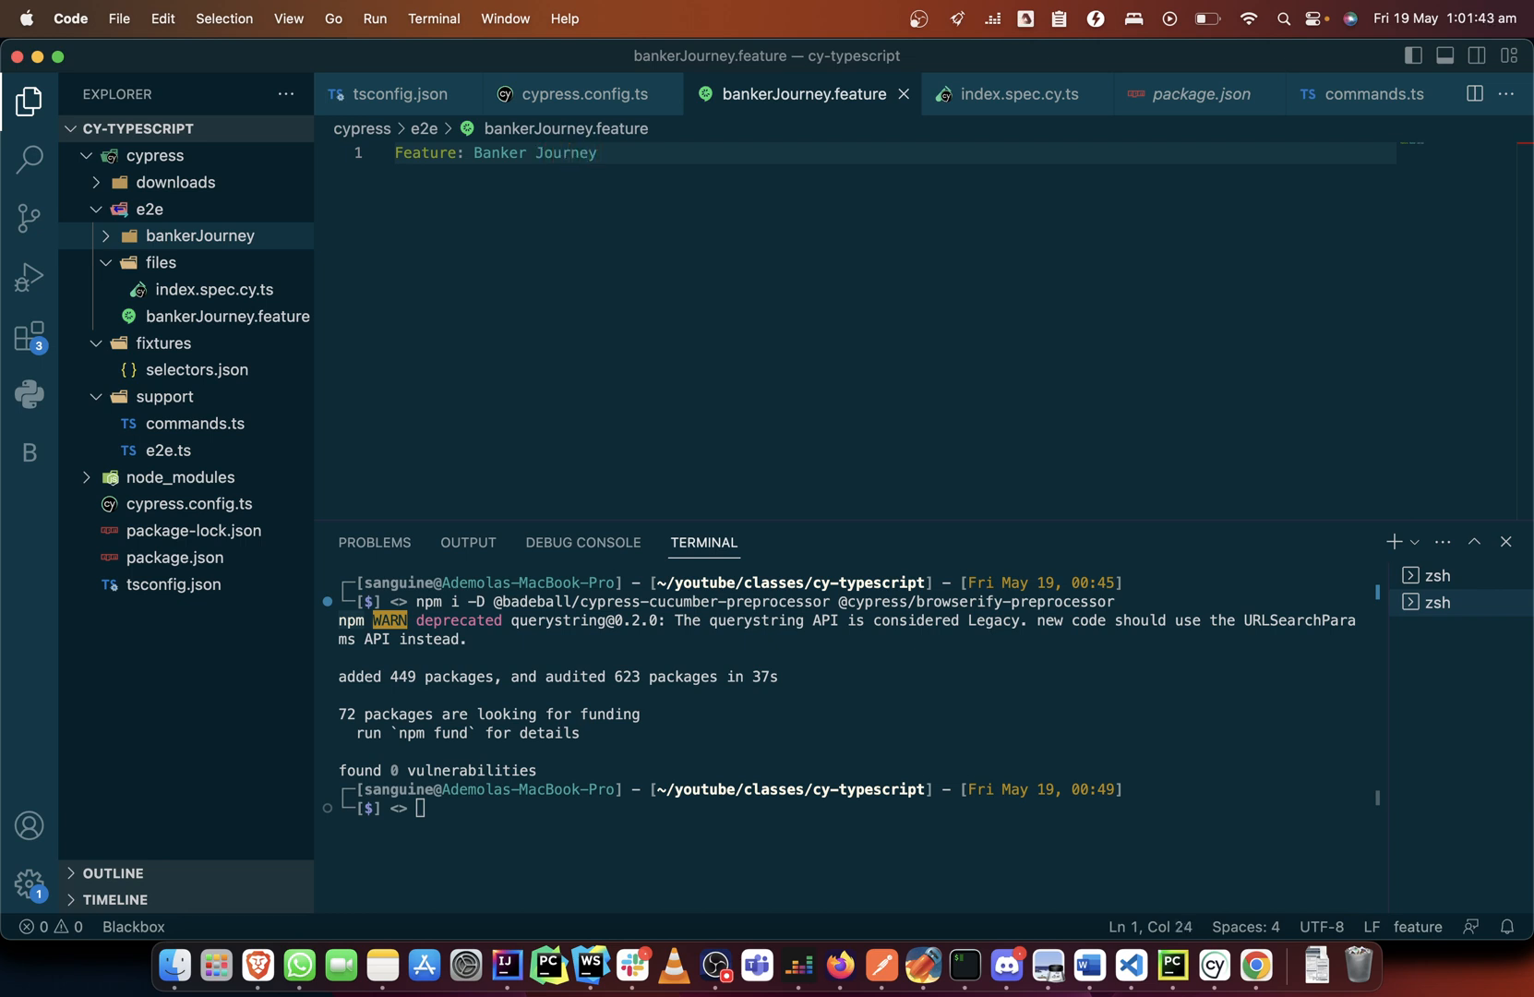
{"action": "type", "text": "username_0: ## Description"}
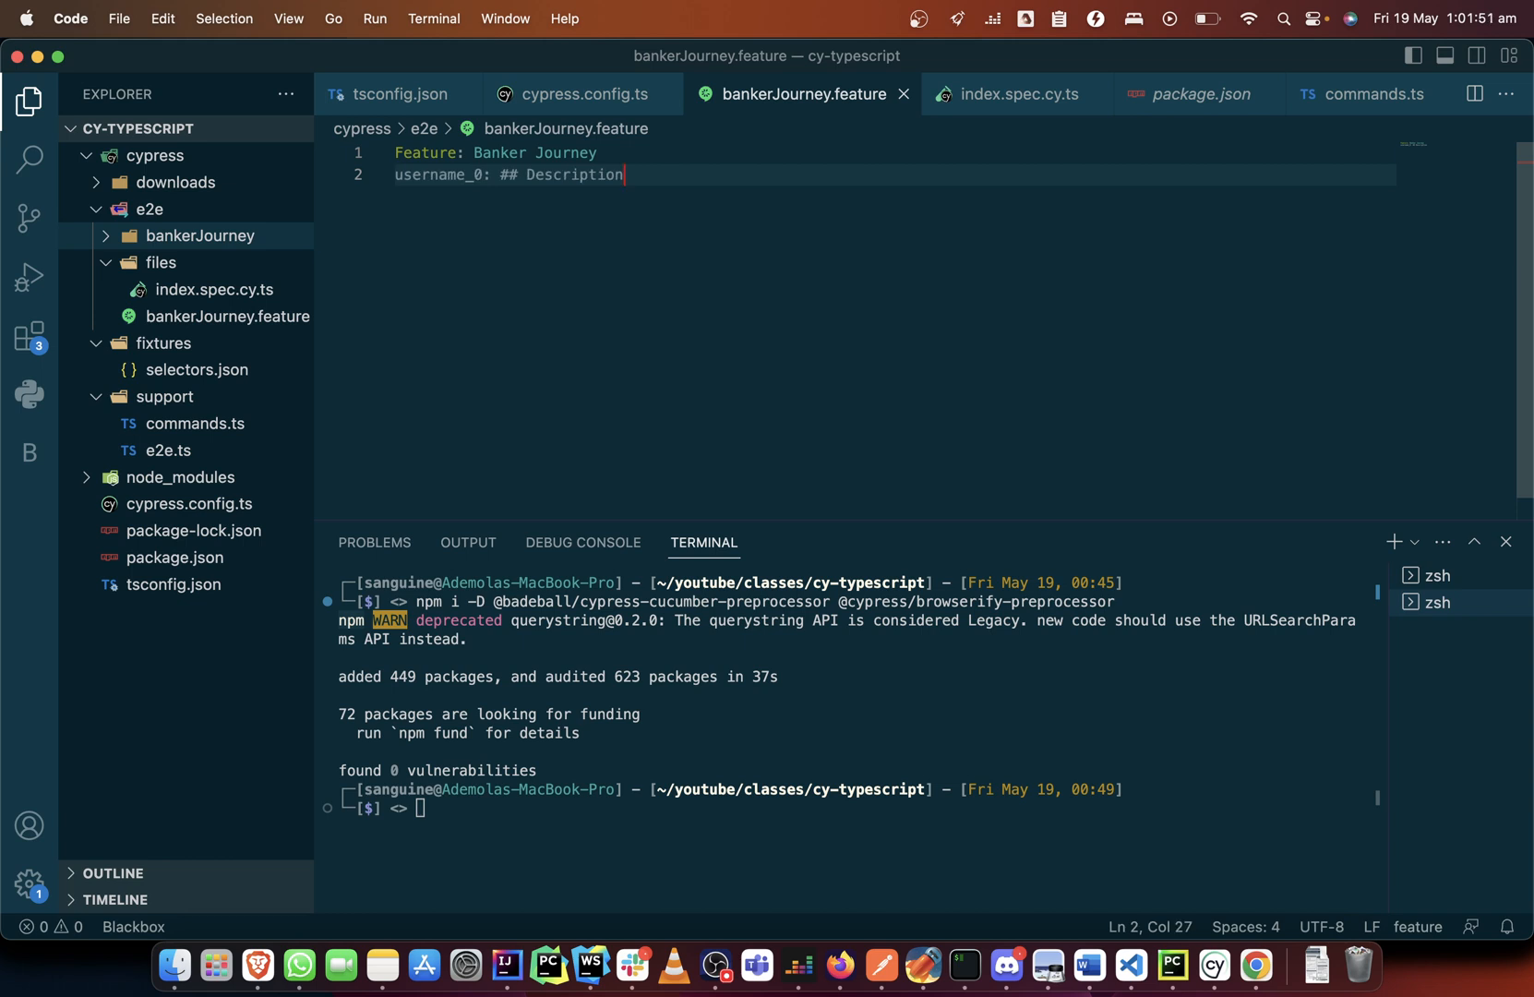
Replace the placeholder with the first description line: a banker is able to create an account.
{"action": "key", "text": "Backspace"}
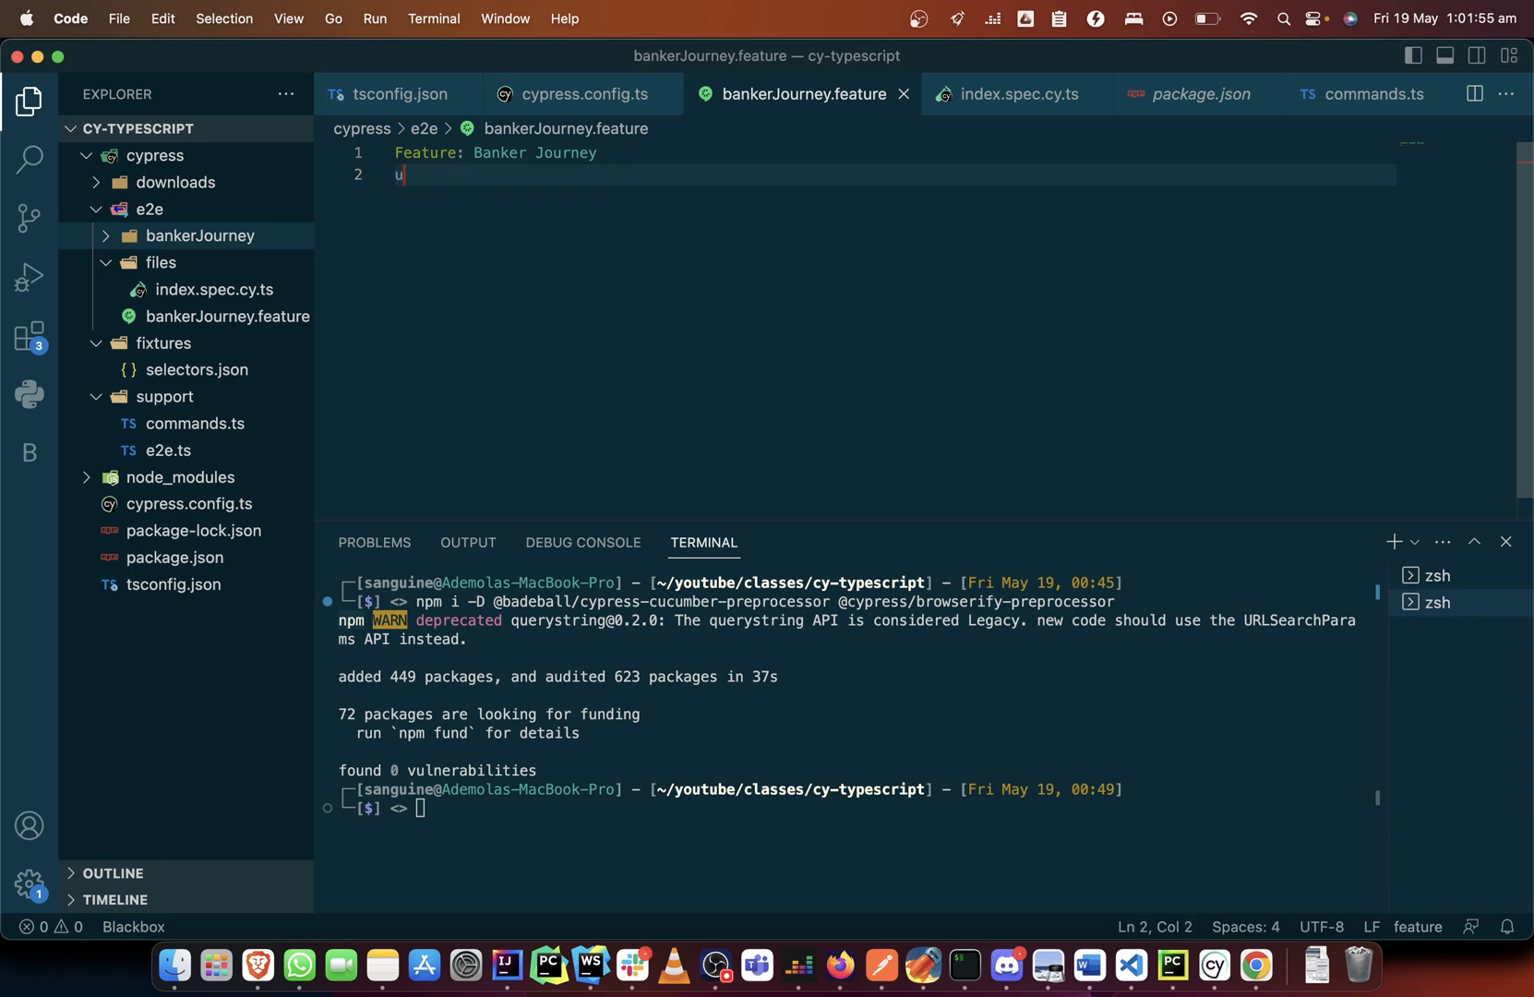
{"action": "type", "text": "A Banker should be a"}
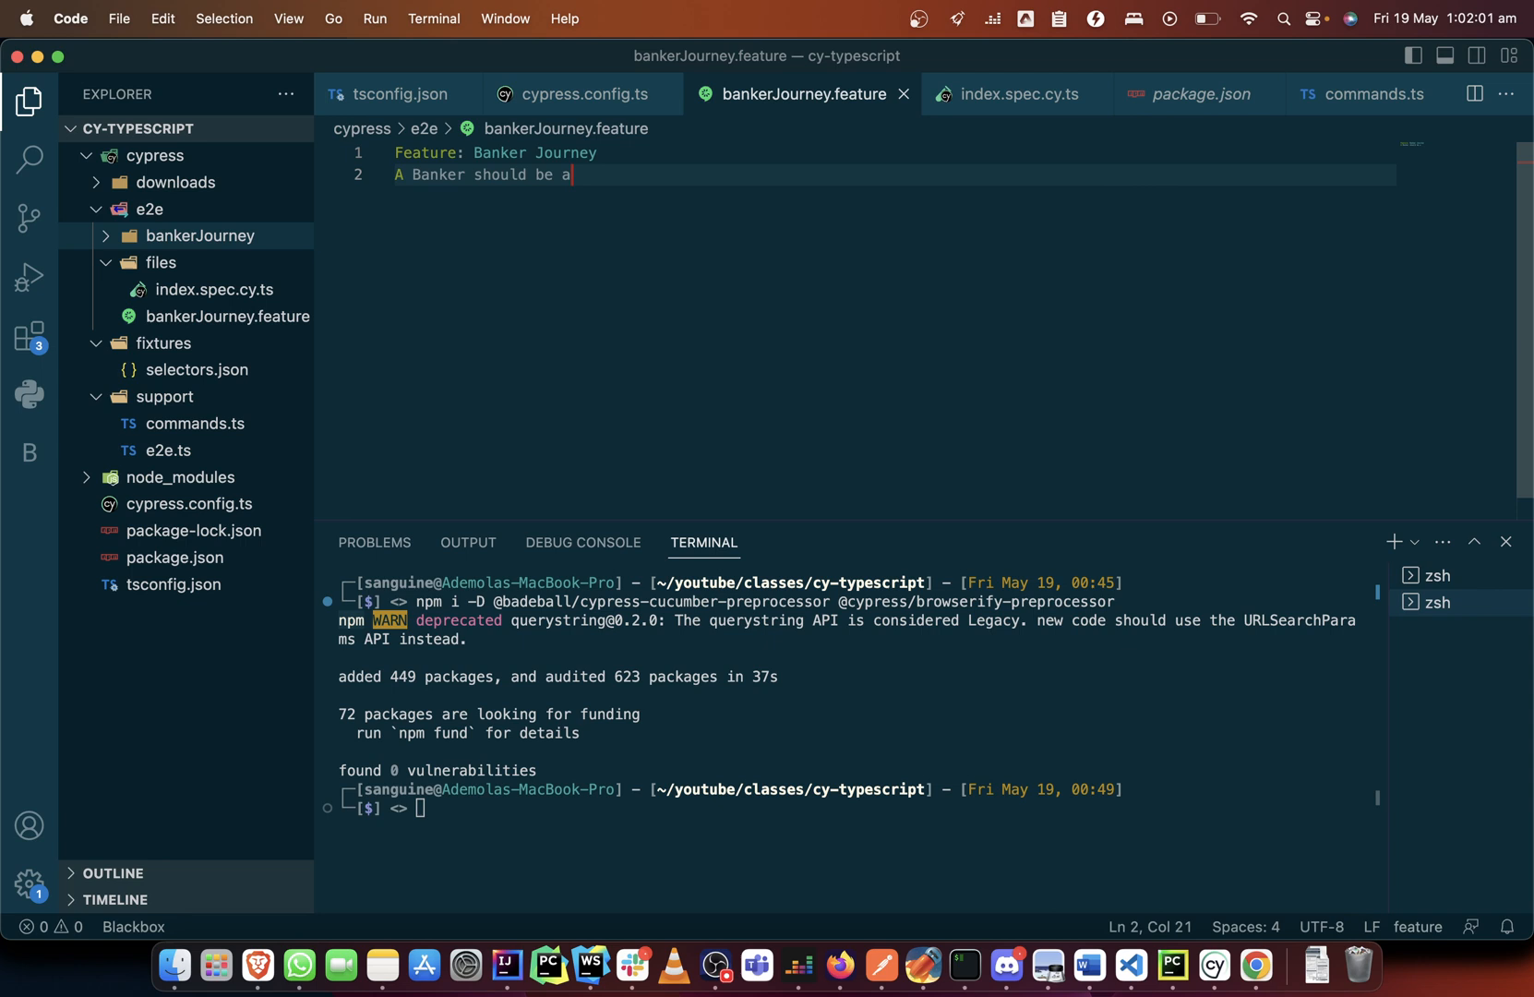
{"action": "type", "text": "ble to c"}
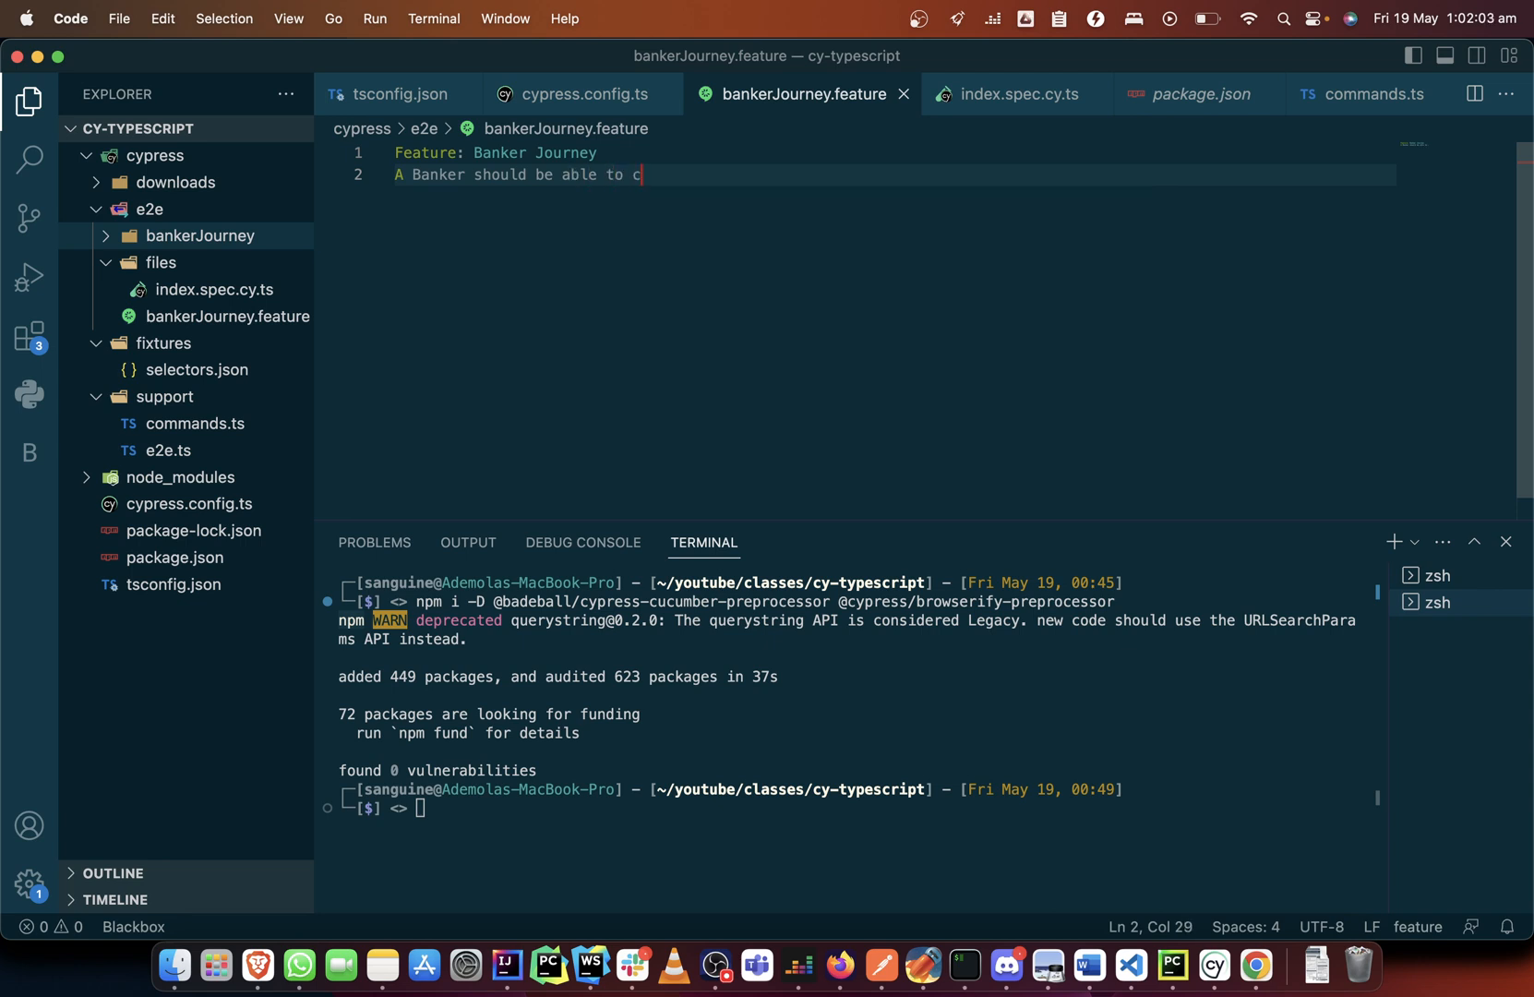
{"action": "type", "text": "reate and"}
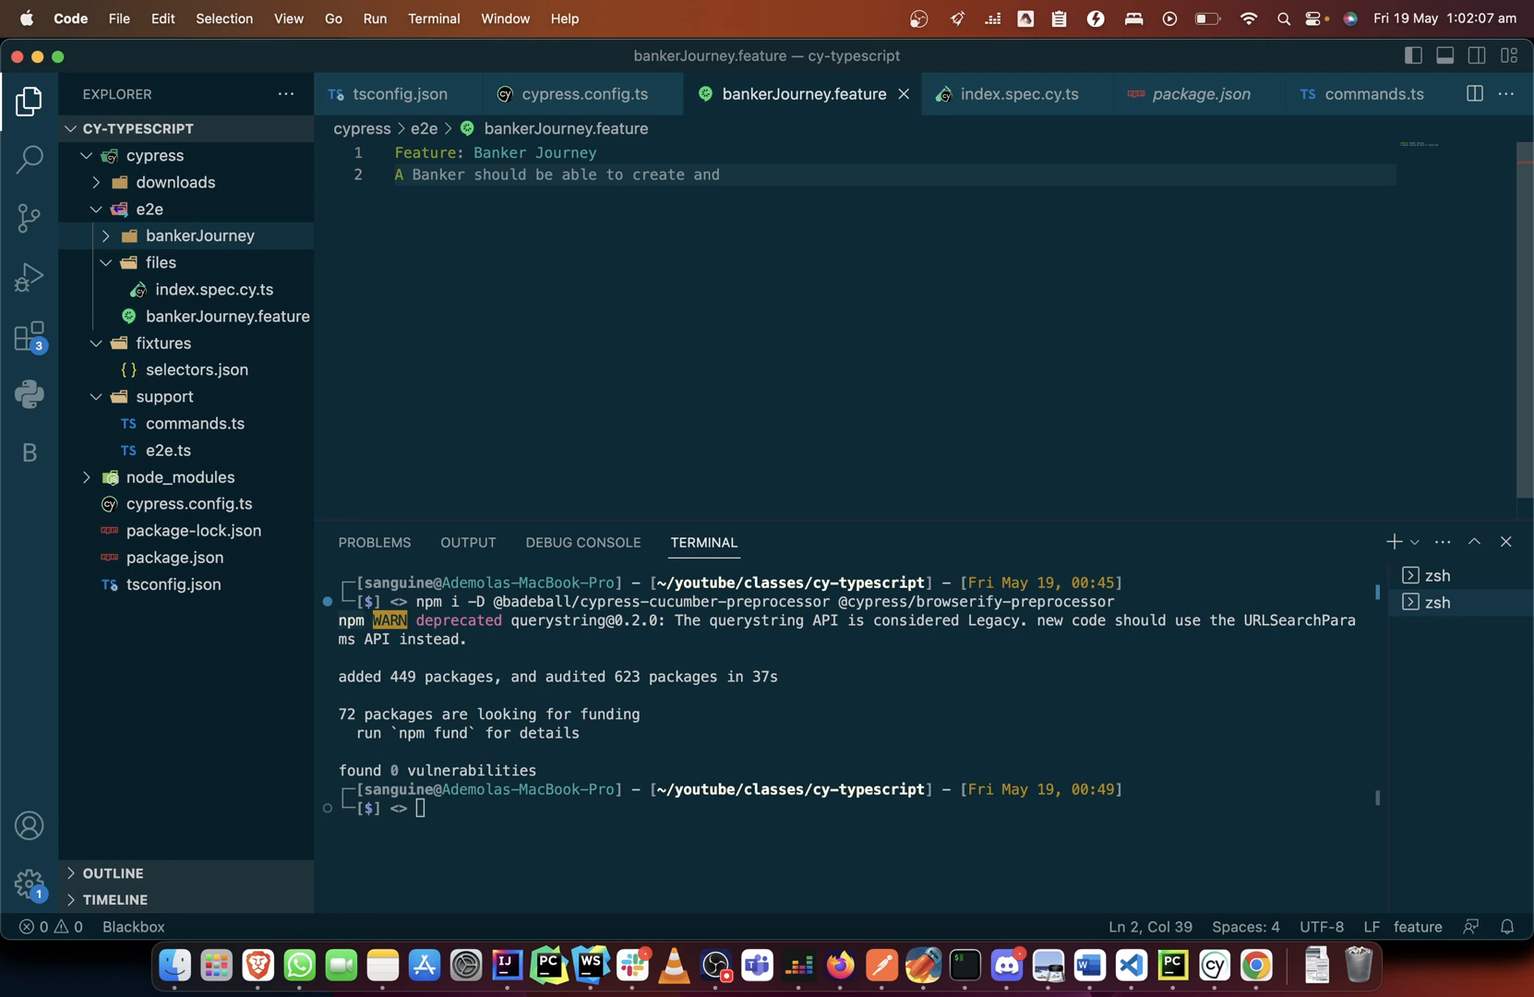
{"action": "type", "text": "assign"}
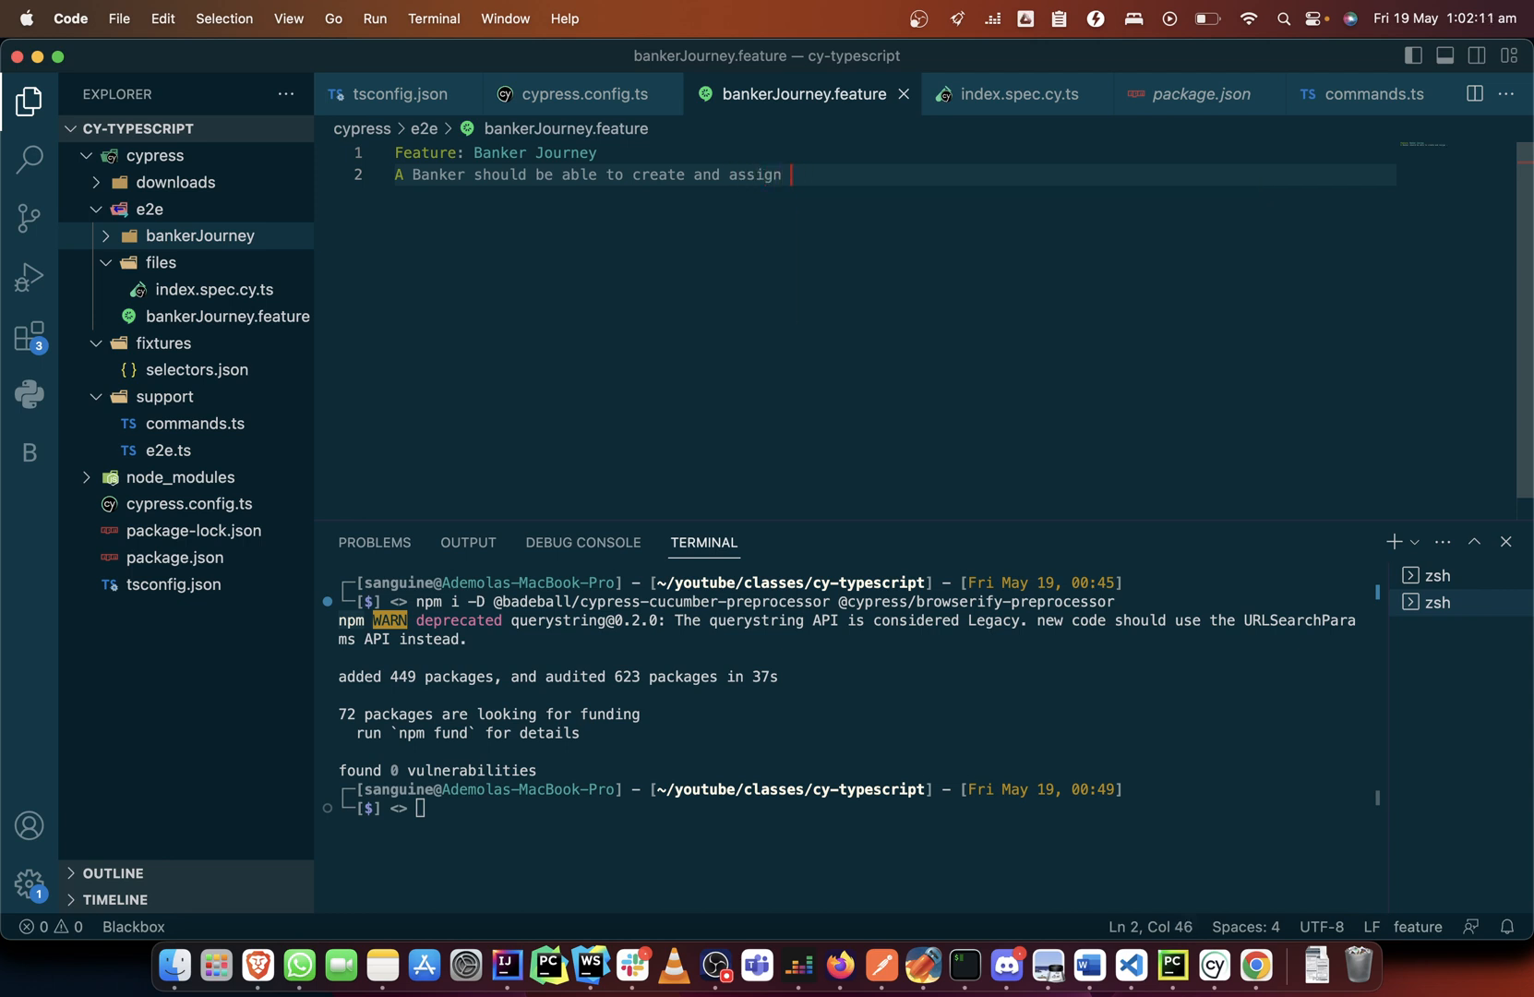
{"action": "key", "text": "Backspace"}
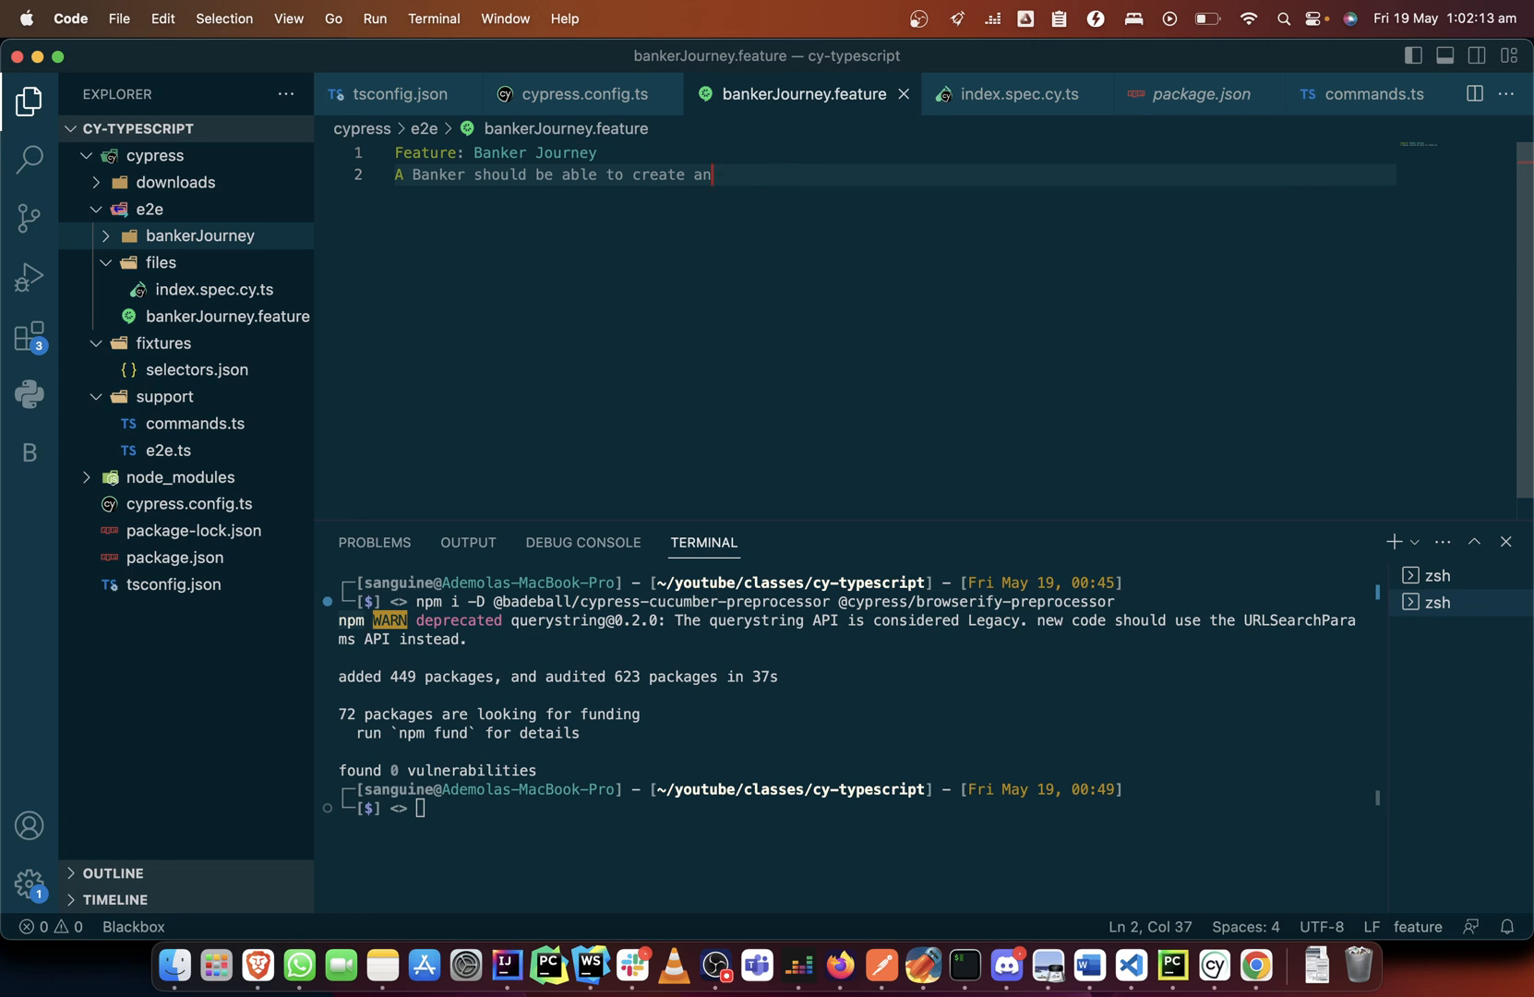
{"action": "type", "text": "account"}
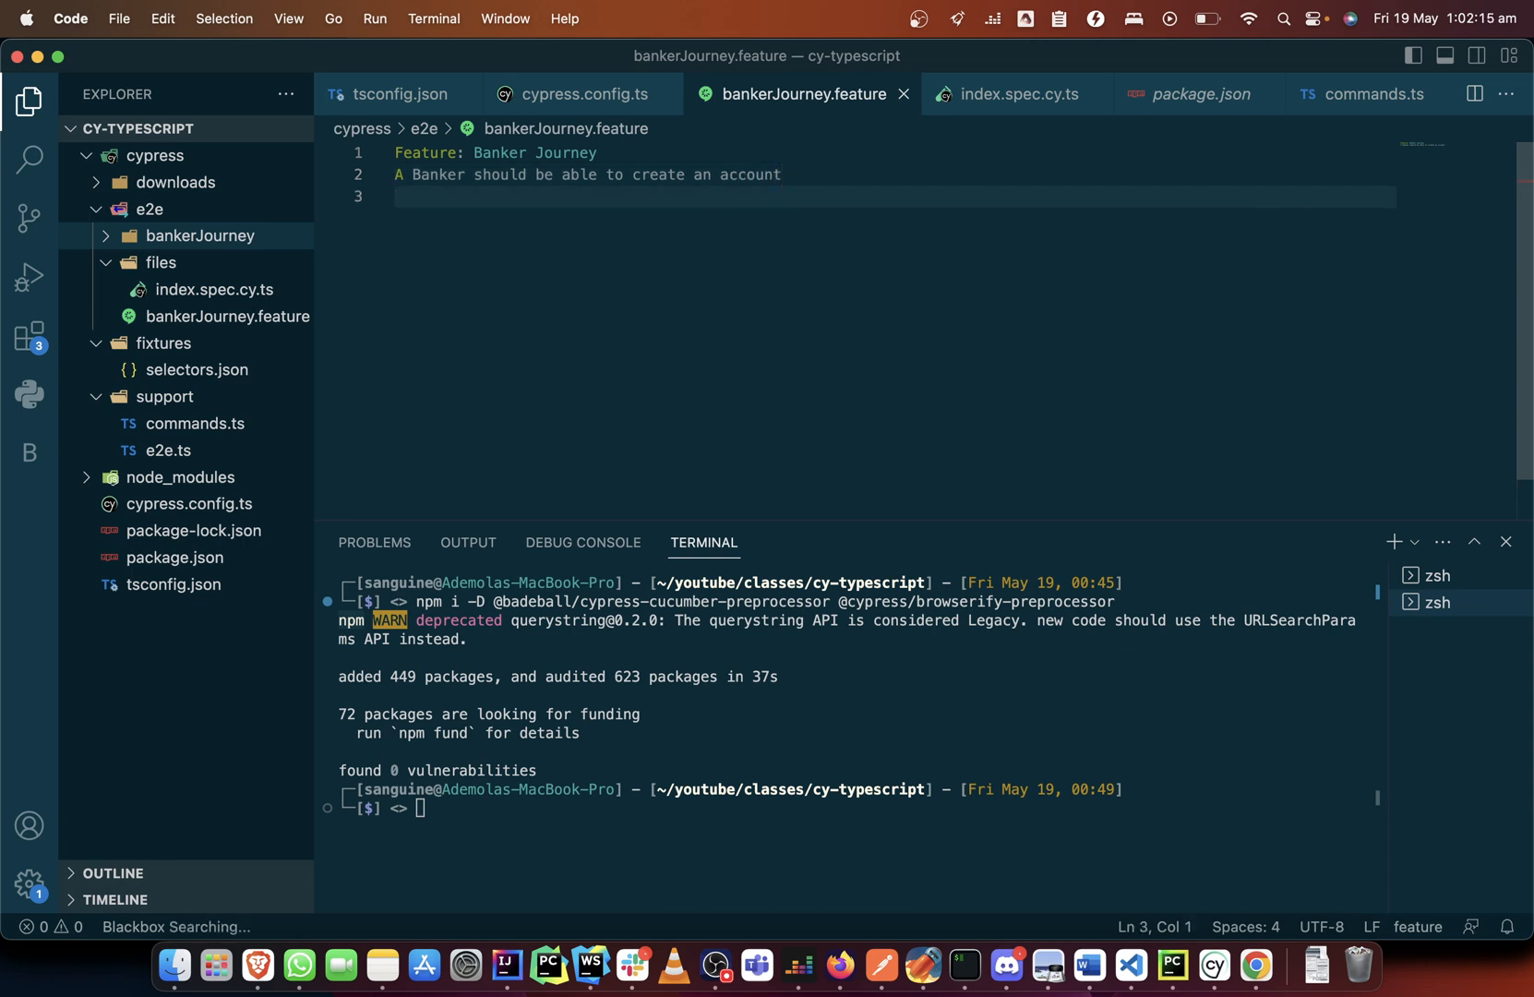
Add description lines for assigning an account number and deleting an account.
{"action": "type", "text": "a"}
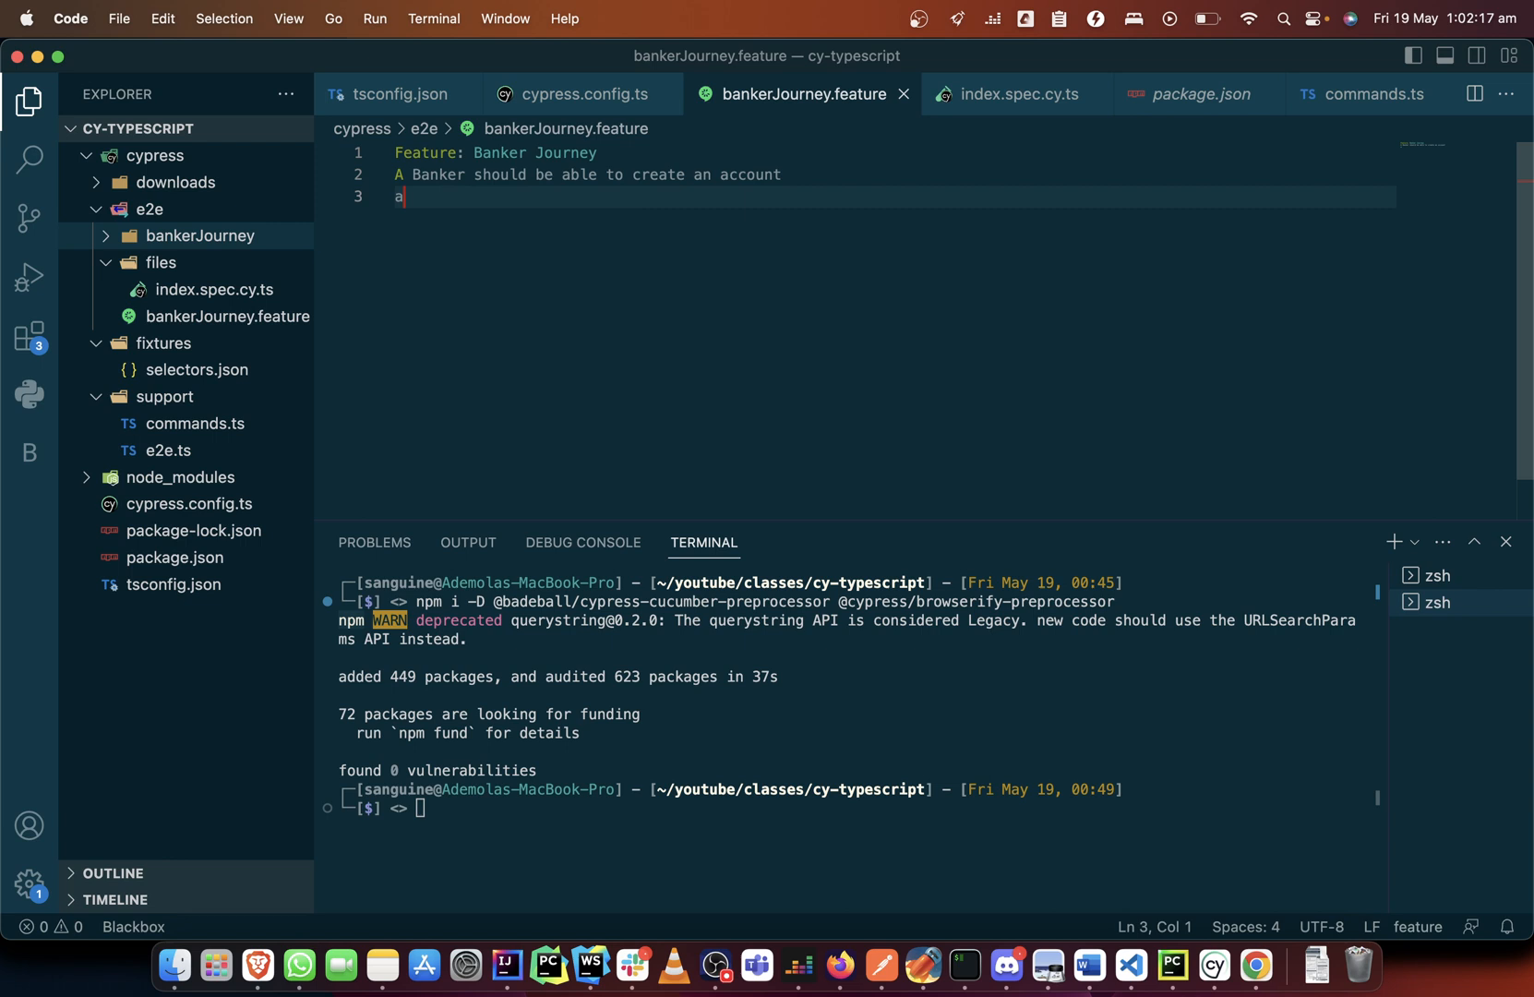
{"action": "type", "text": "ssign an a"}
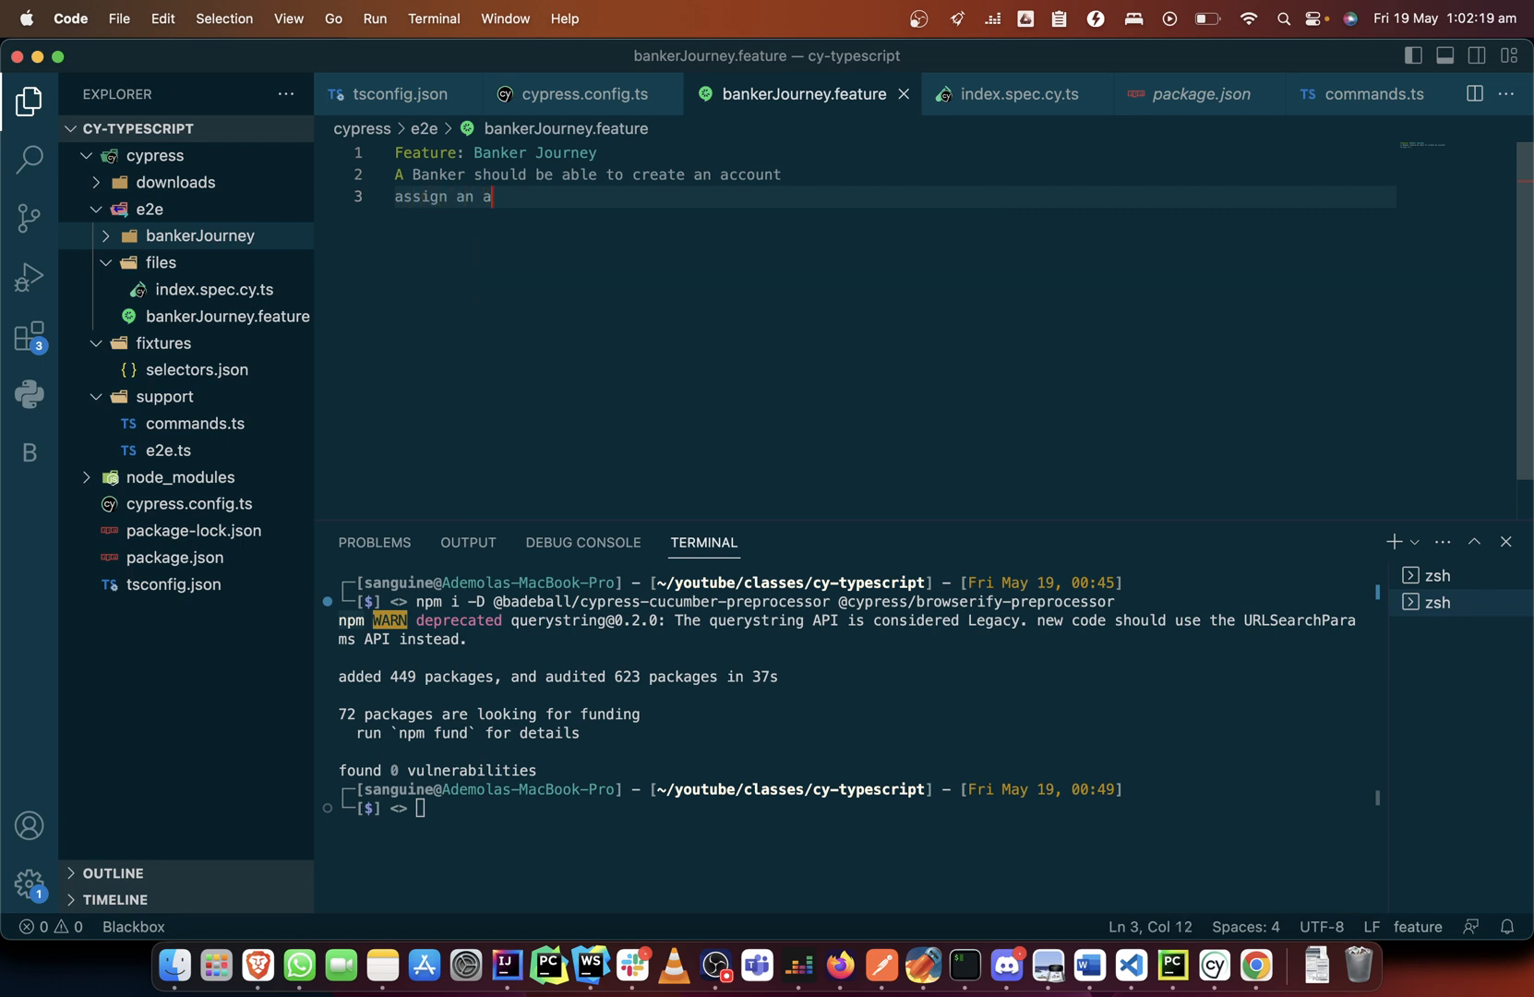
{"action": "type", "text": "ccount number"}
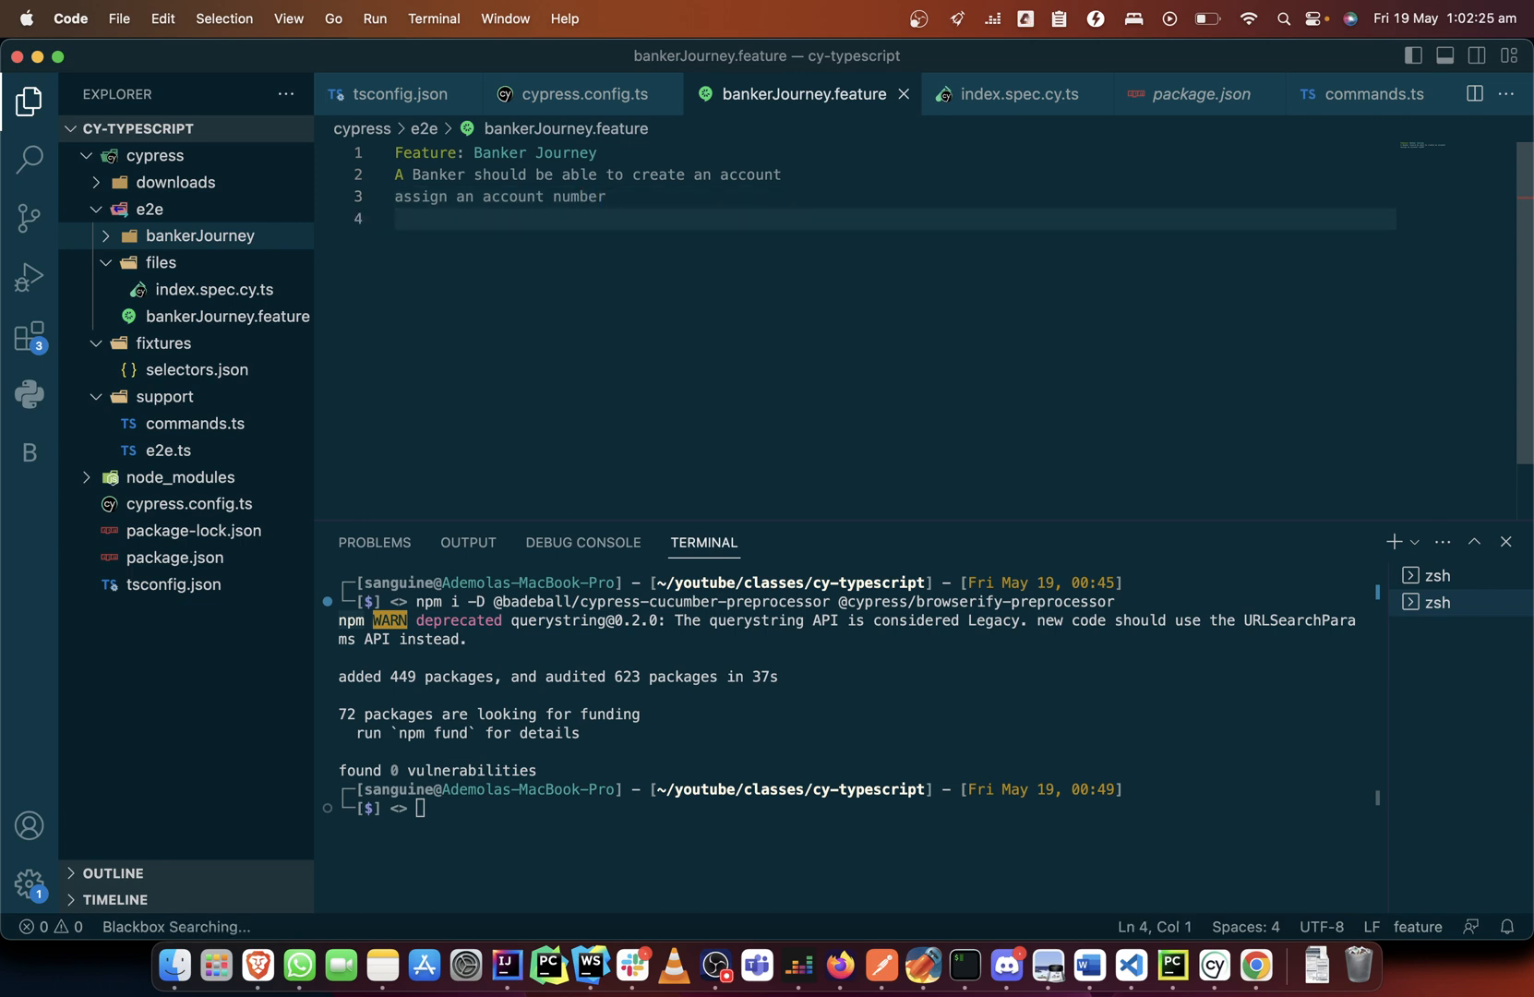
{"action": "type", "text": "sel"}
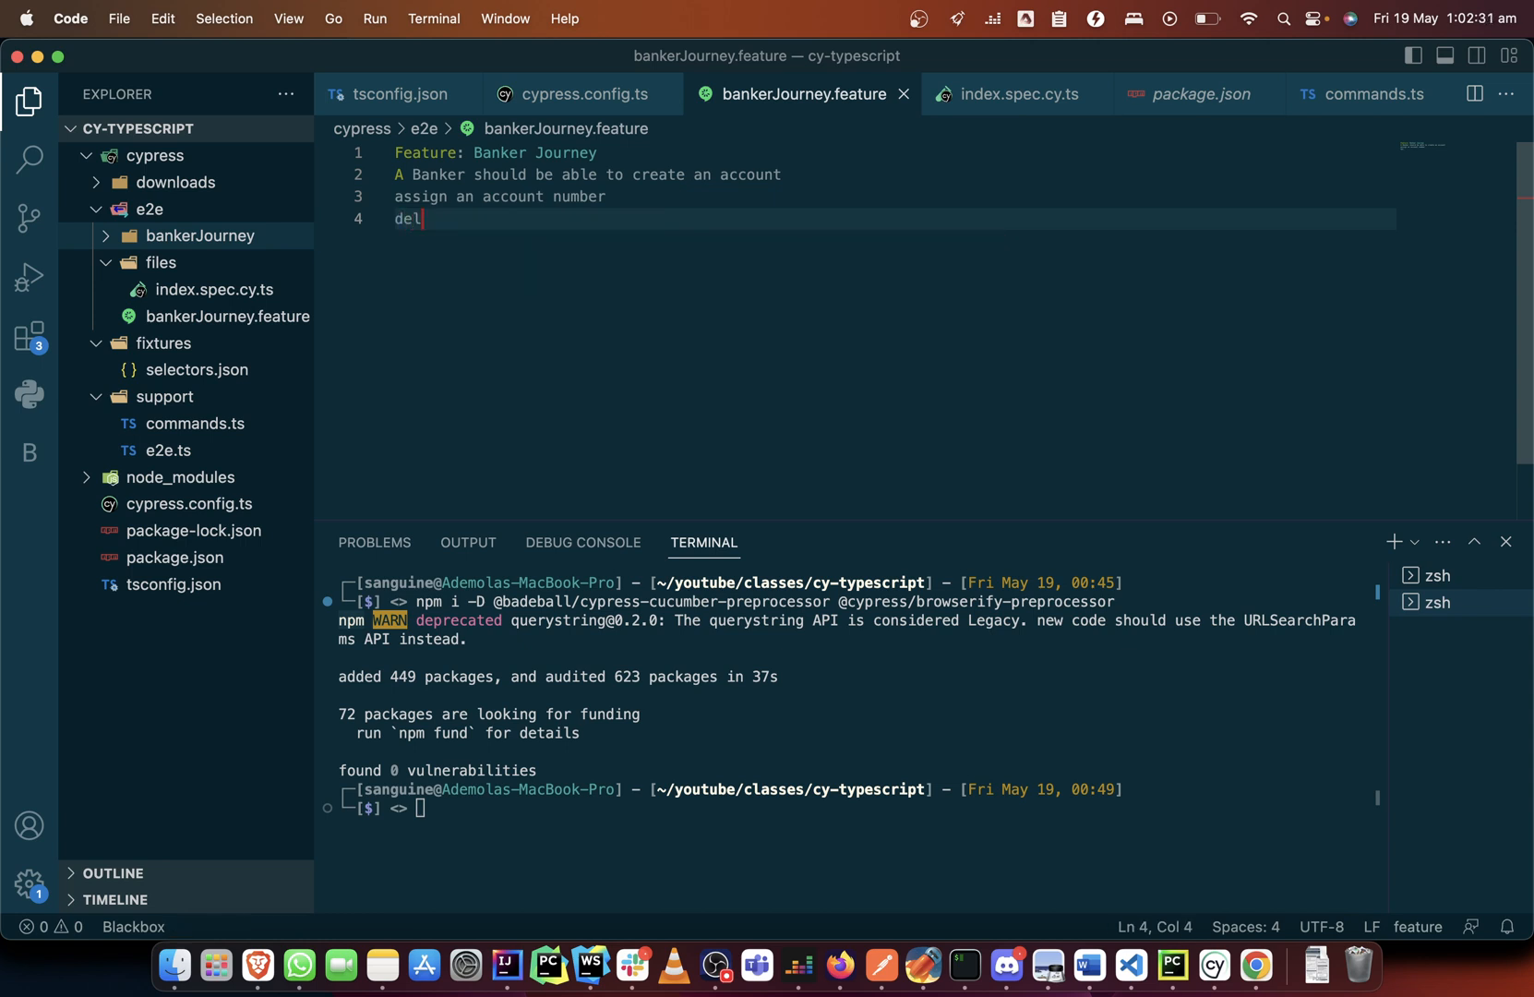
{"action": "type", "text": "ete an"}
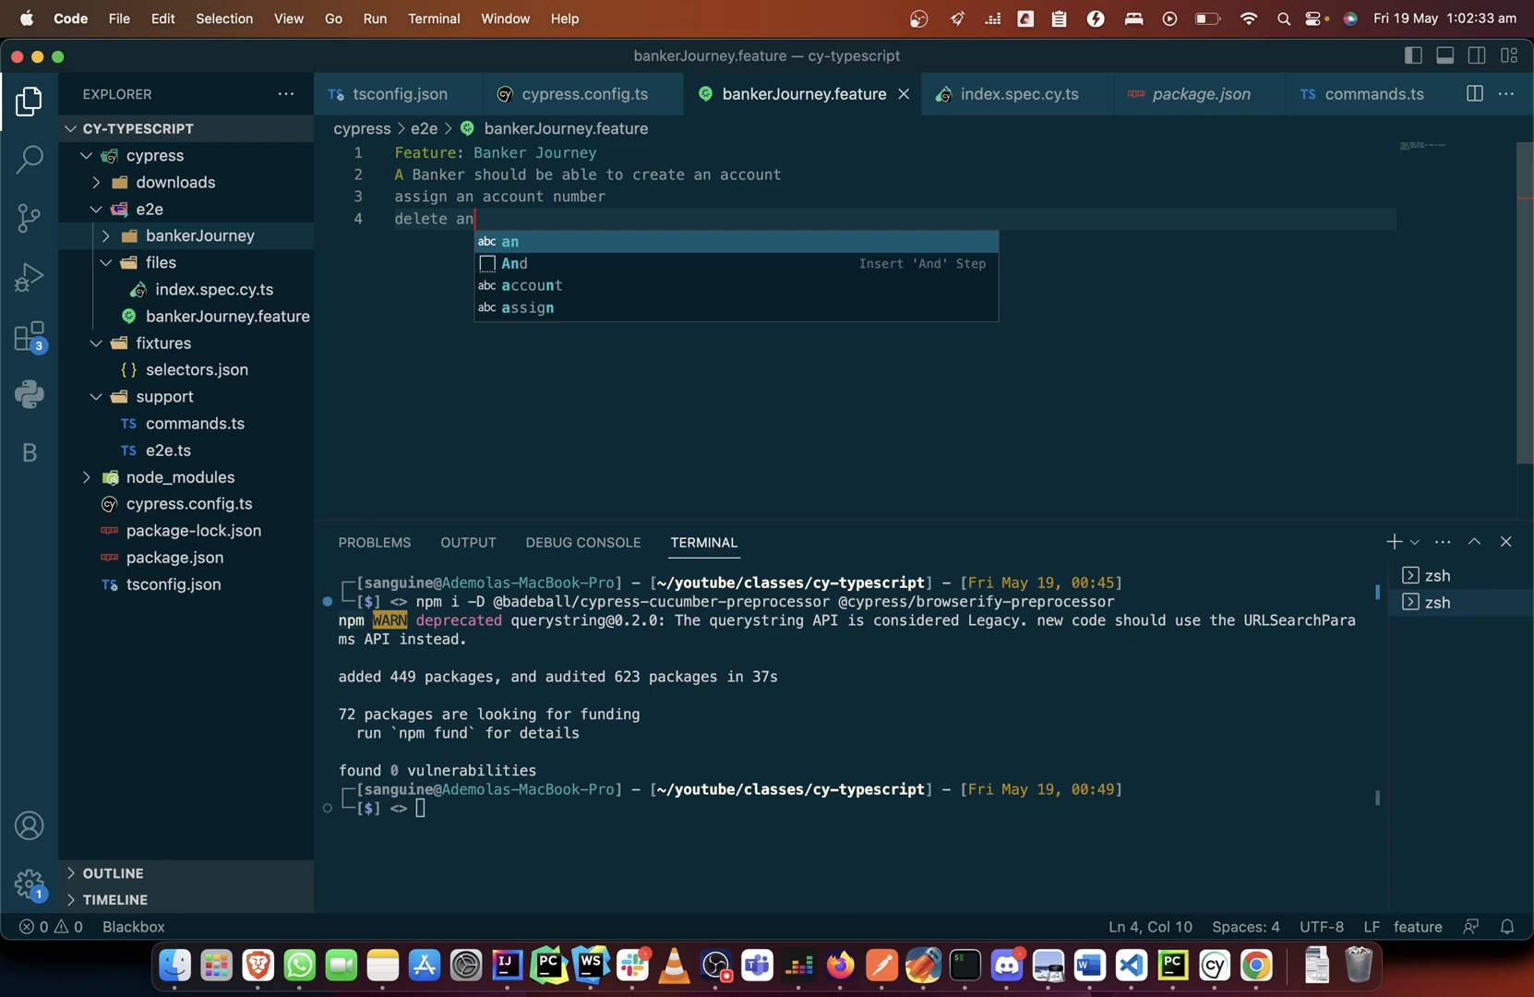
{"action": "type", "text": "account"}
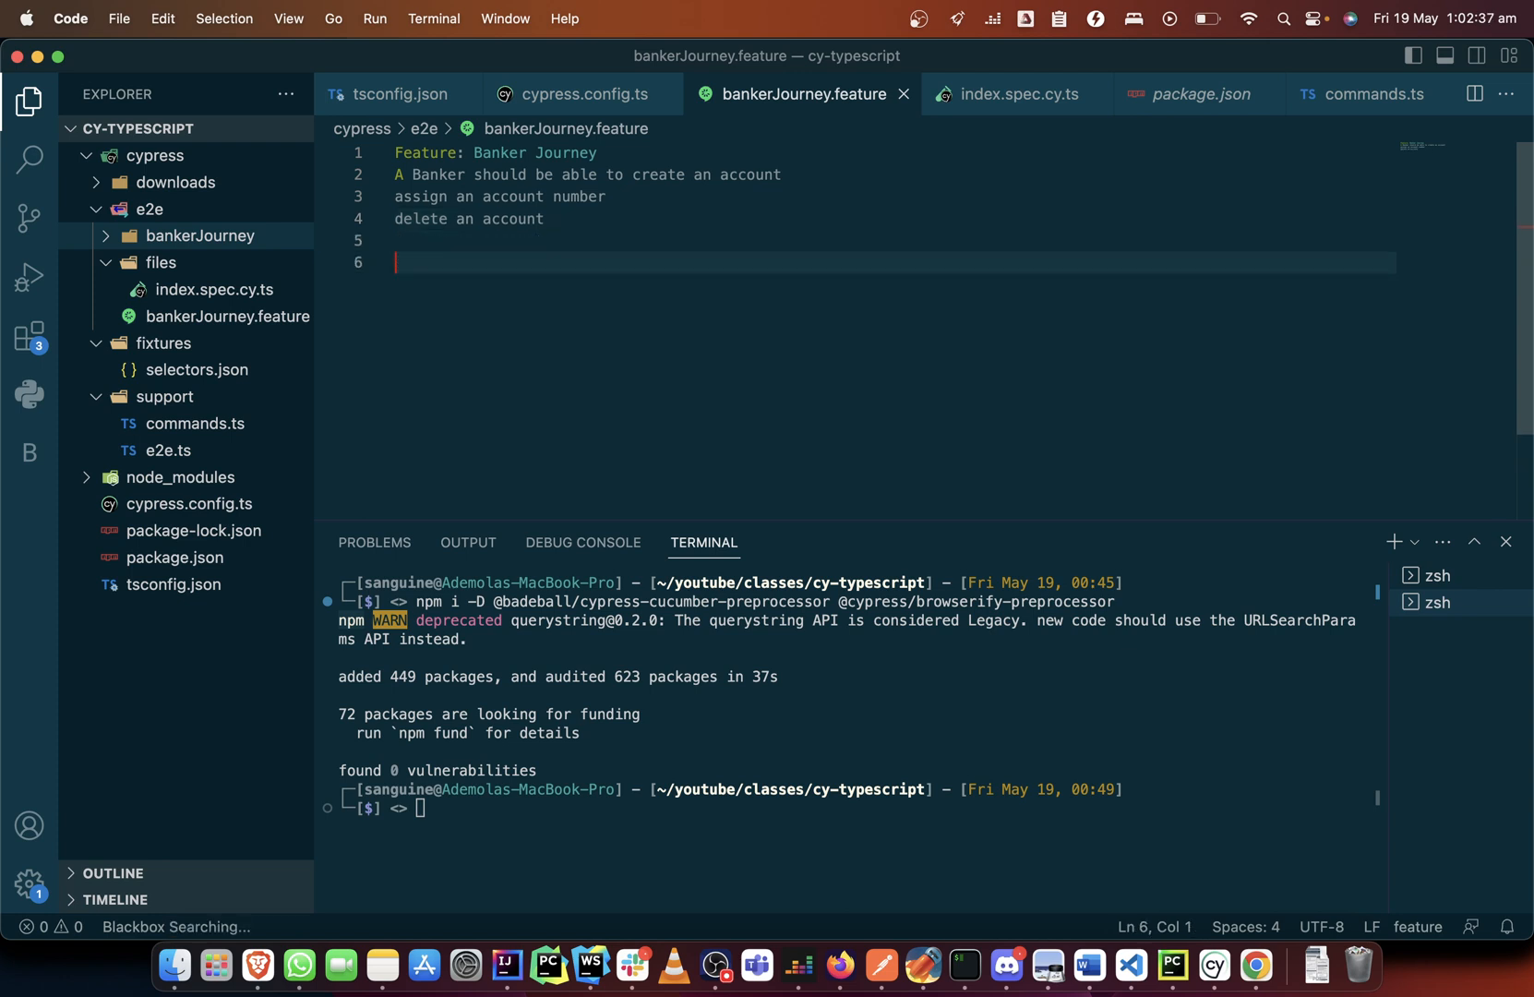
Drop the deposit-money line, add a 'Scenario:' heading, and switch to index.spec.cy.ts for reference.
{"action": "type", "text": "deposit money into an account"}
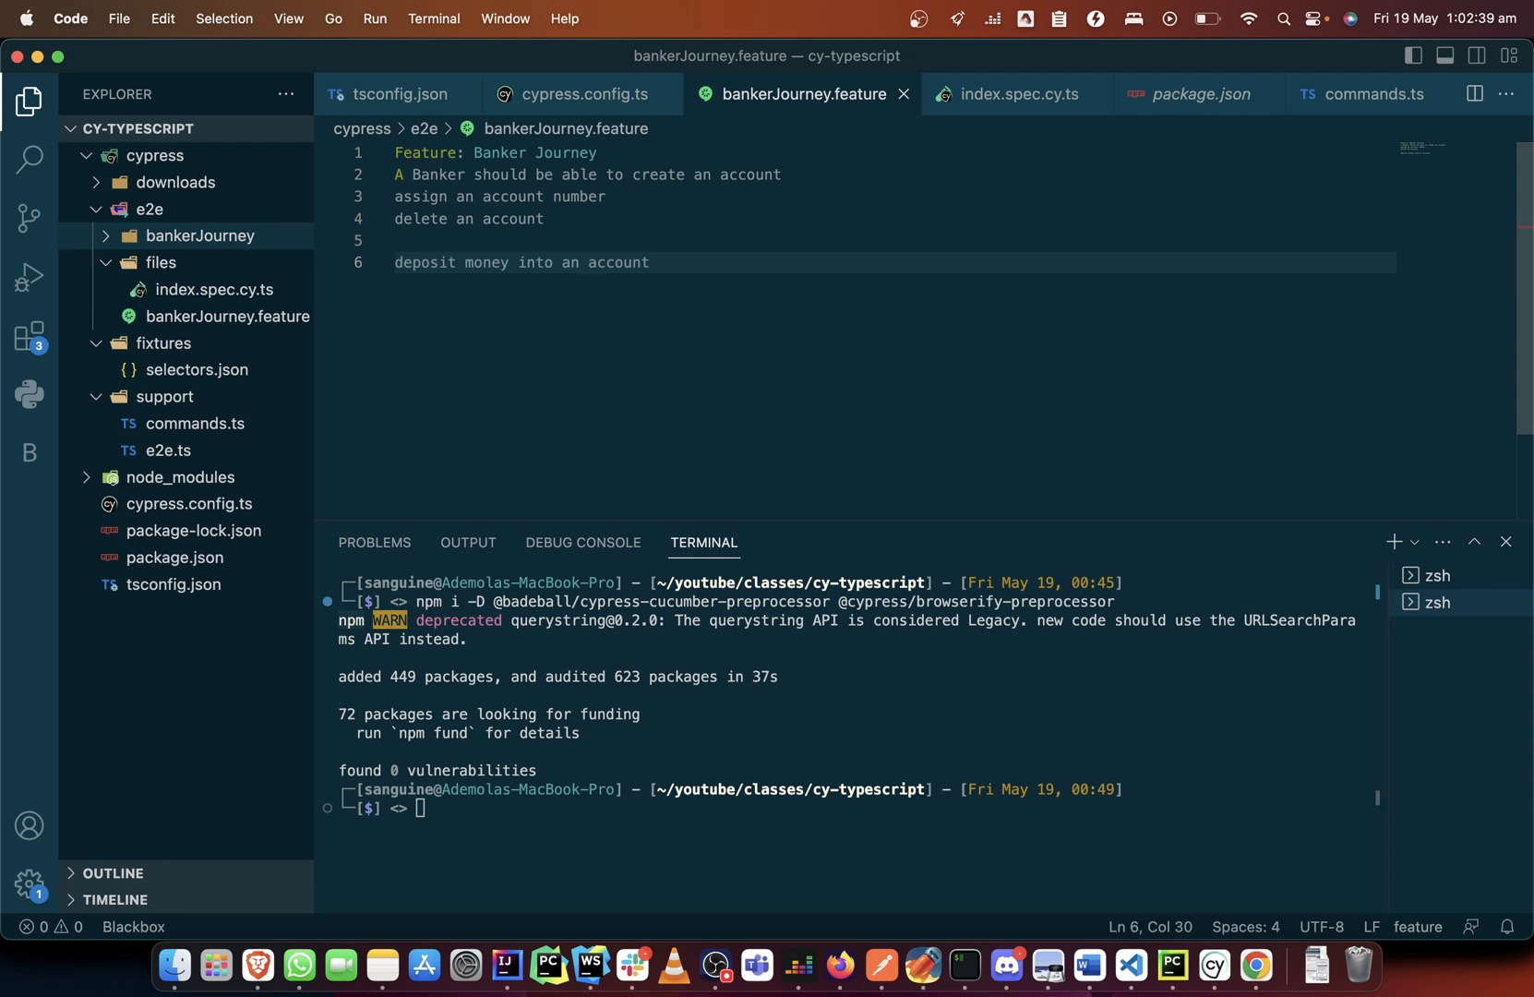
{"action": "key", "text": "Backspace"}
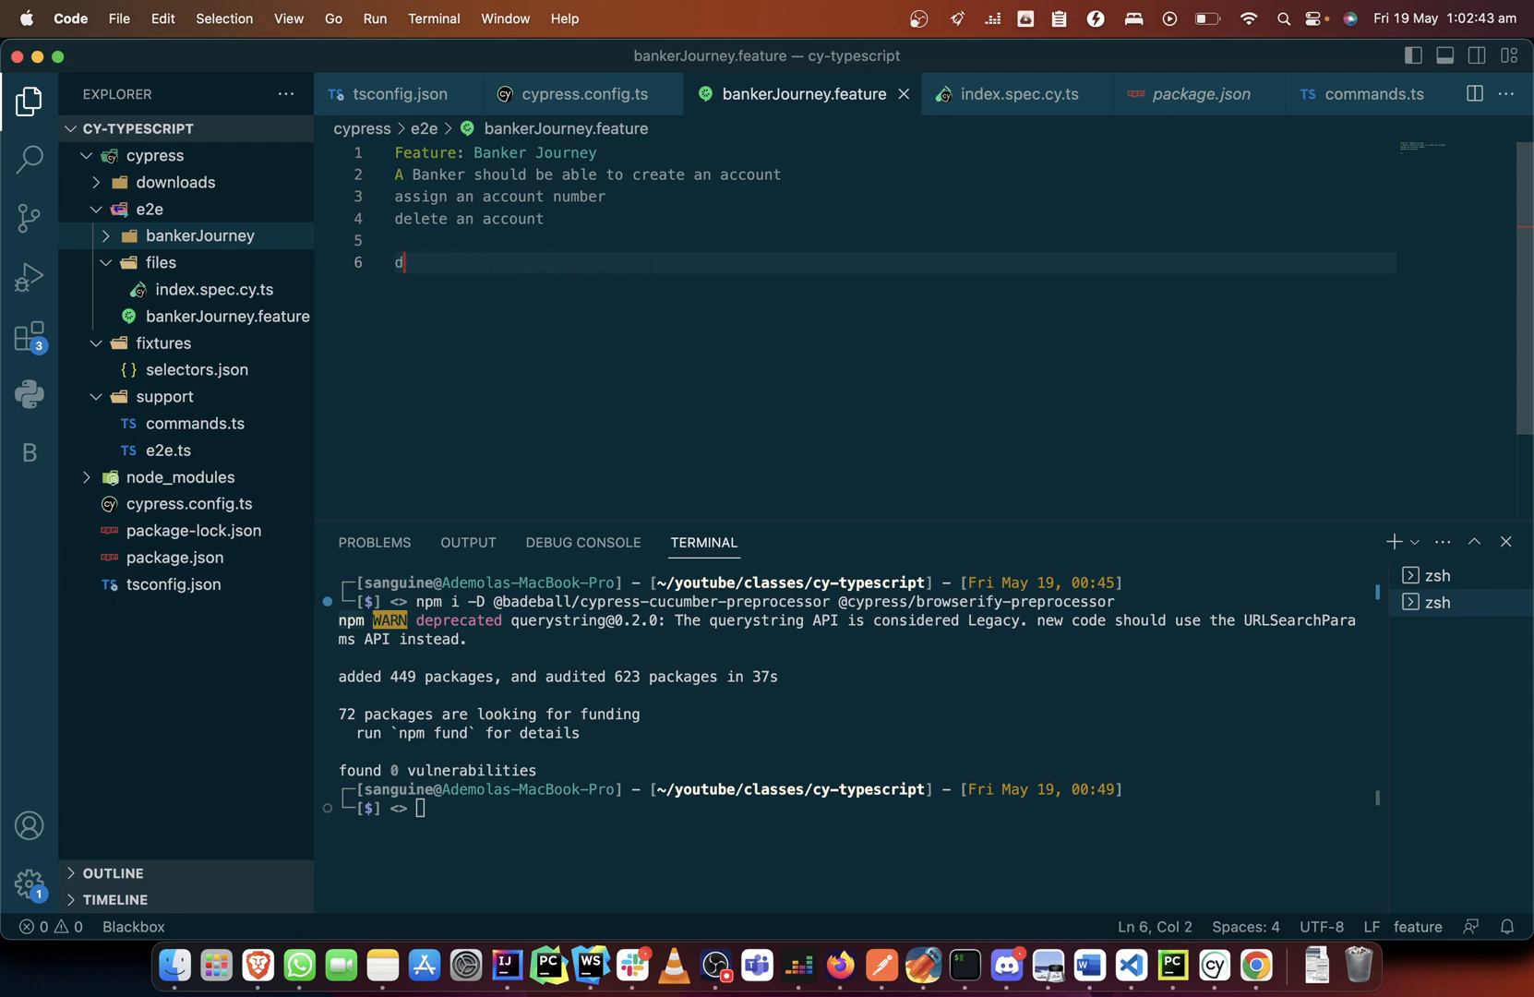
{"action": "type", "text": "Scenario:"}
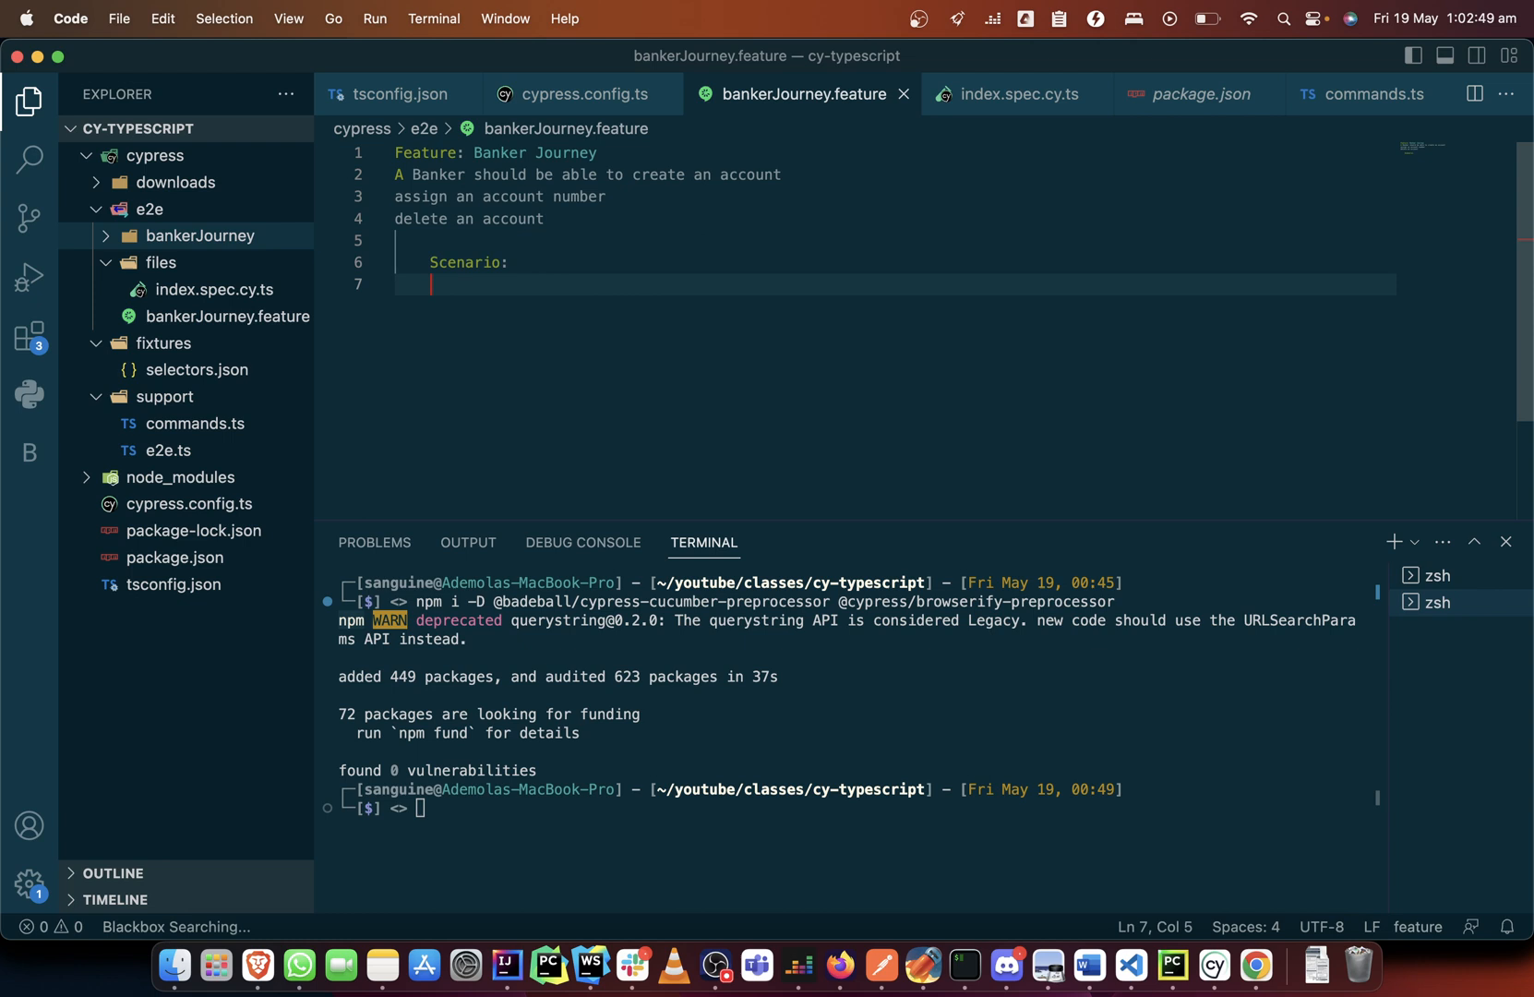
{"action": "type", "text": "Create an account"}
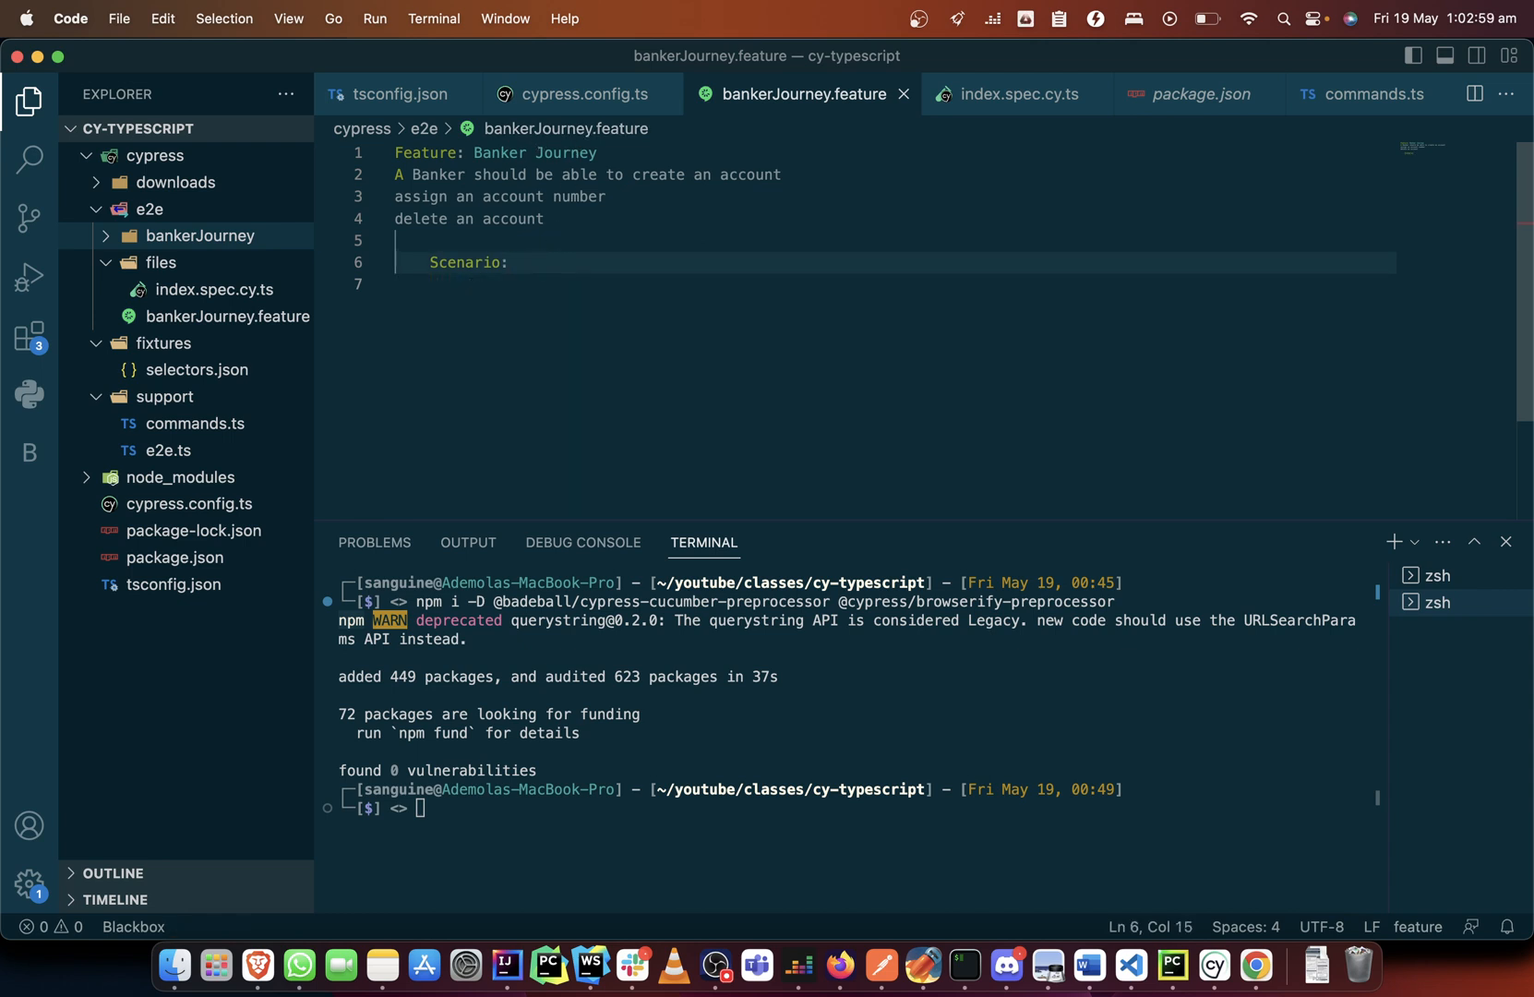
{"action": "left_click", "coordinate": [1017, 94]}
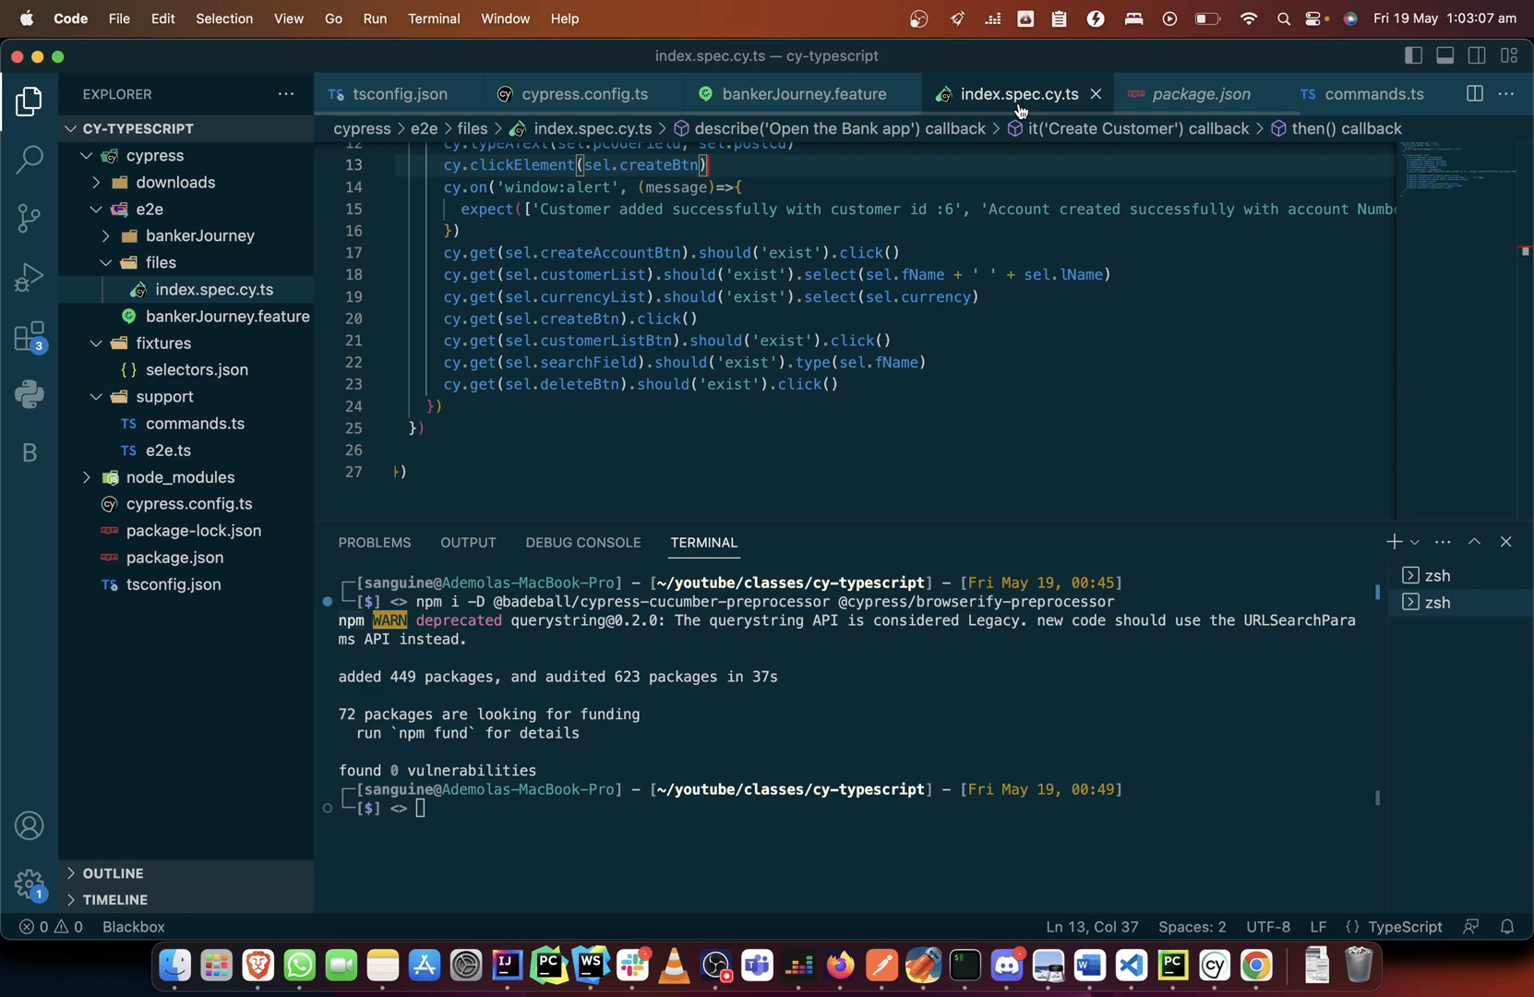
{"action": "mouse_move", "coordinate": [790, 109]}
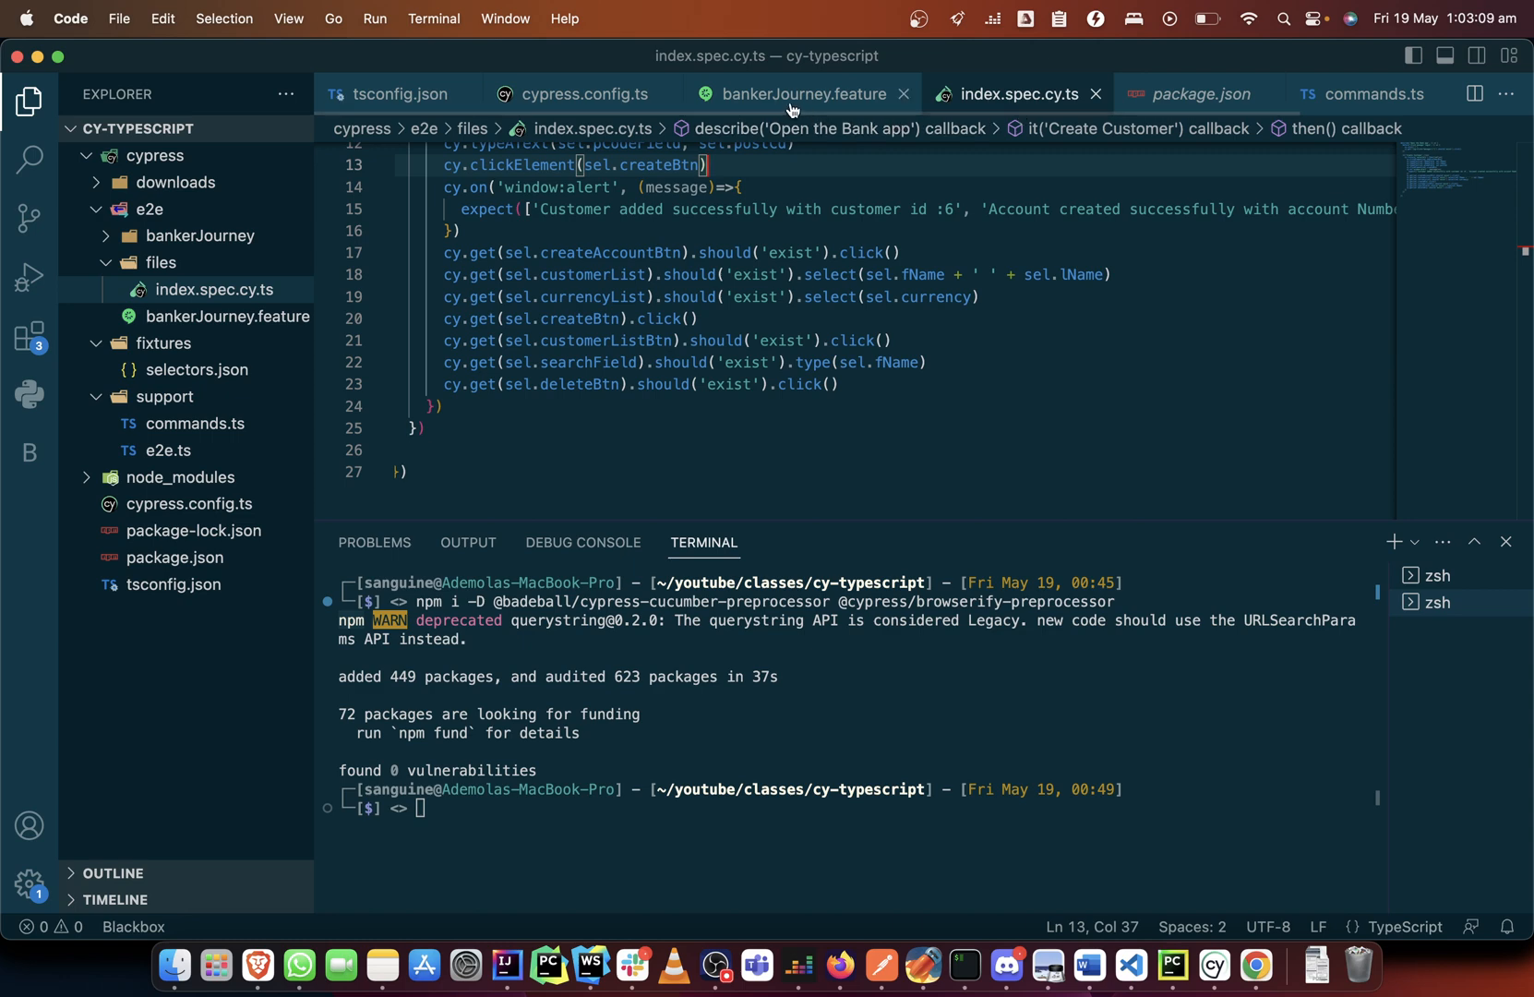
Back in bankerJourney.feature, write the Scenario: a banker should be able to create an account and add...
{"action": "left_click", "coordinate": [797, 94]}
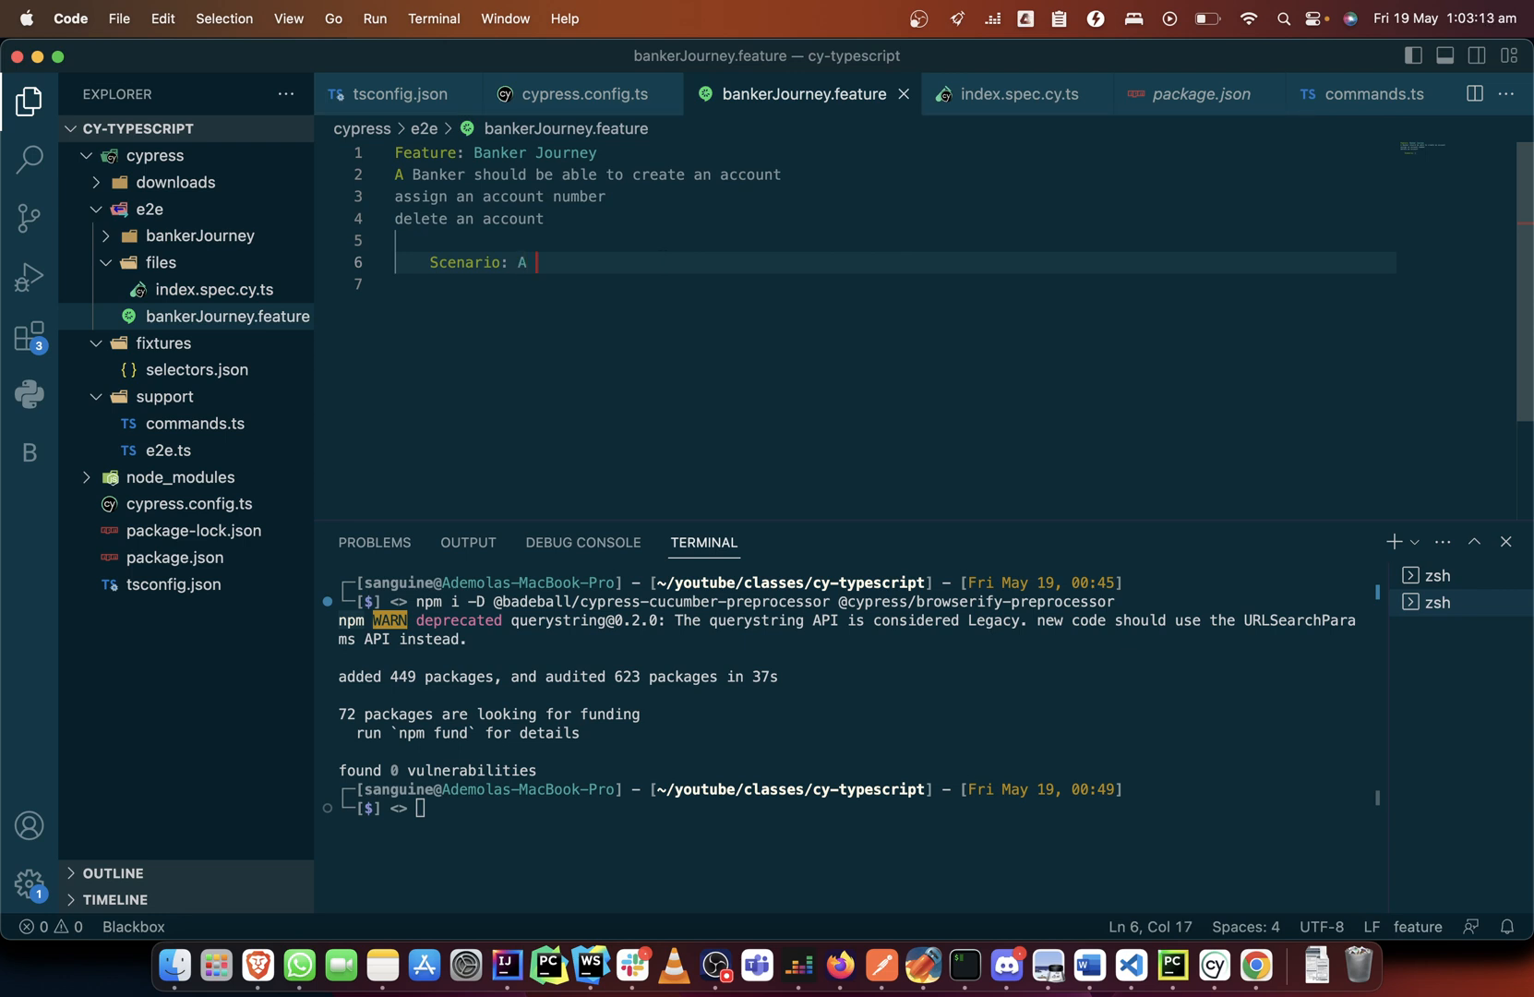
{"action": "type", "text": "banker sh"}
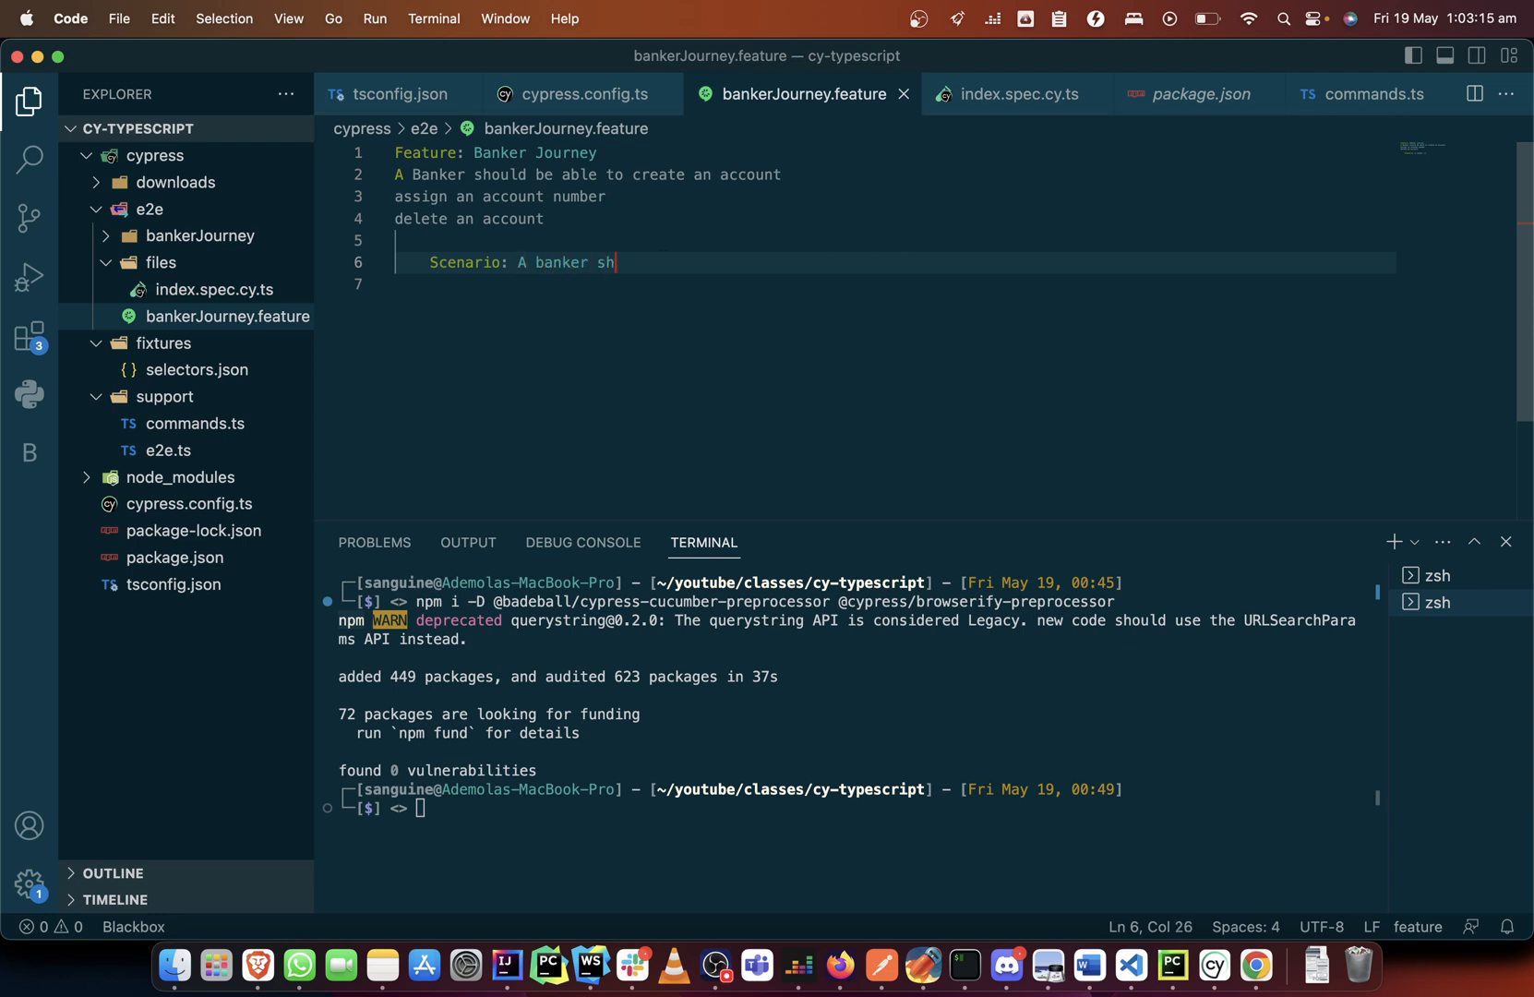
{"action": "type", "text": "ould"}
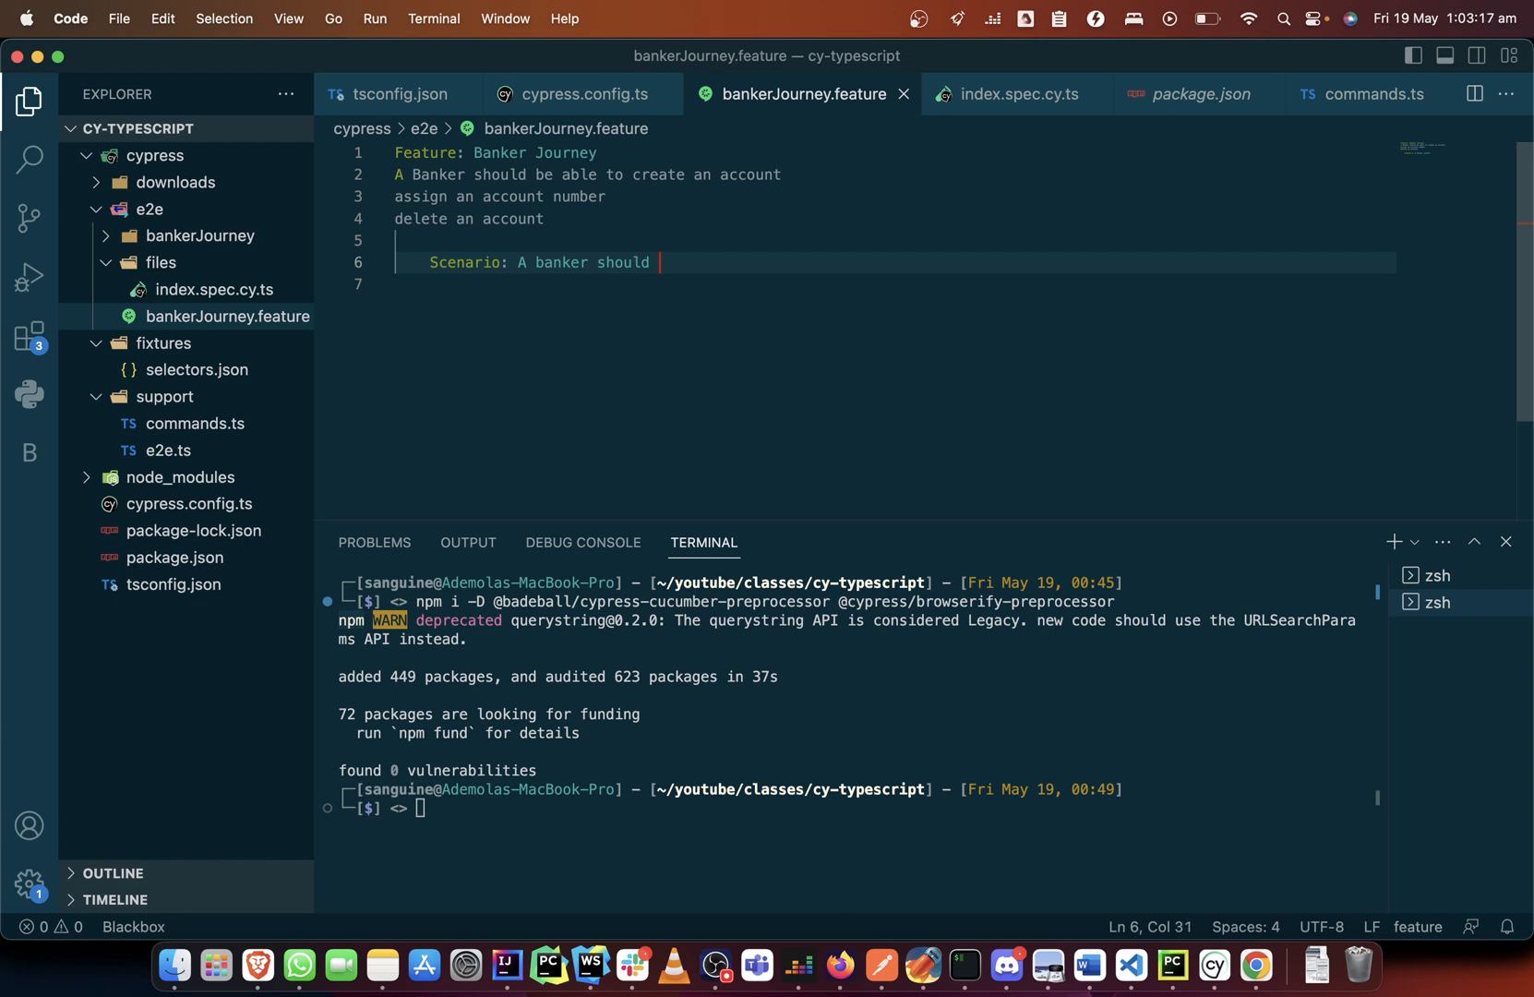
{"action": "type", "text": "be a"}
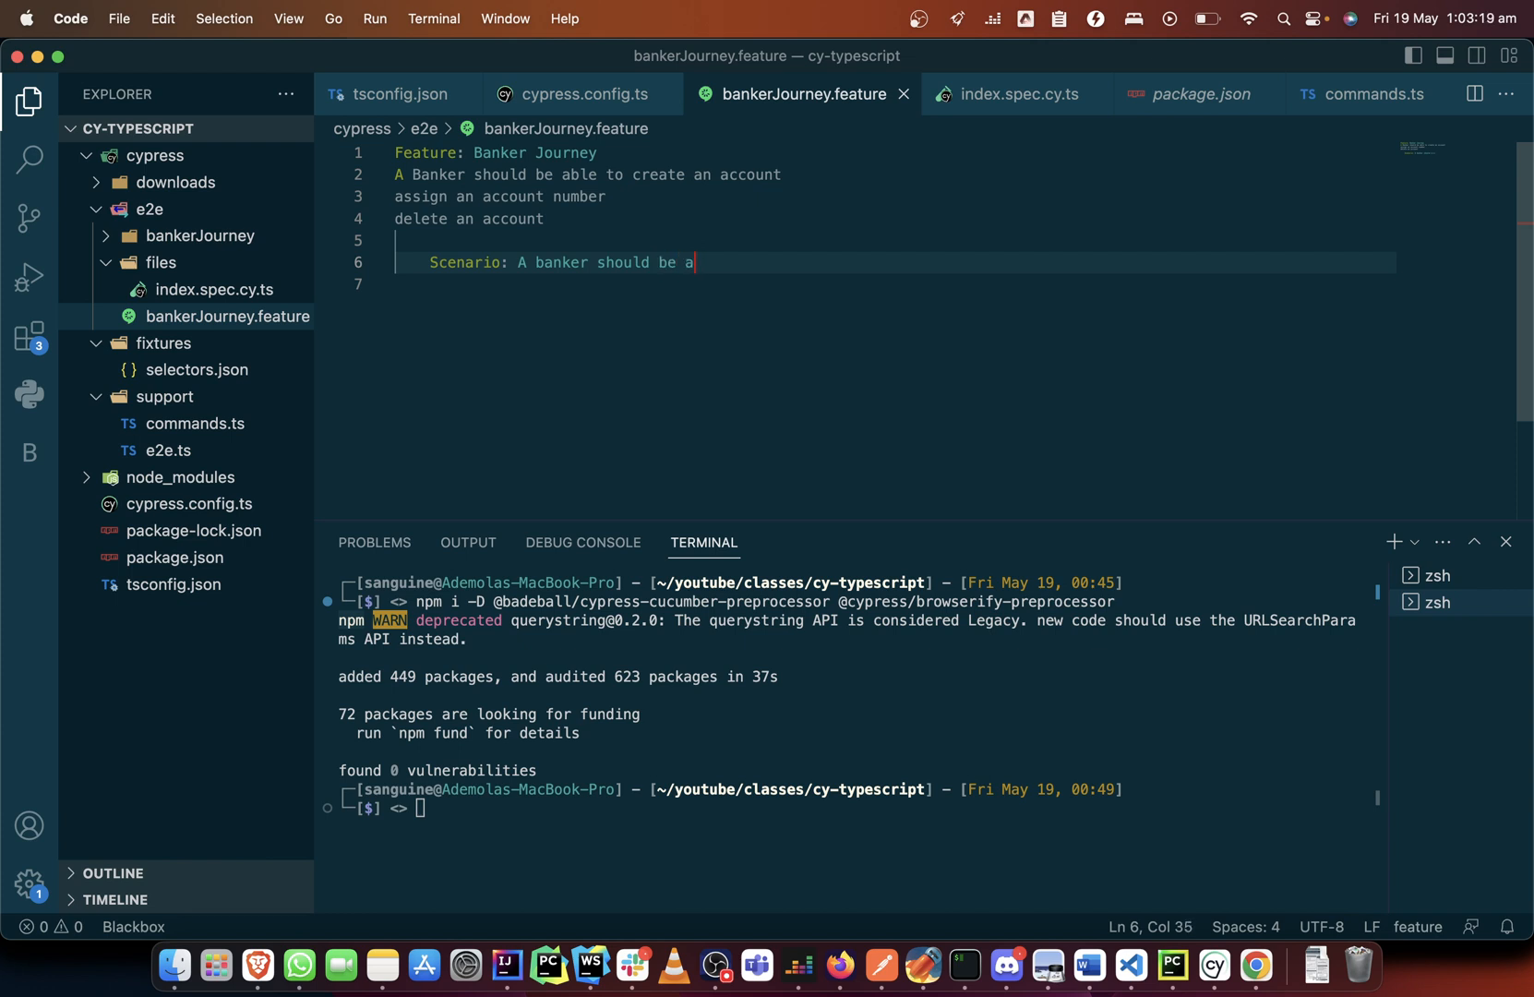
{"action": "type", "text": "ble to cret"}
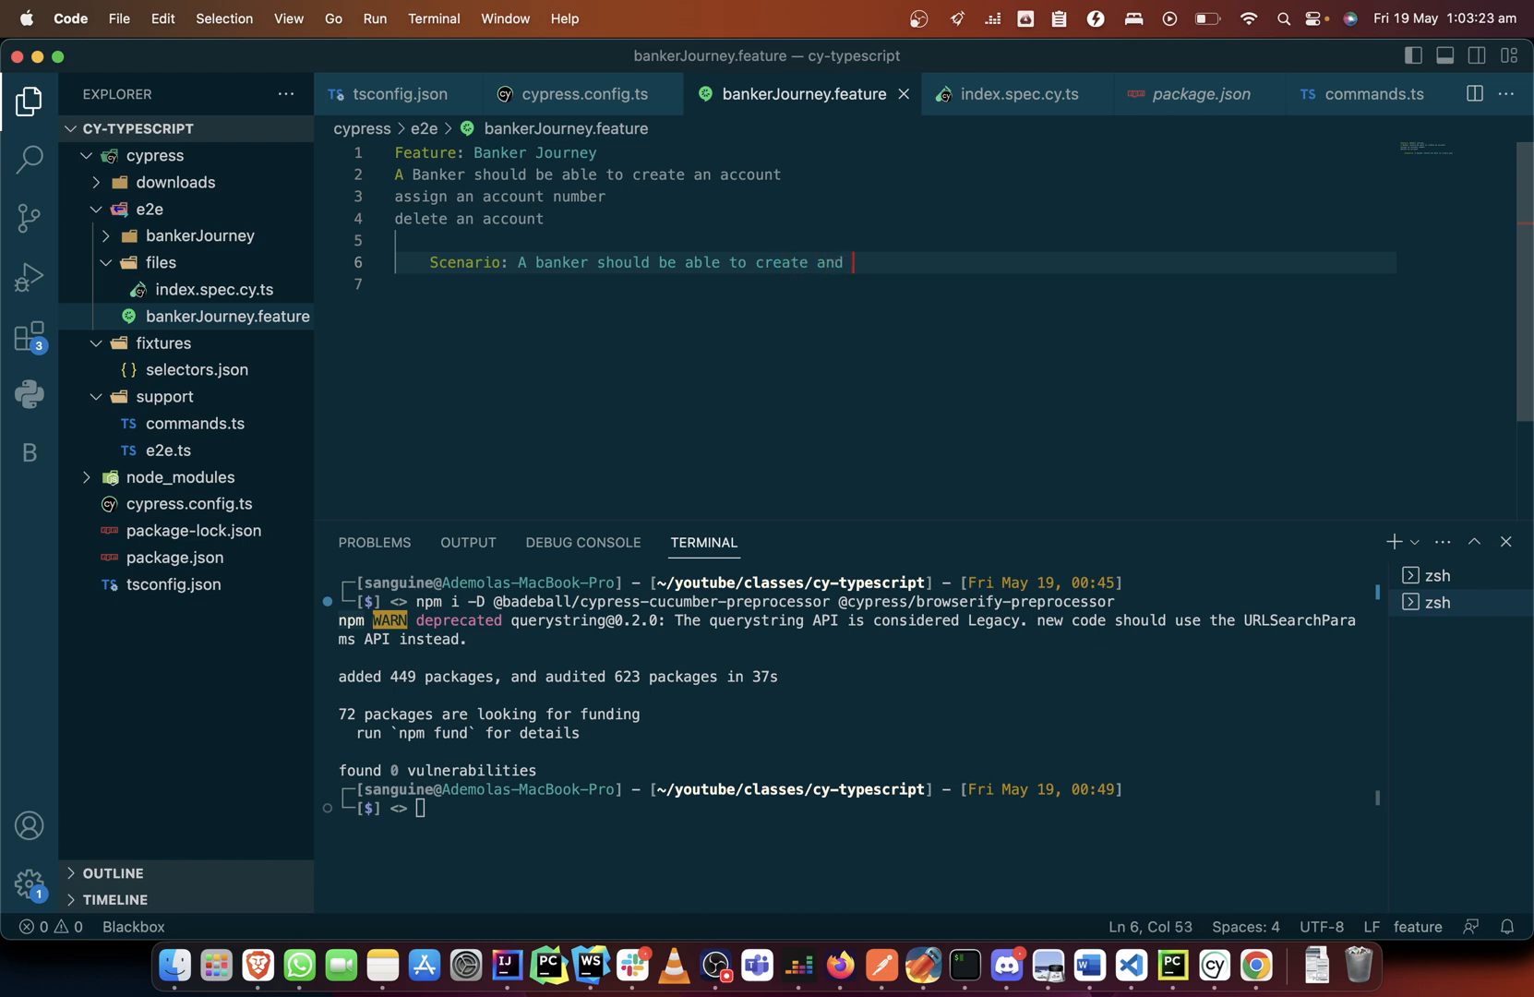
{"action": "type", "text": "a"}
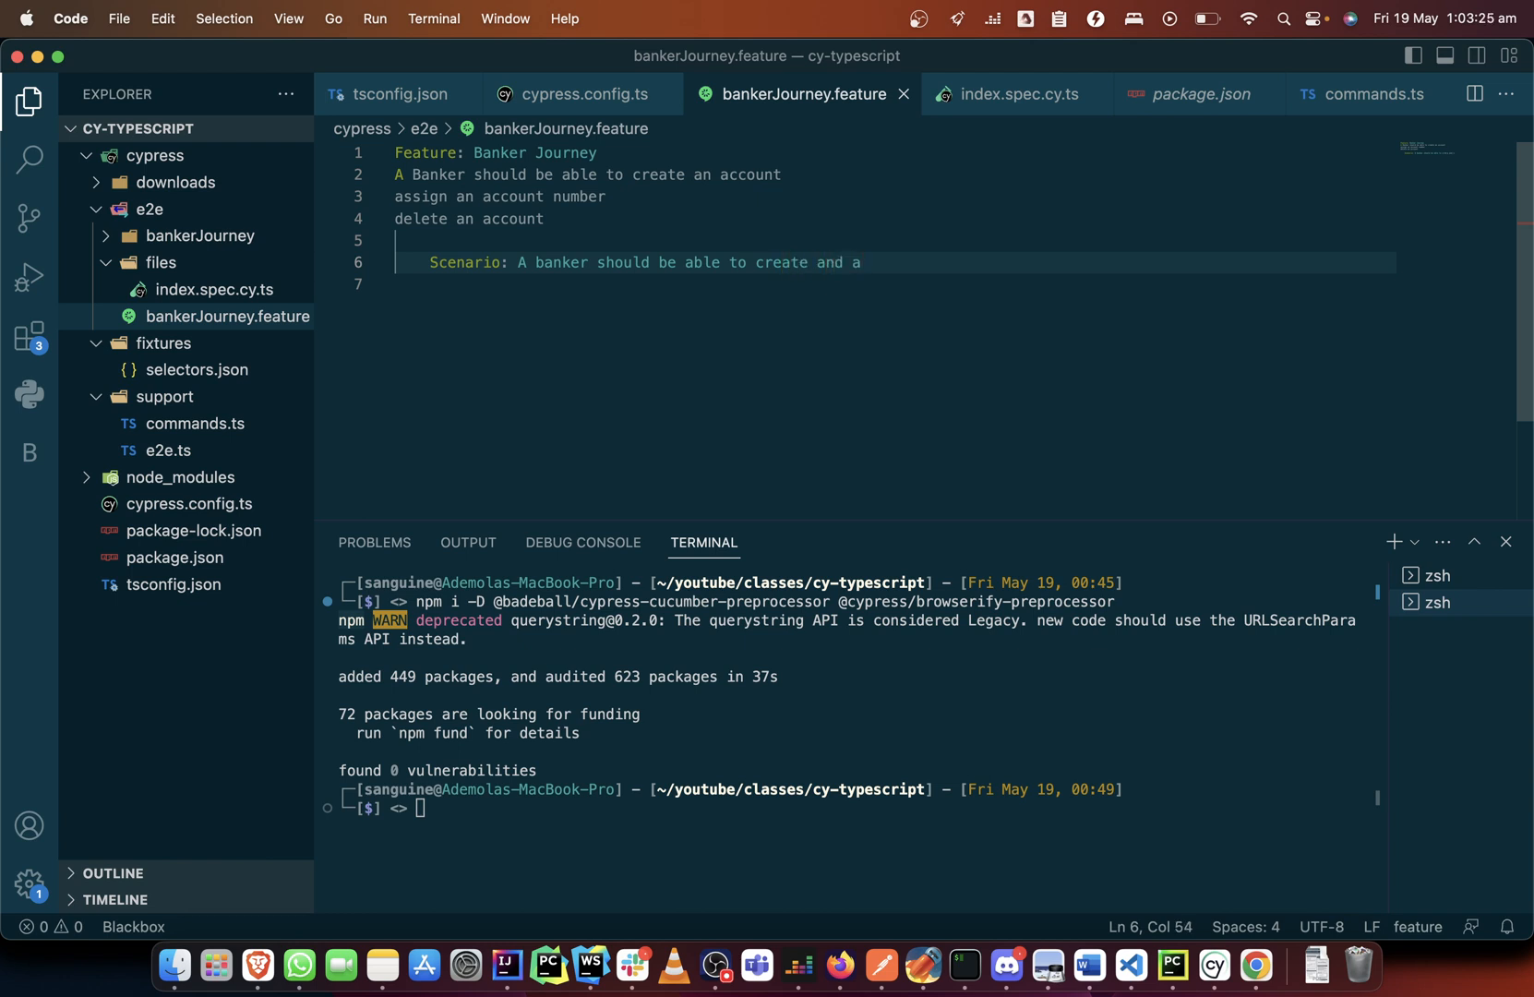
{"action": "type", "text": "add an acco"}
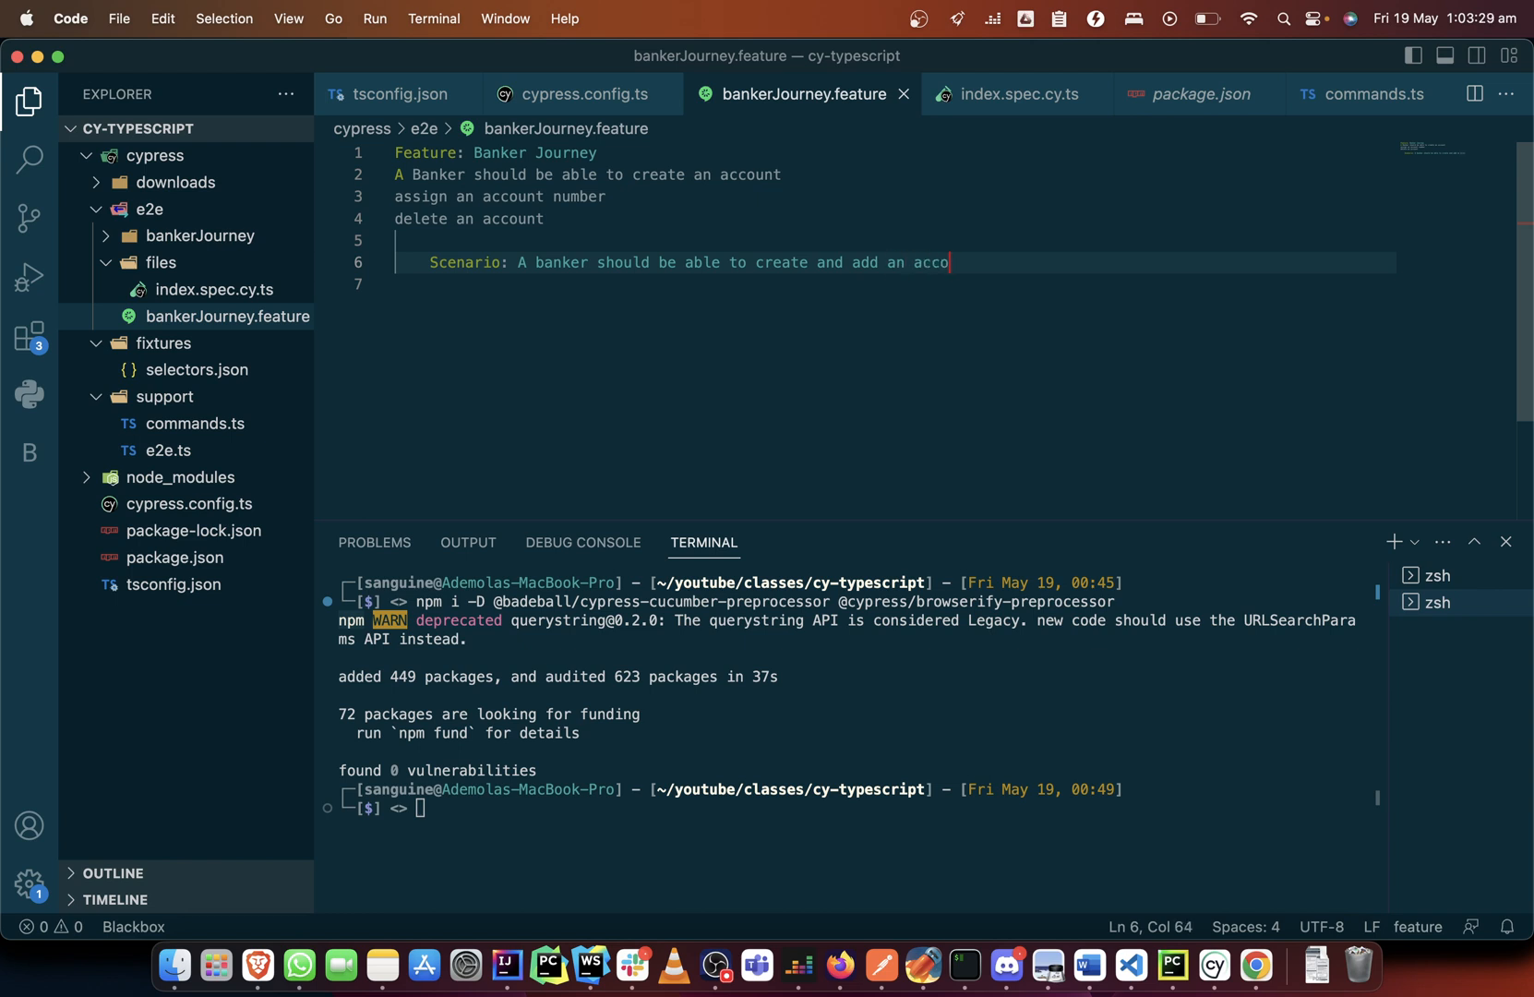
Finish the Scenario with account number and deleting the account holder profile, then start 'Given I am a banker'.
{"action": "type", "text": "unt number then delete the u"}
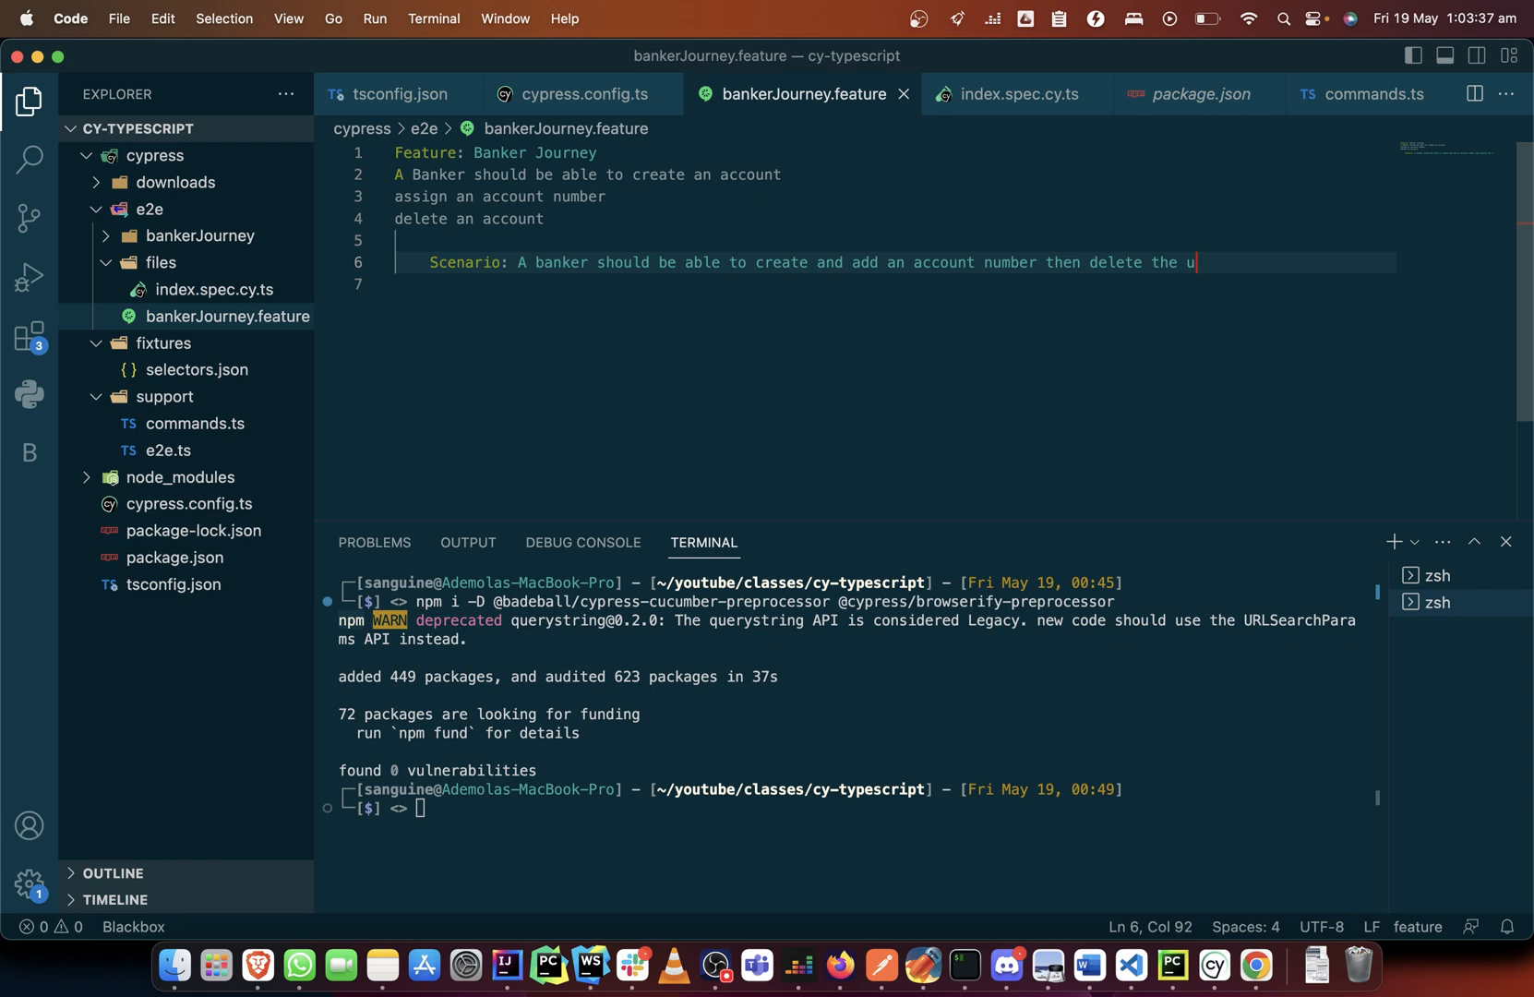
{"action": "type", "text": "ccount"}
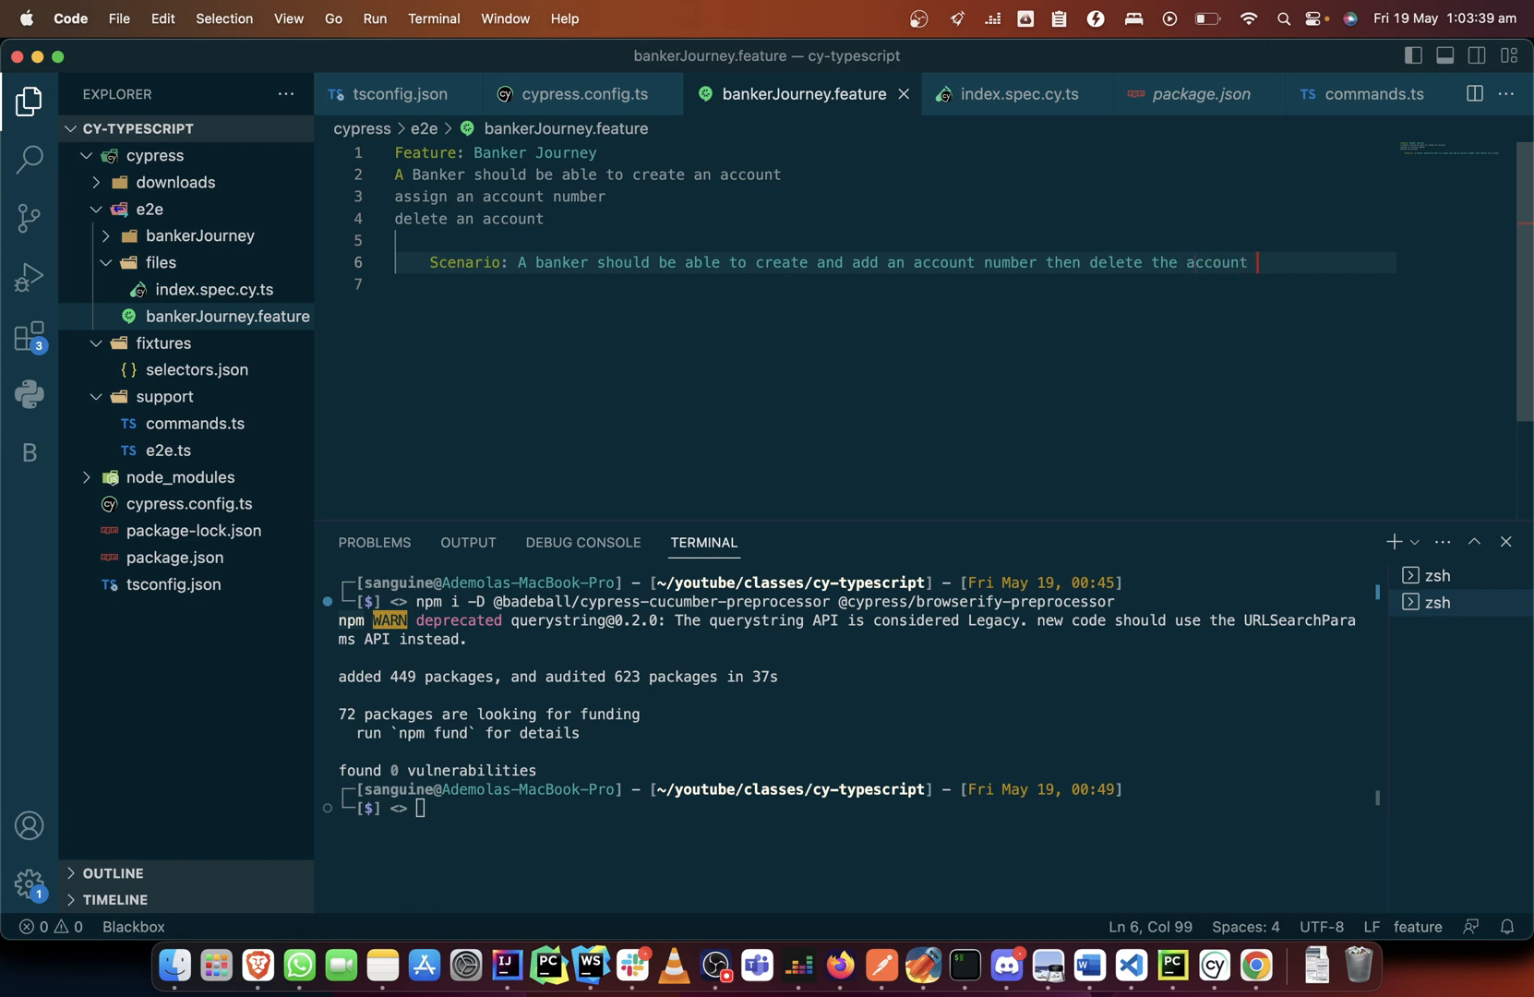
{"action": "type", "text": "holder p"}
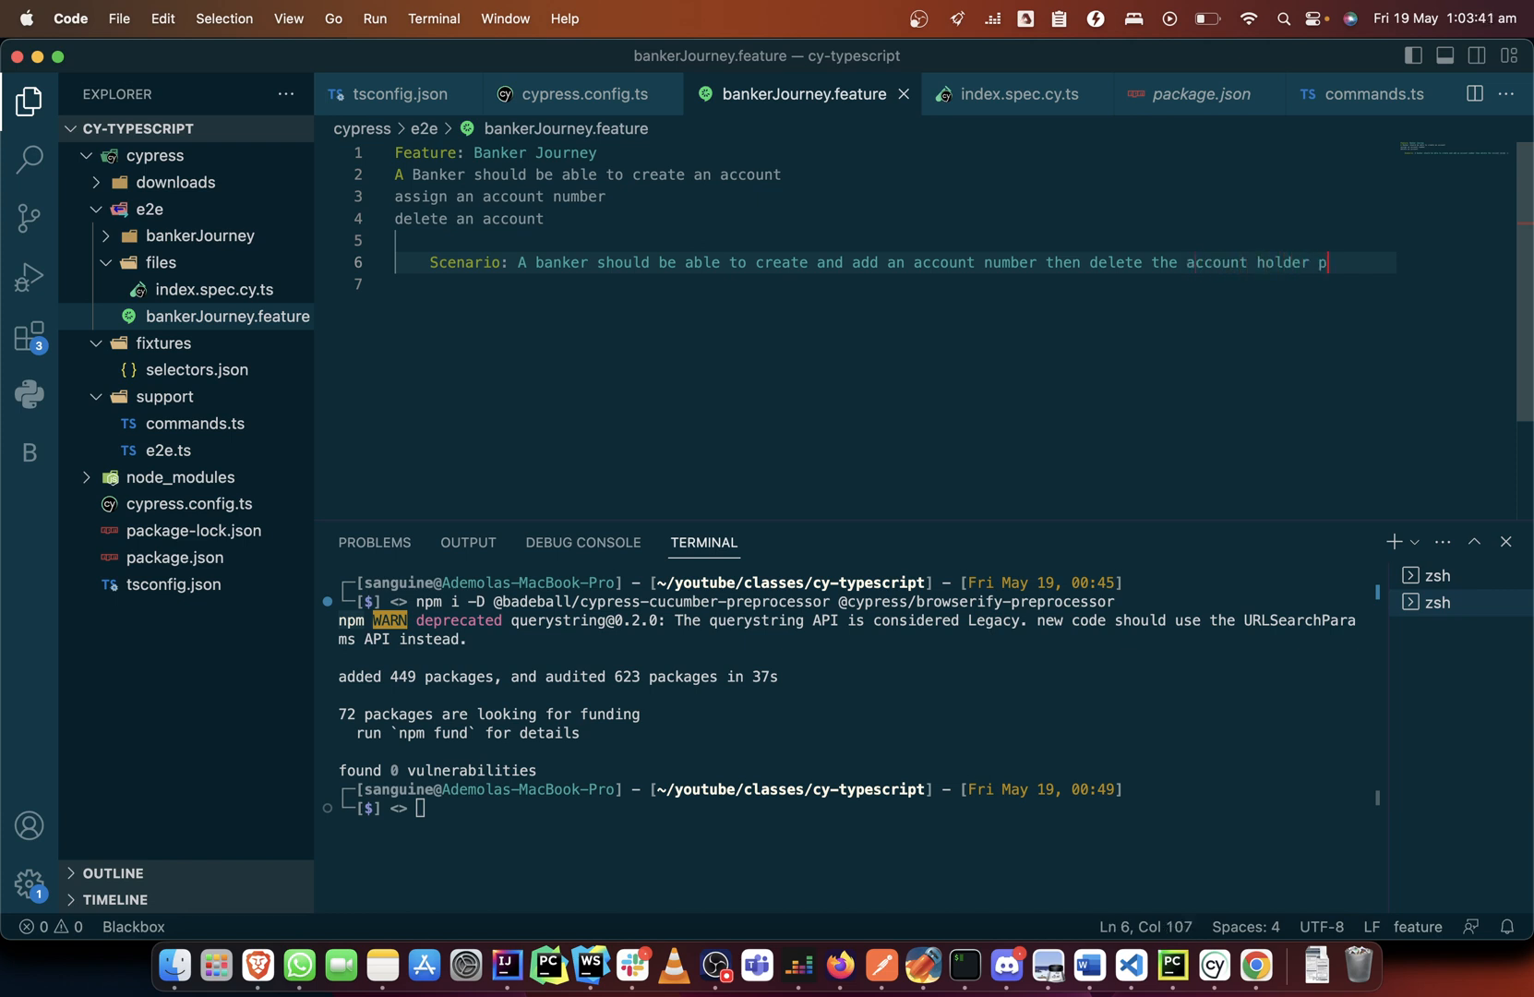
{"action": "type", "text": "rofile"}
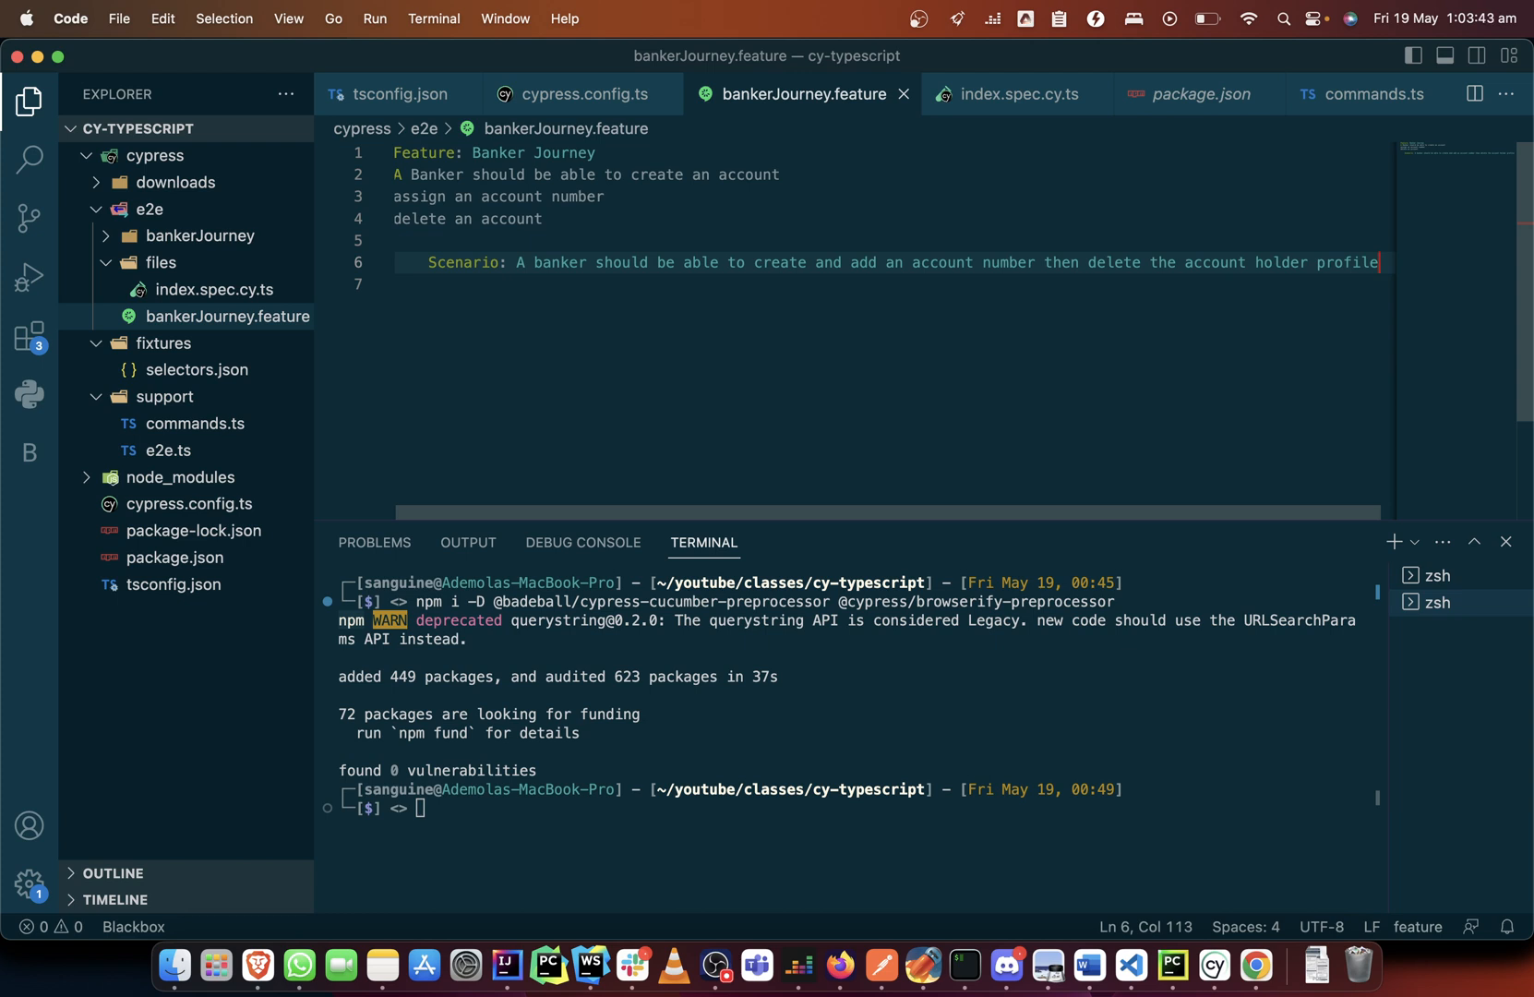
{"action": "type", "text": "Given I am a banker"}
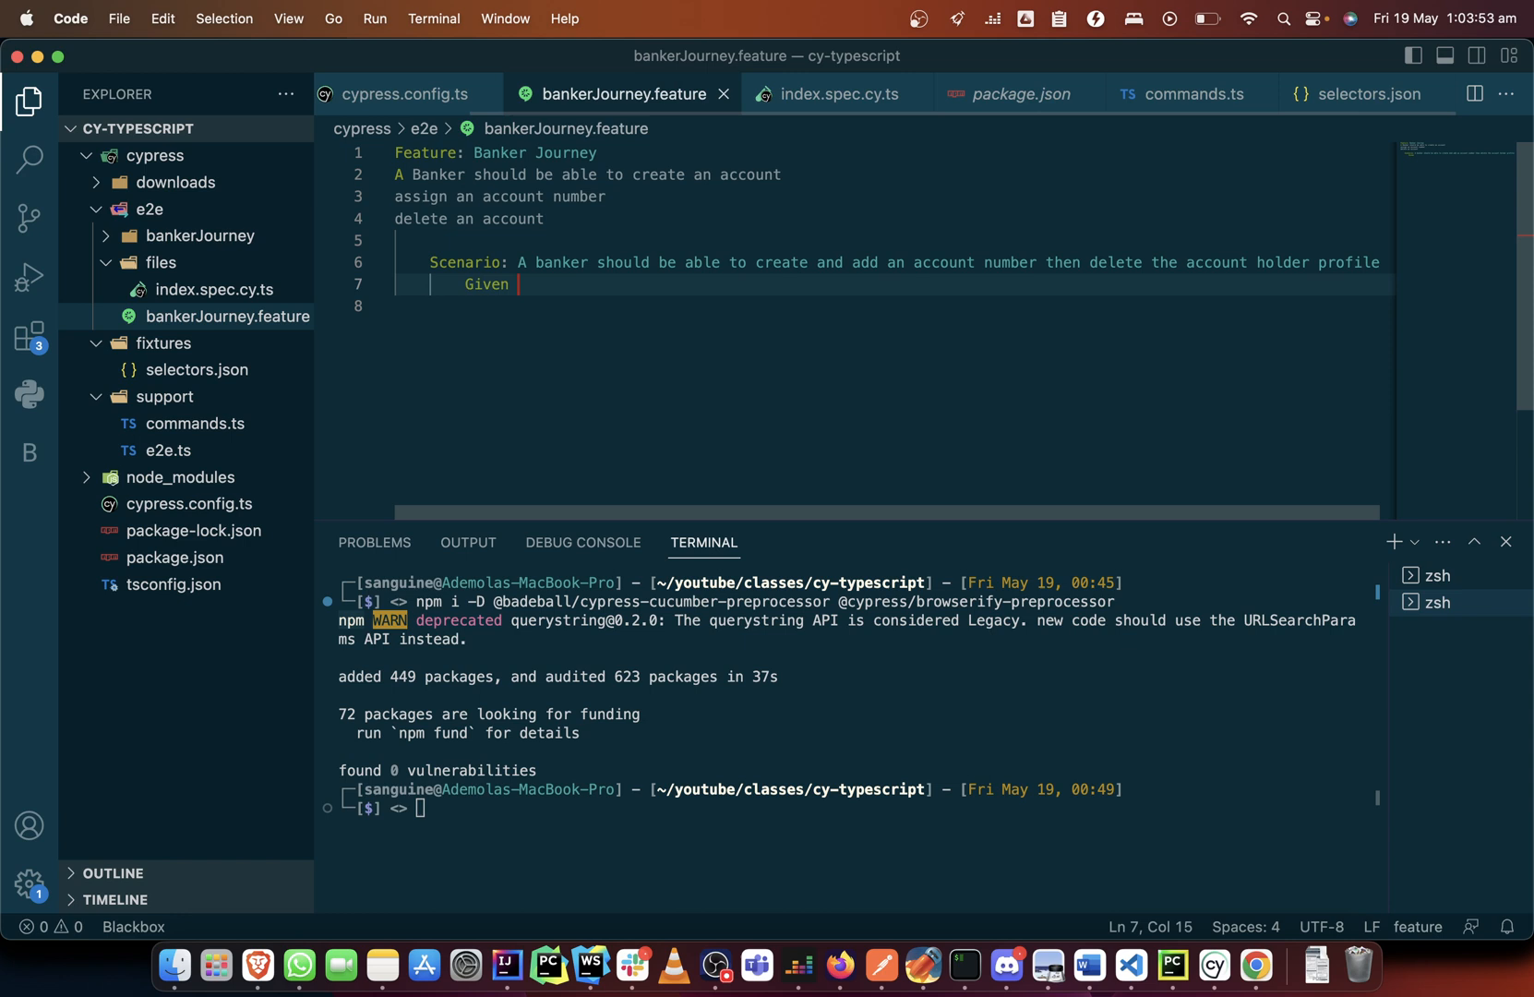
Add 'Given I am on the bank app' home page and 'When I click on the bank login', starting another When line.
{"action": "type", "text": "I am on the bank app"}
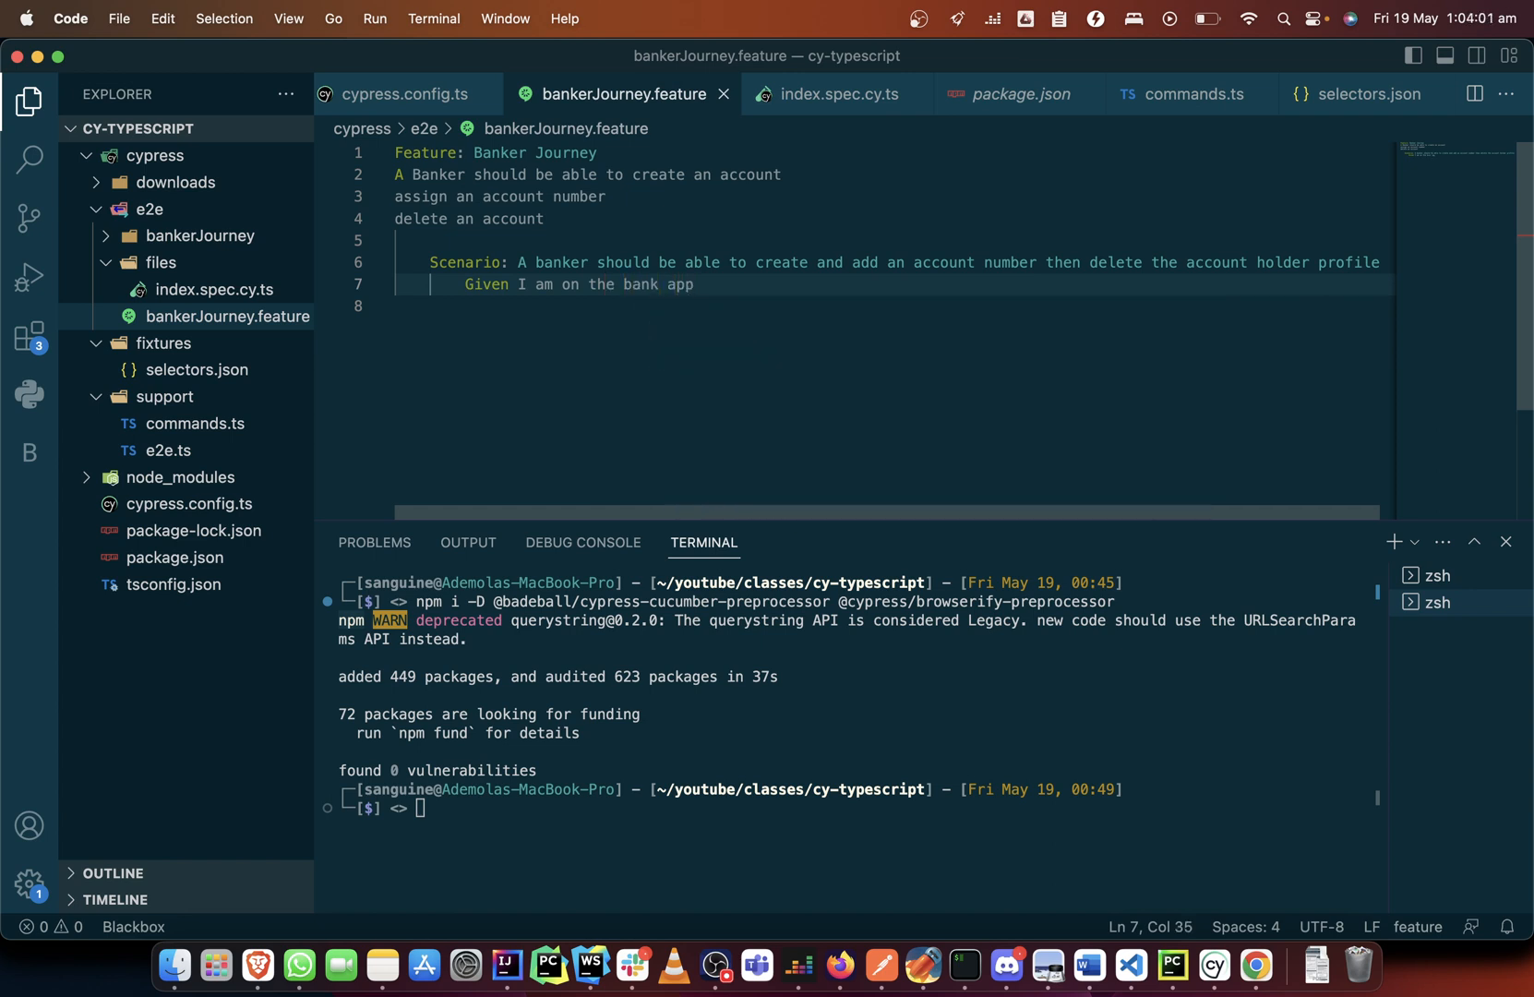
{"action": "type", "text": "home page"}
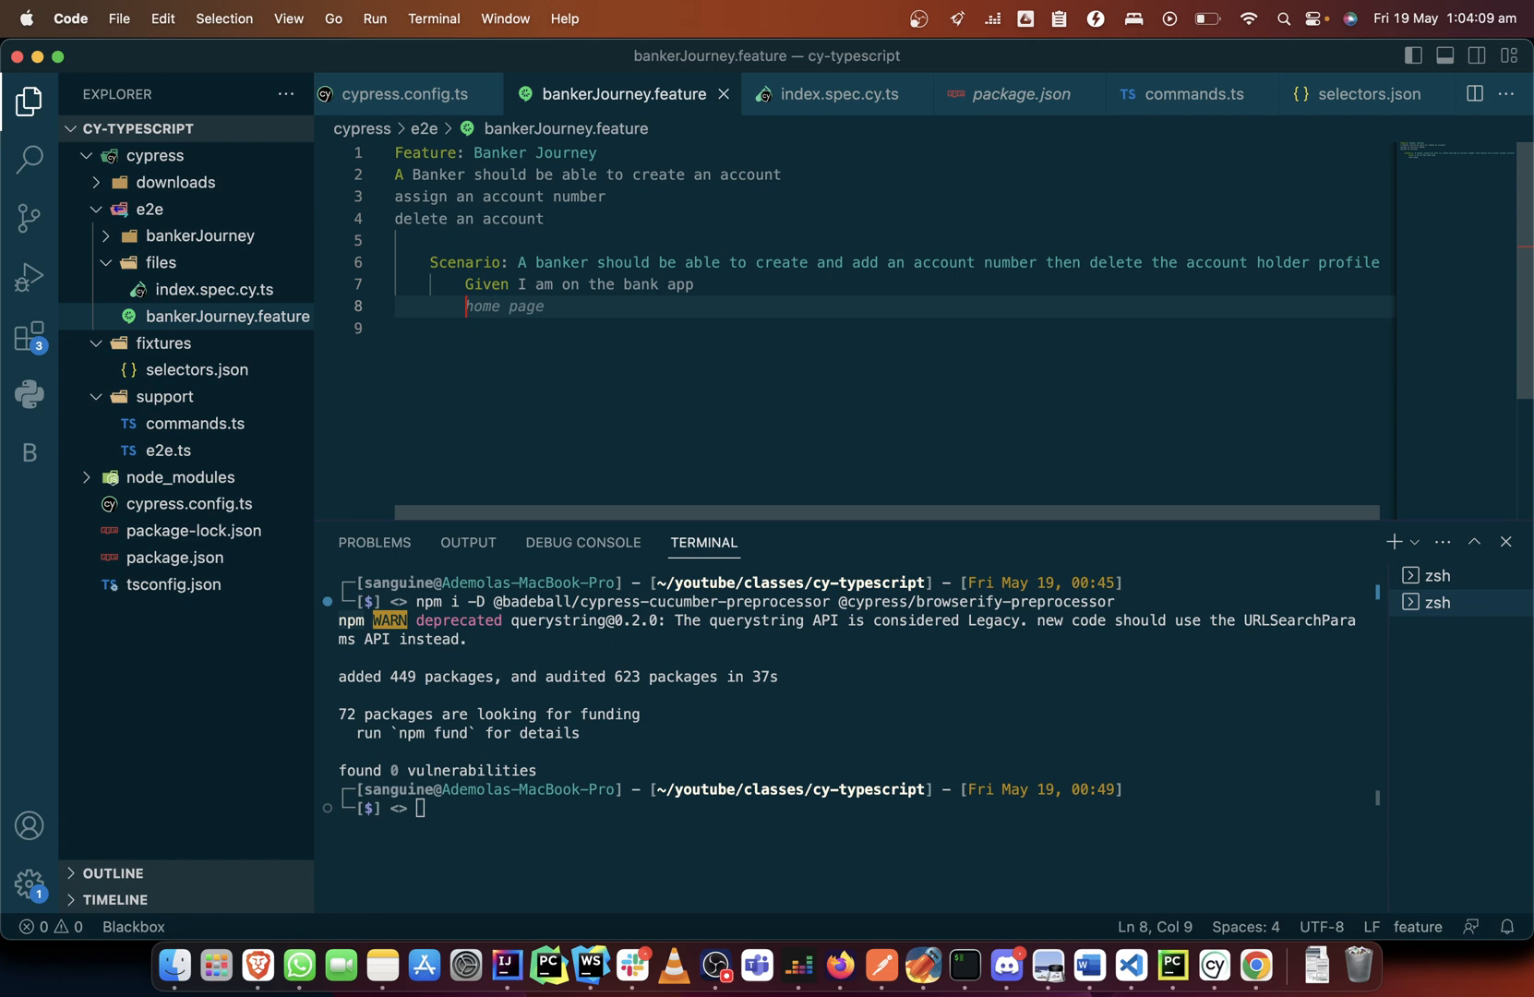
{"action": "type", "text": "When I click on the bank log"}
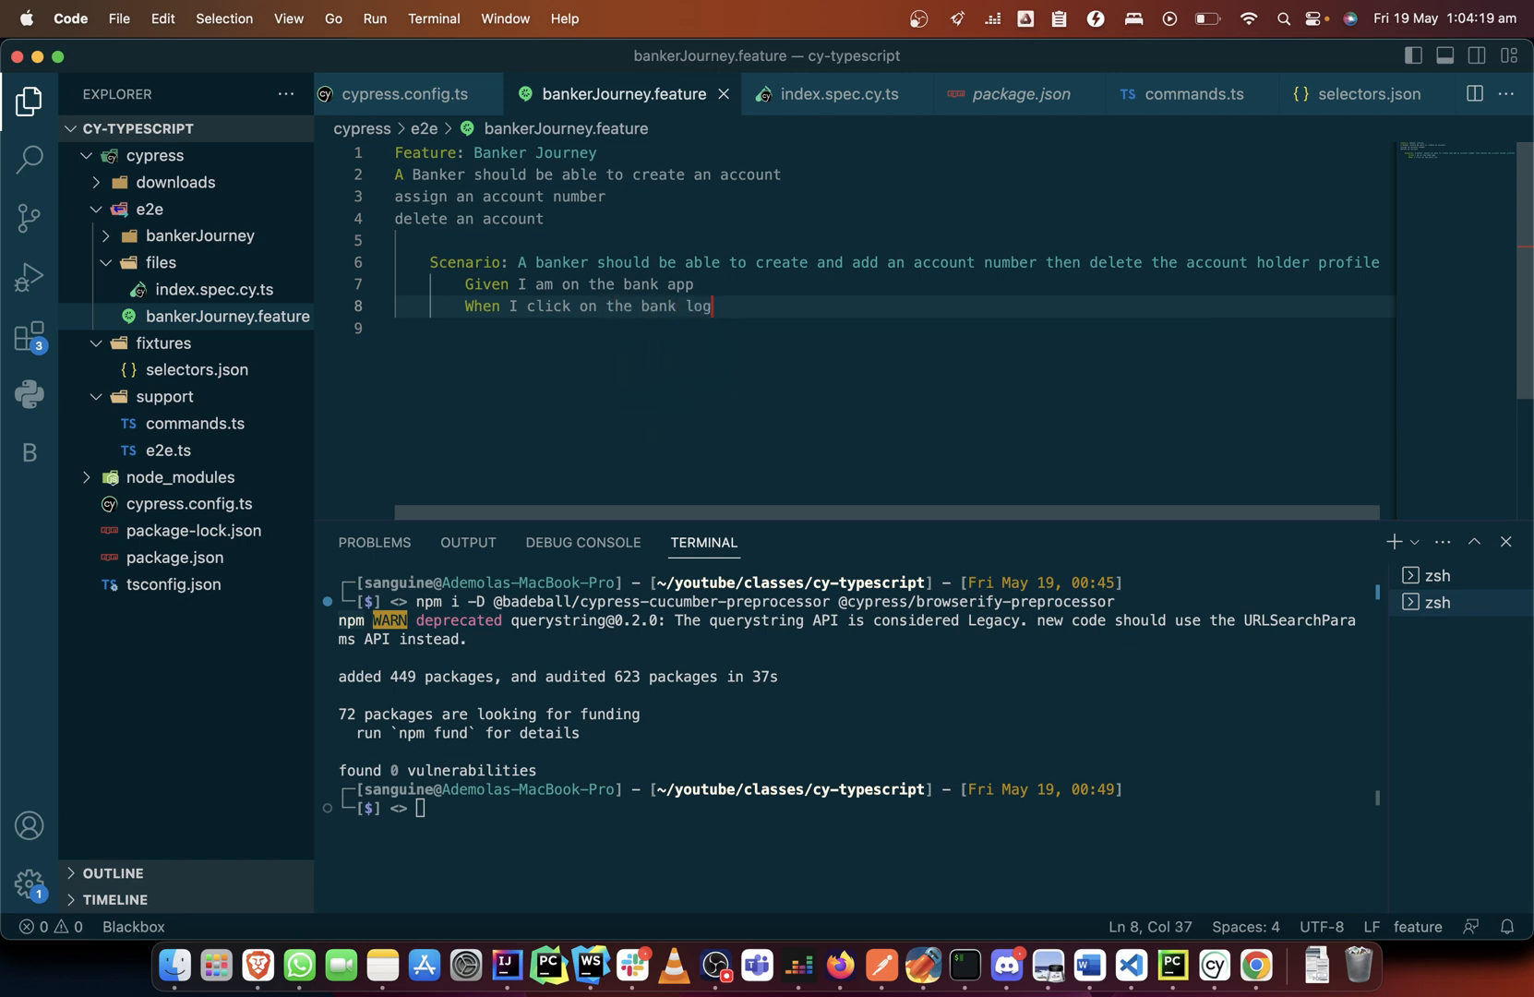
{"action": "type", "text": "in"}
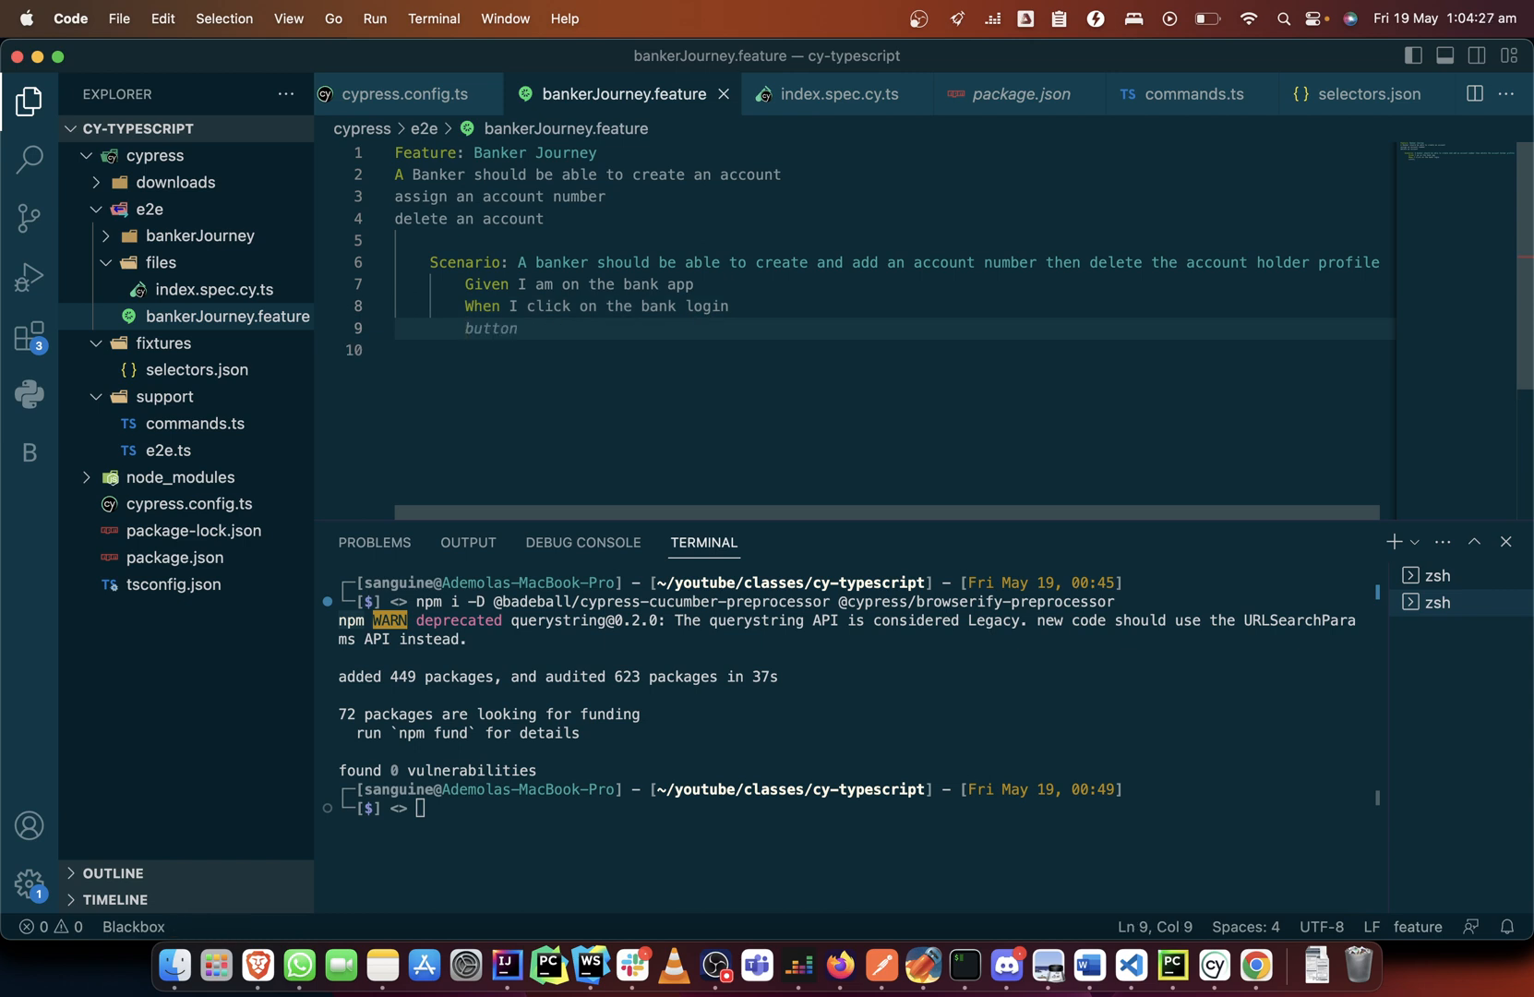
{"action": "type", "text": "When I"}
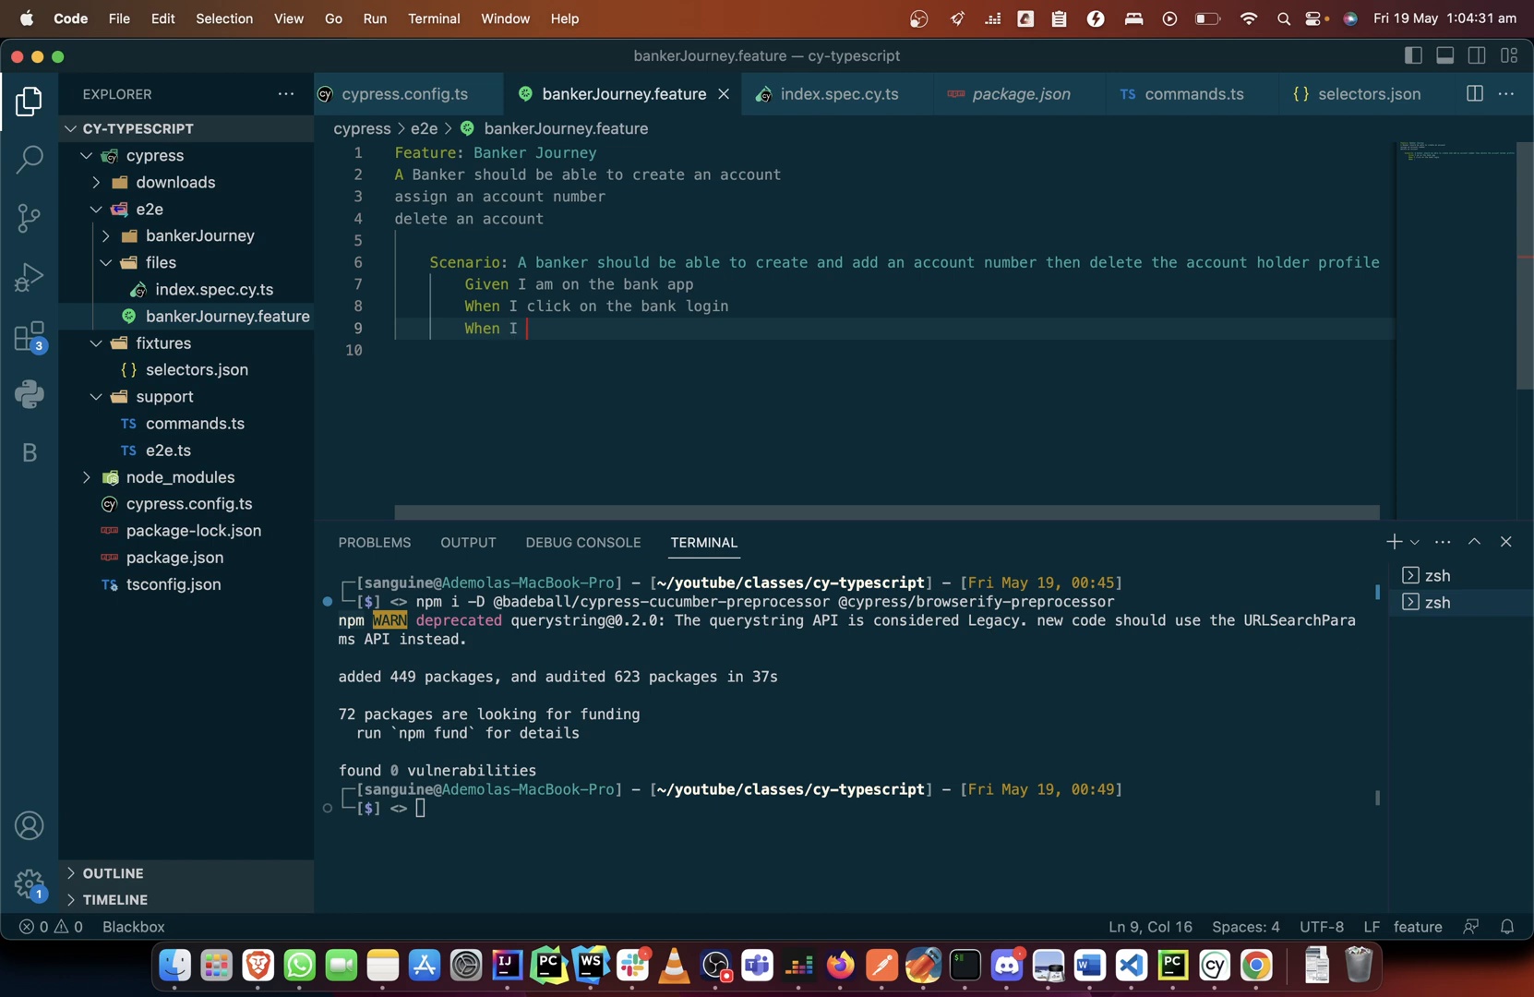
{"action": "mouse_move", "coordinate": [258, 952]}
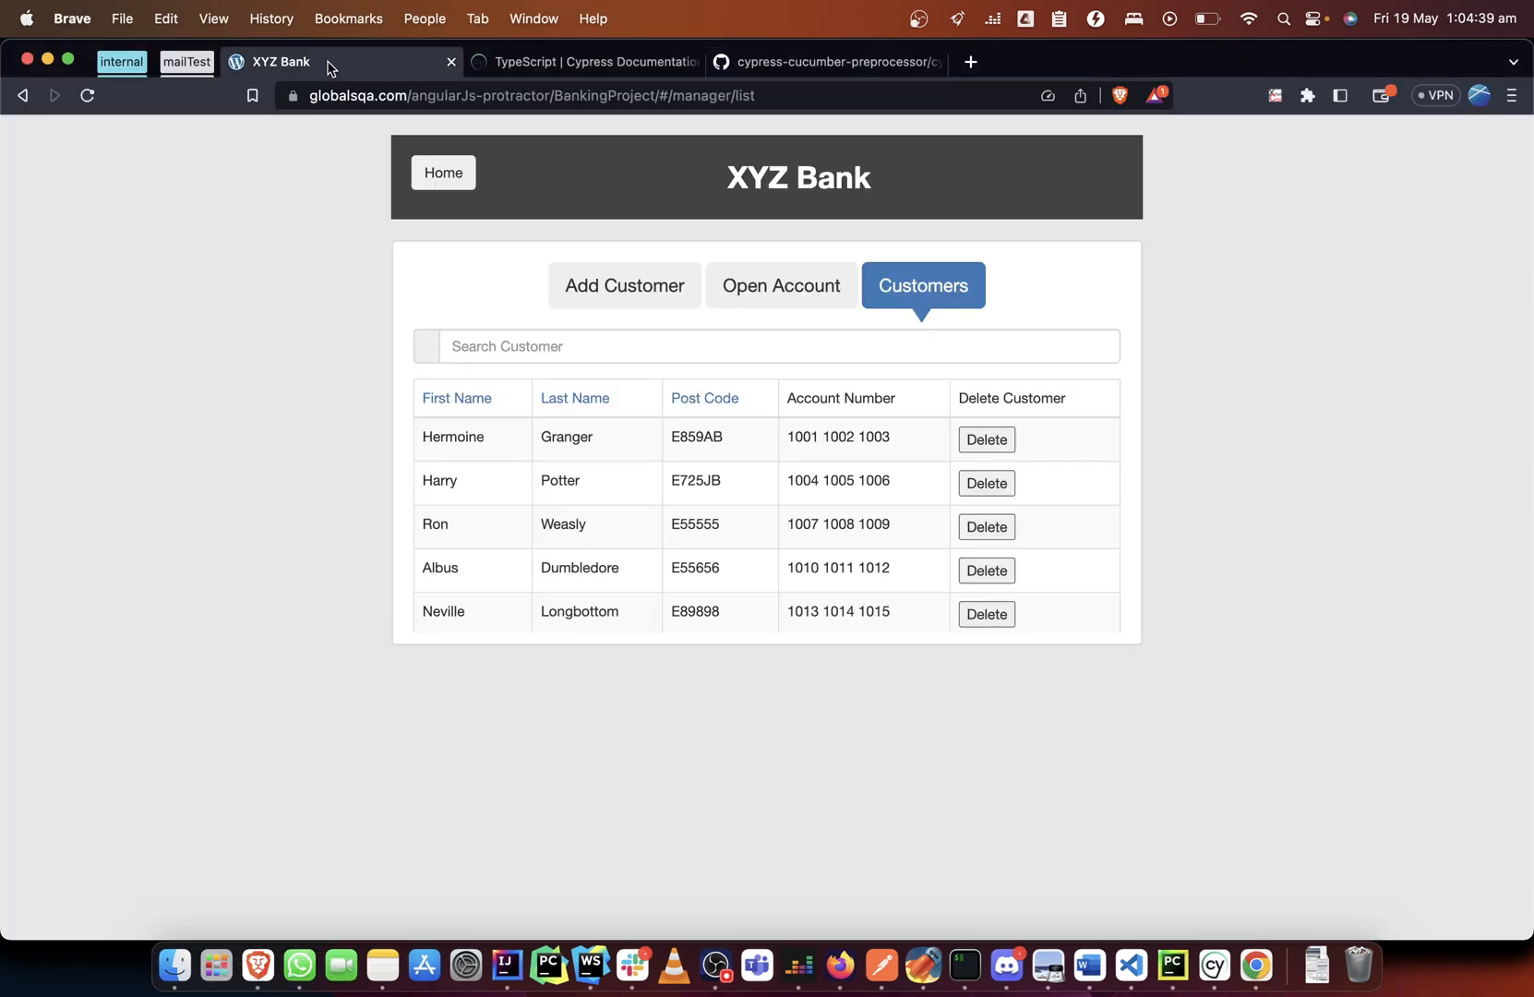
Return to the XYZ Bank home page and enter through Bank Manager Login.
{"action": "left_click", "coordinate": [443, 172]}
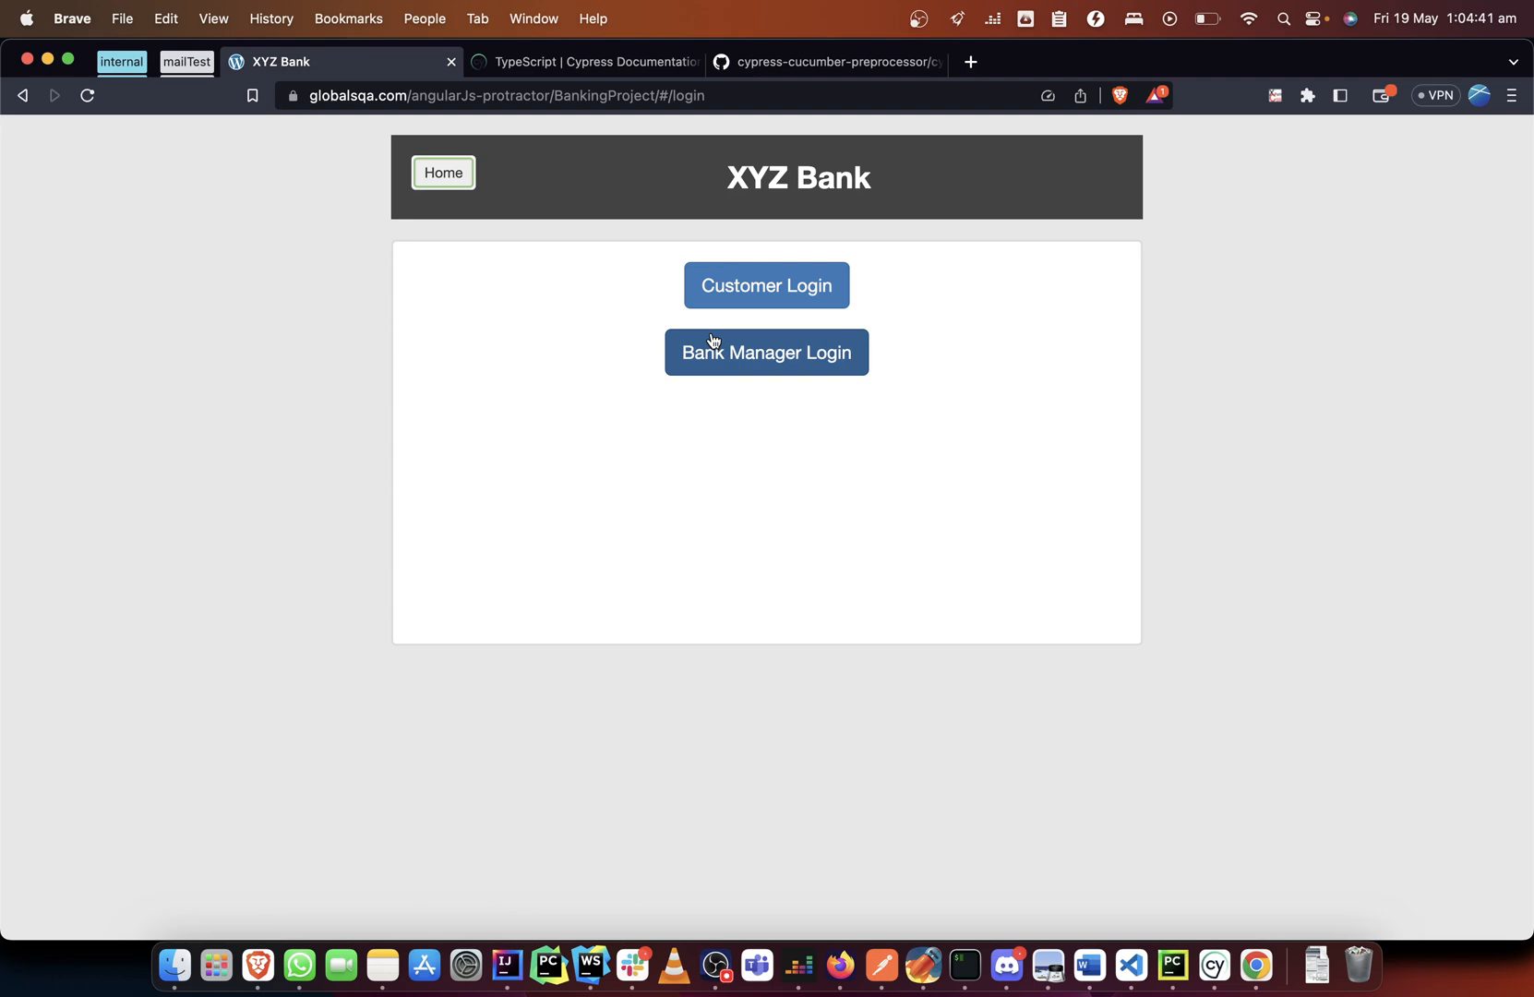
{"action": "left_click", "coordinate": [766, 352]}
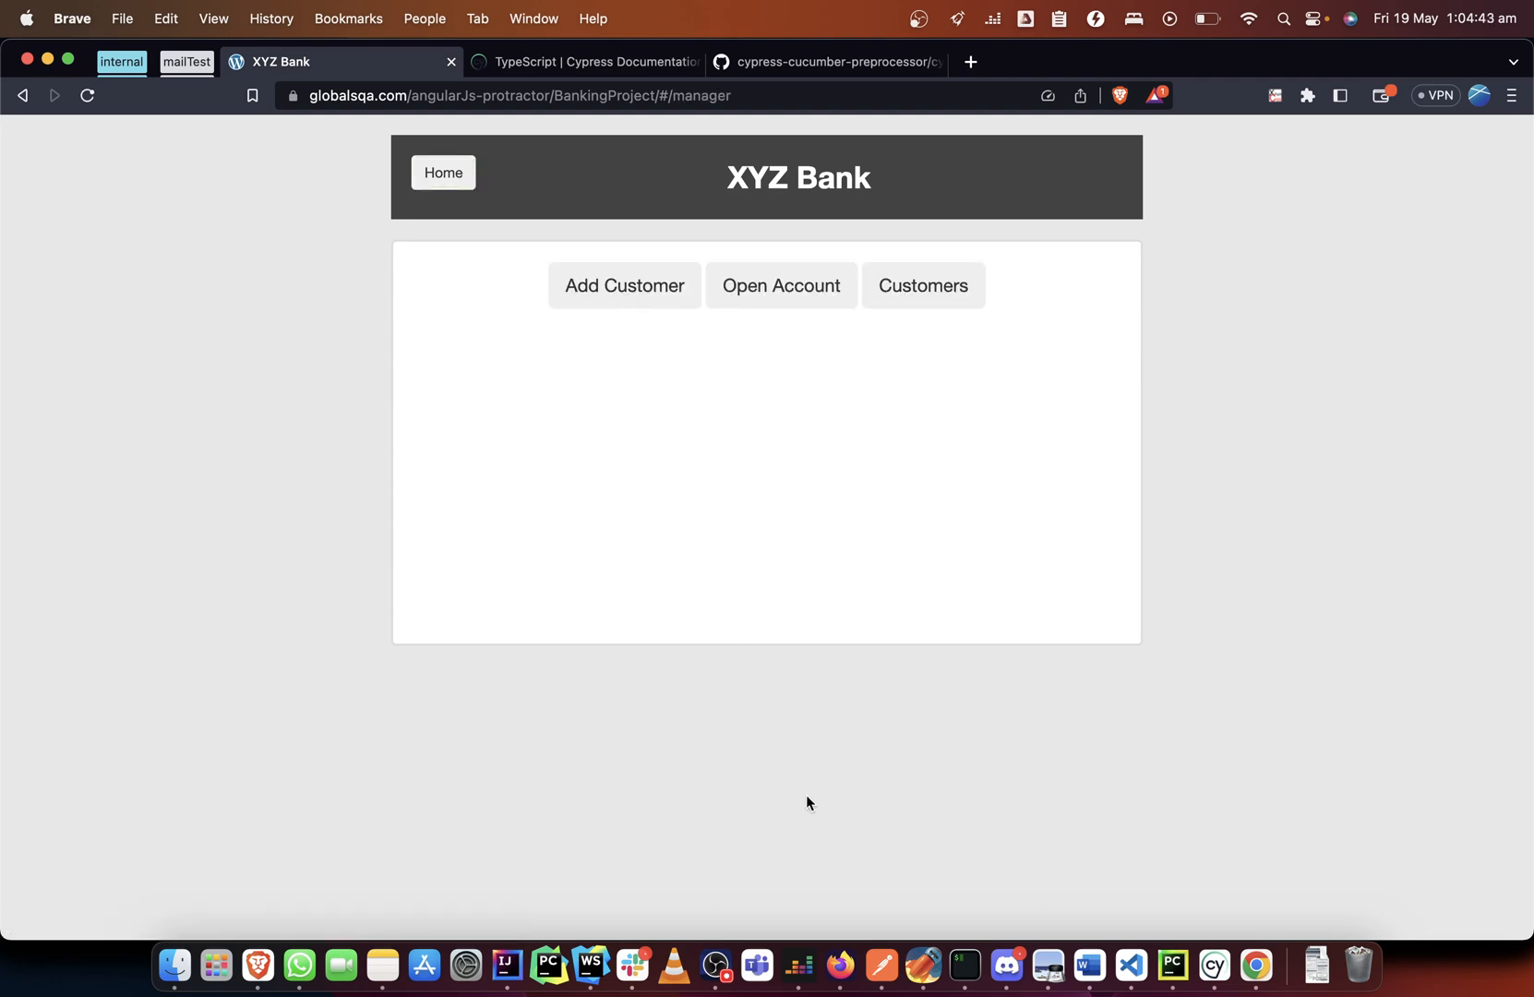
{"action": "mouse_move", "coordinate": [722, 943]}
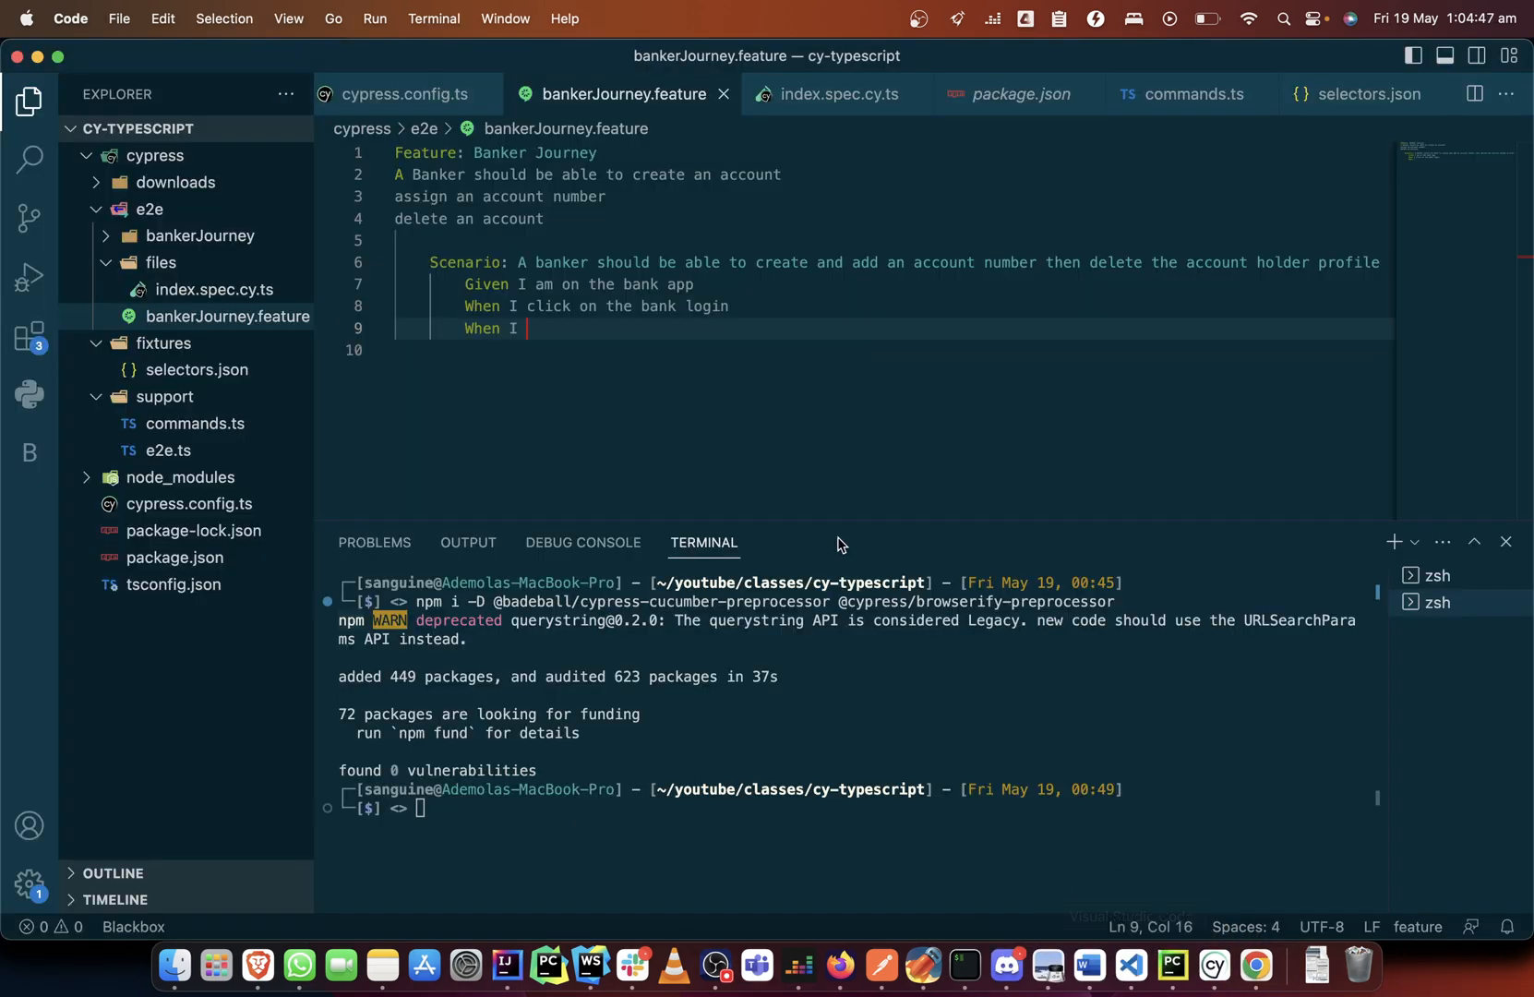
Complete 'When I click on add customer' and begin 'When I enter the customer details'.
{"action": "type", "text": "cl"}
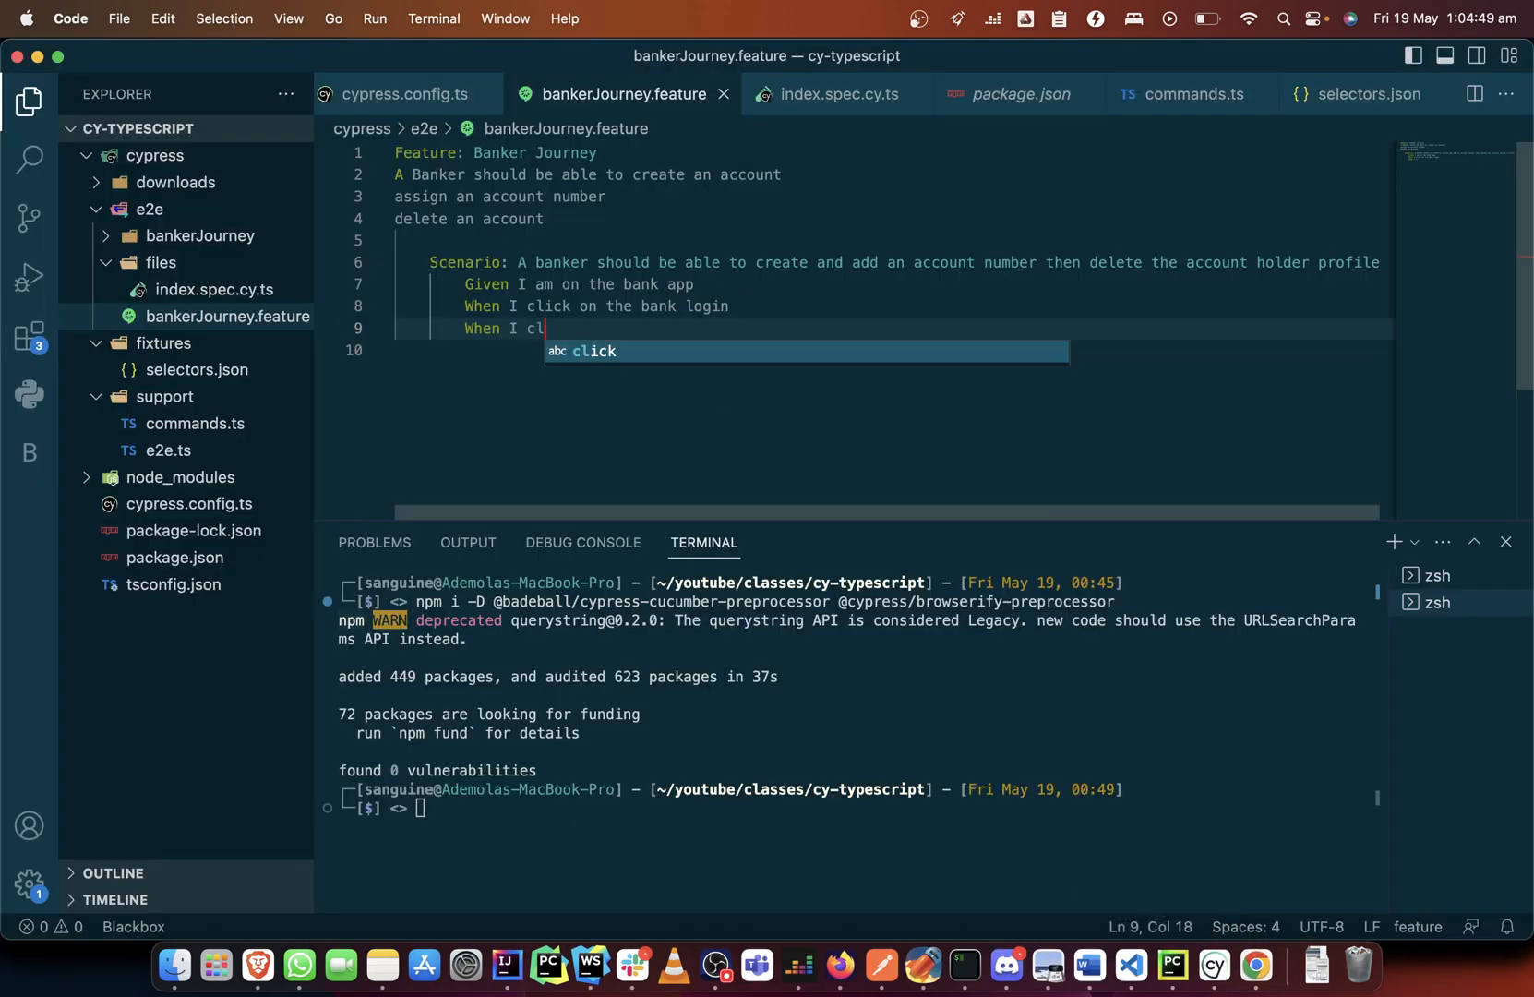
{"action": "type", "text": "ick"}
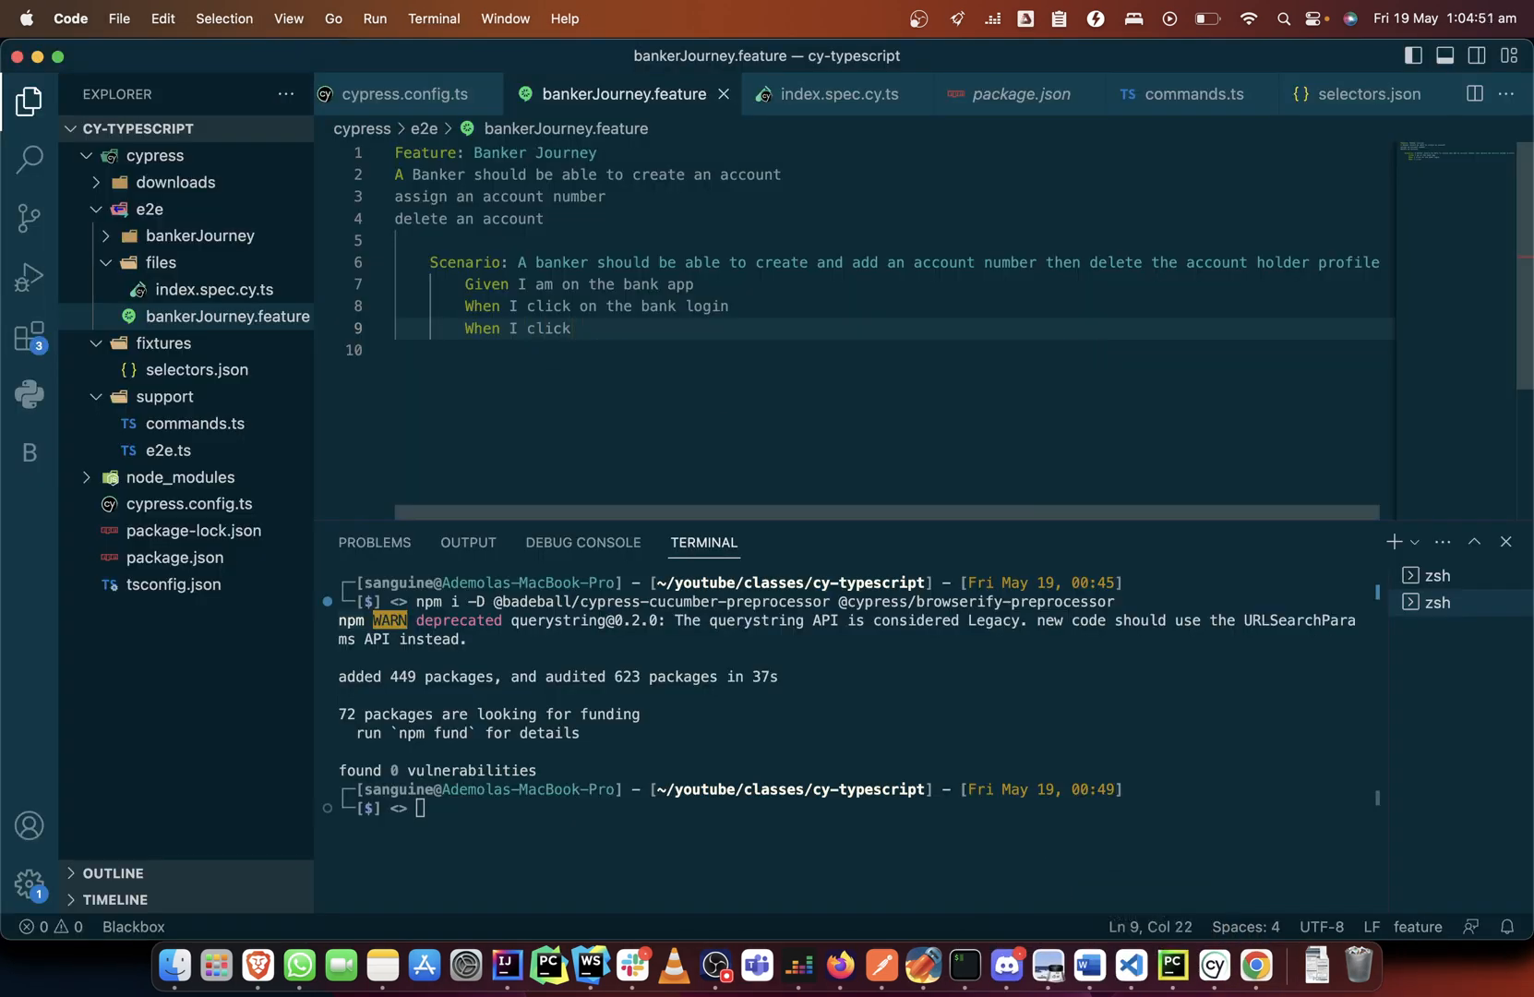
{"action": "type", "text": "add cu"}
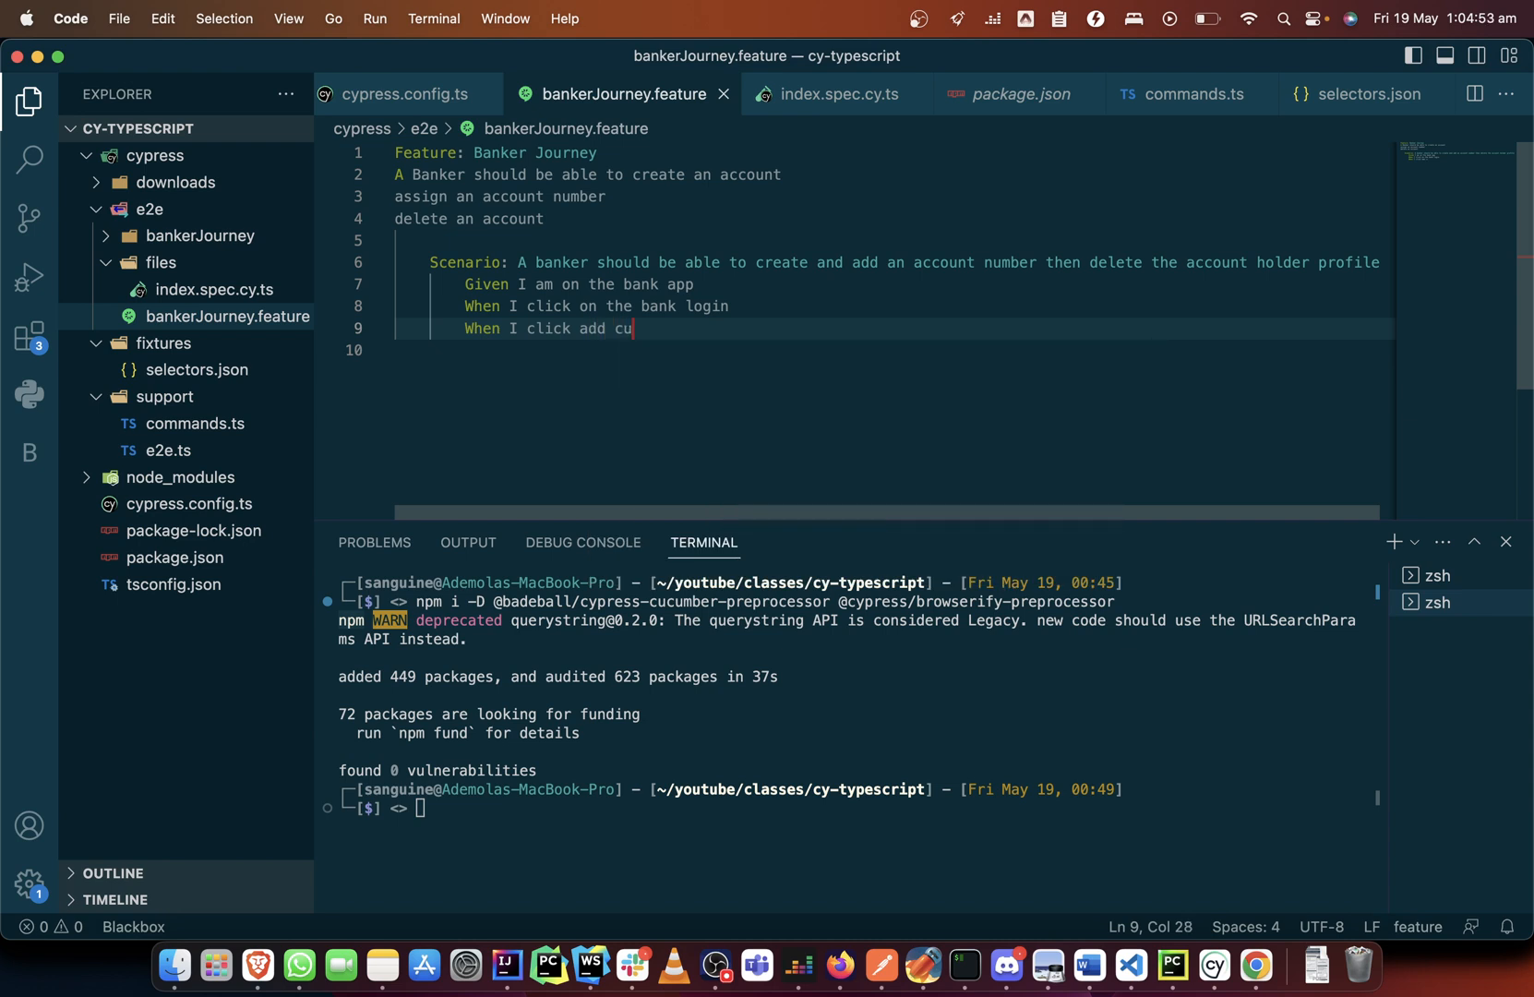
{"action": "type", "text": "tomer"}
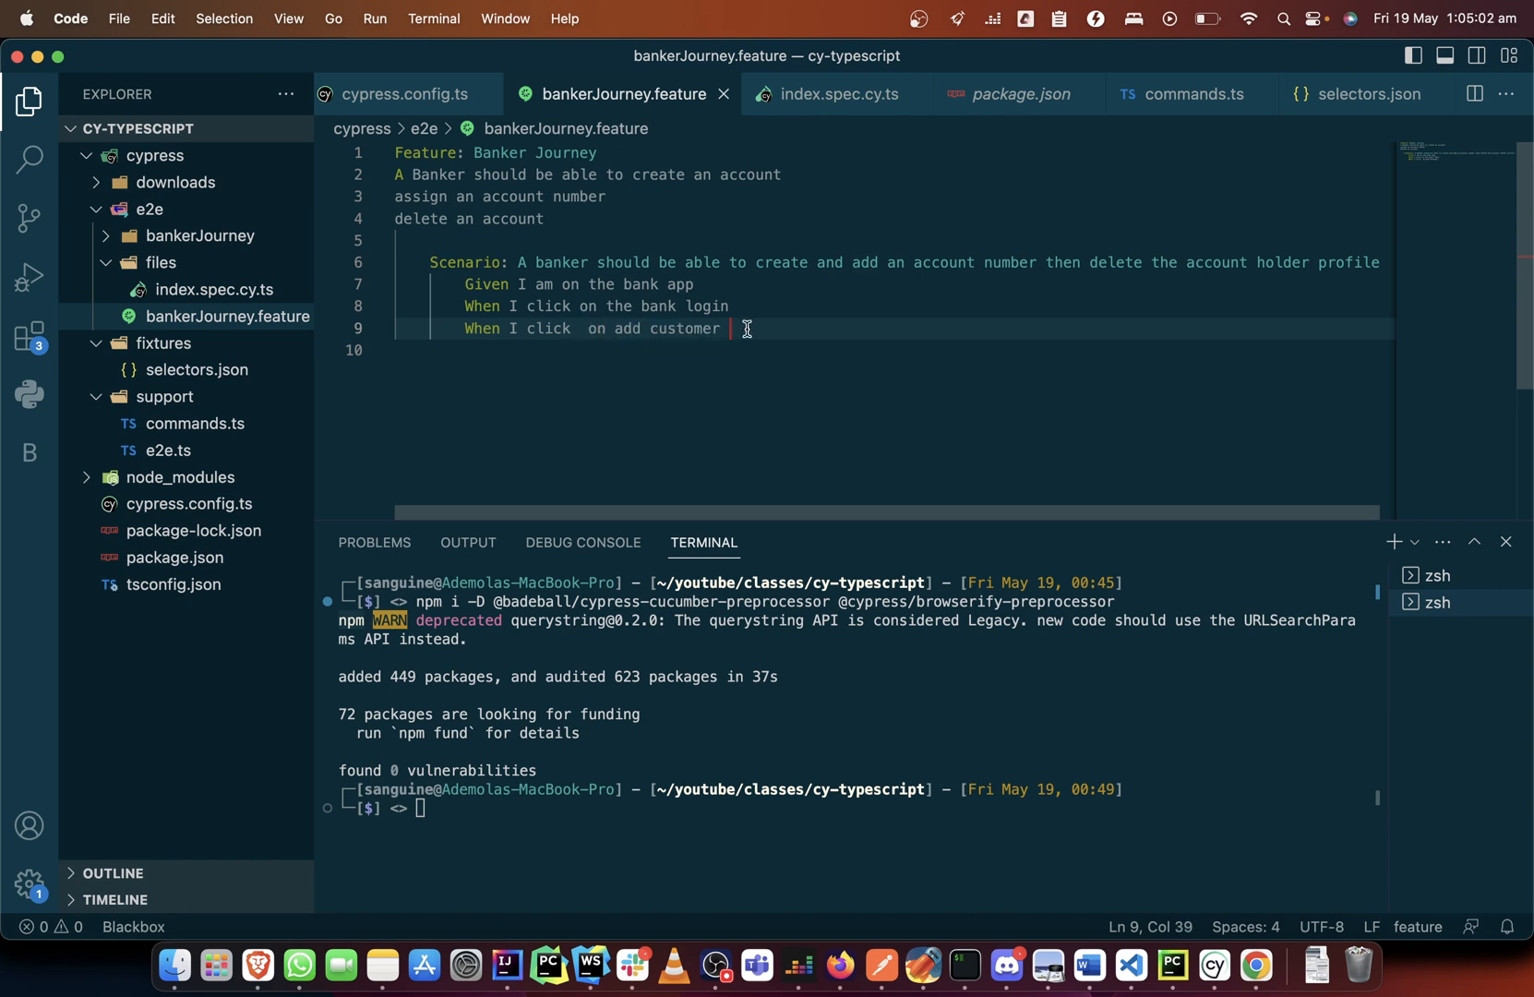
{"action": "type", "text": "When I enter the customer details"}
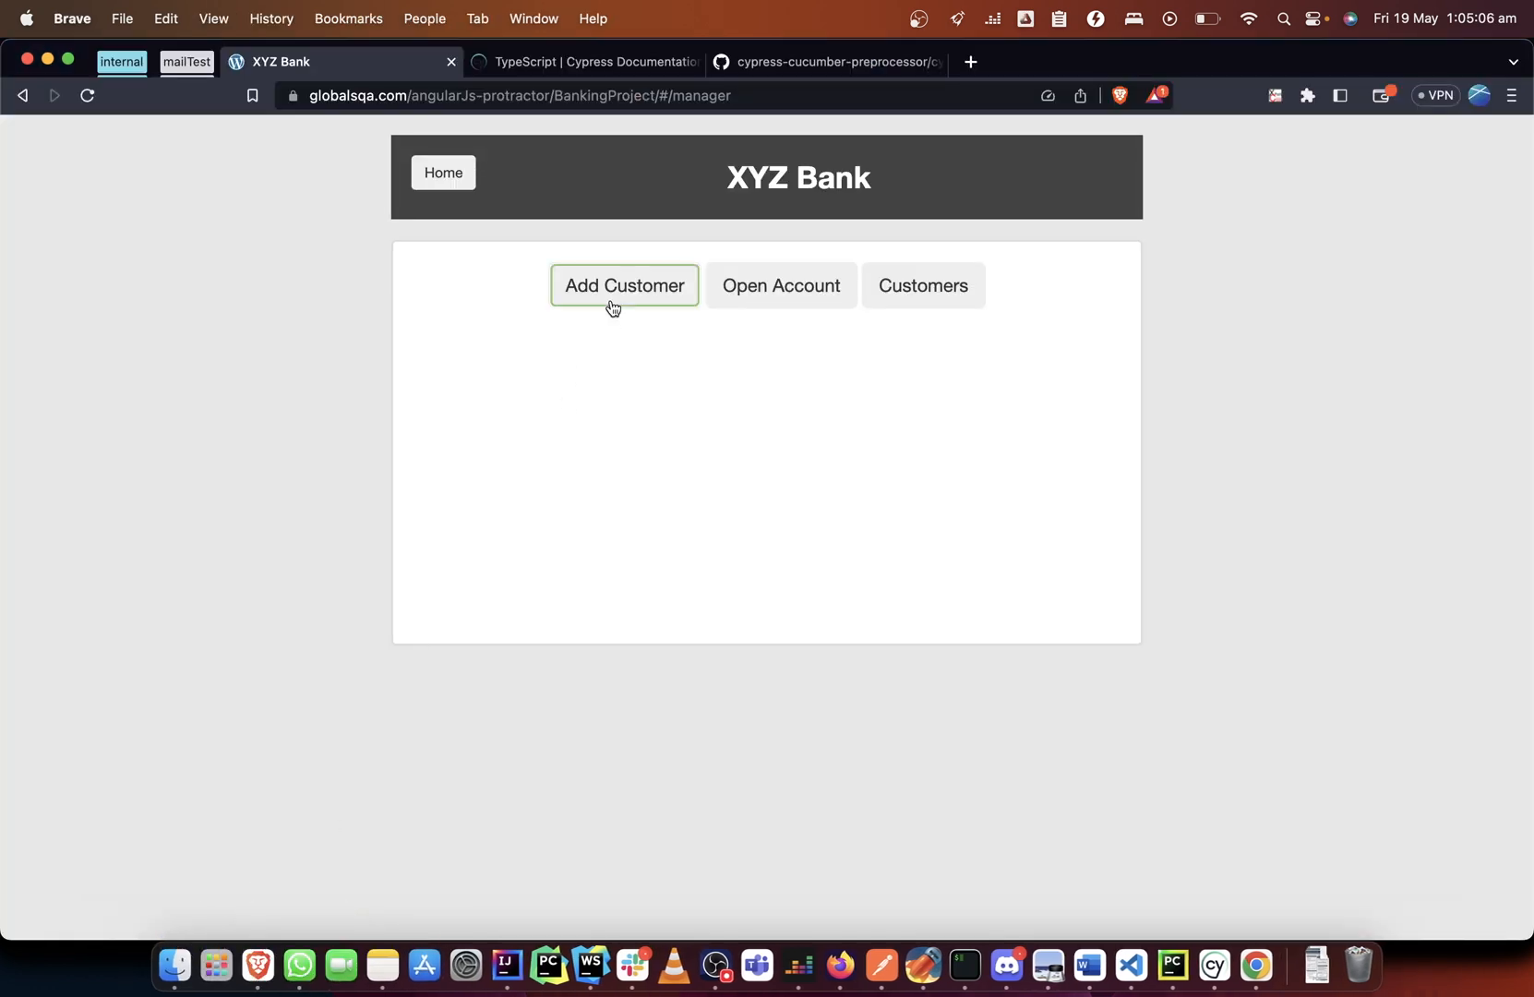
Show the XYZ Bank Add Customer form, then return to the code editor.
{"action": "left_click", "coordinate": [623, 284]}
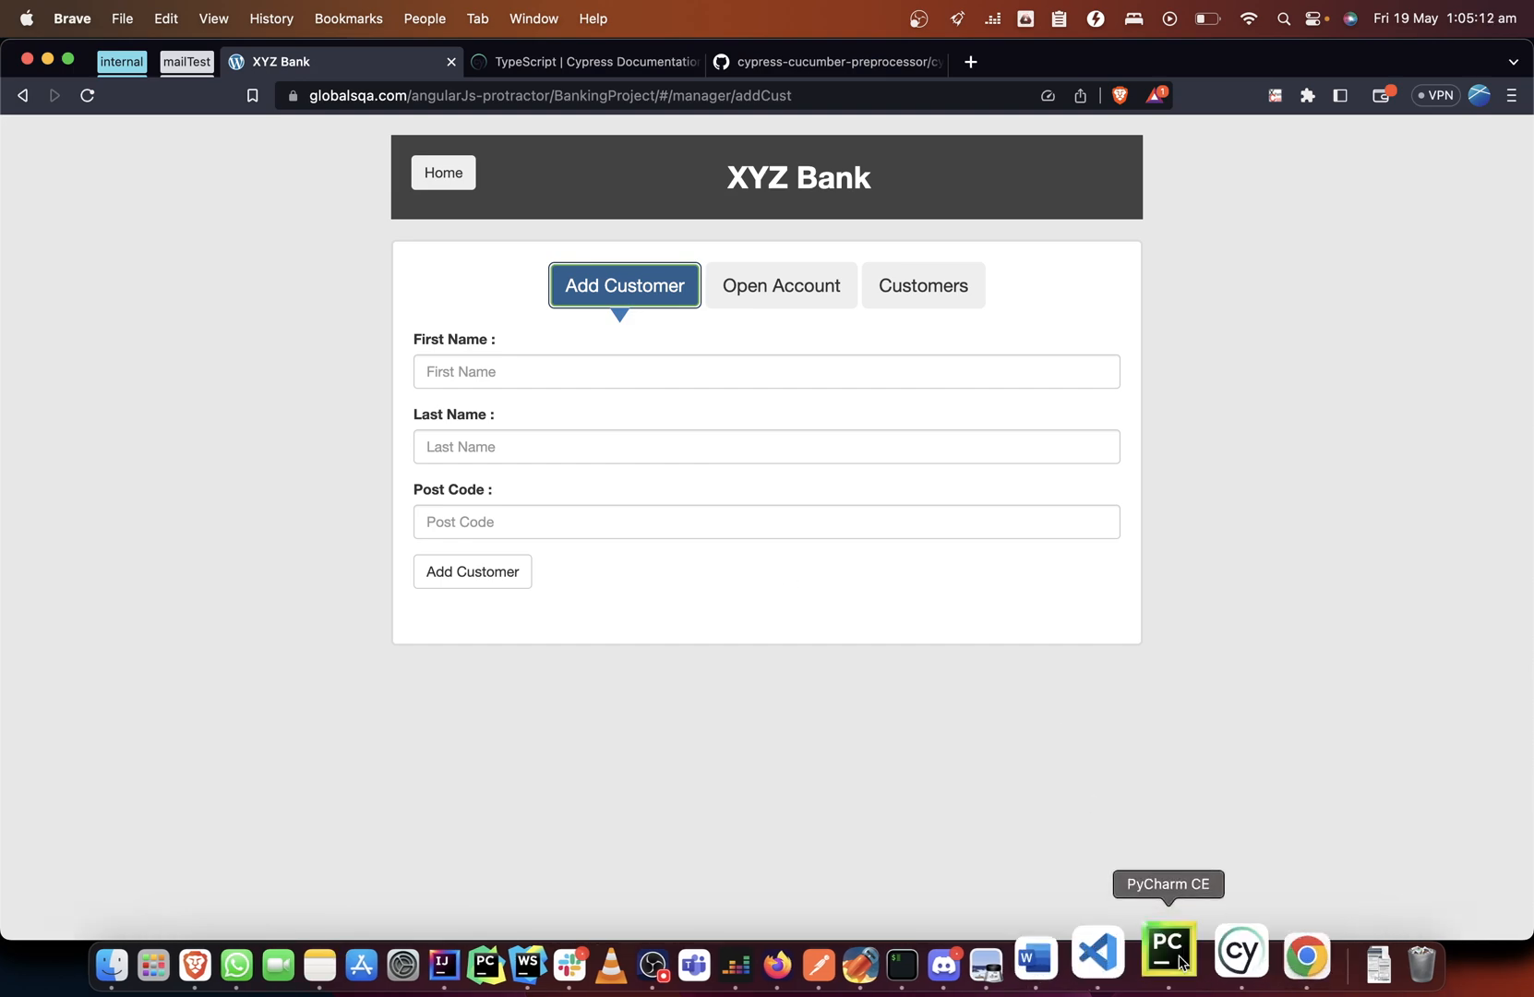
{"action": "left_click", "coordinate": [1127, 958]}
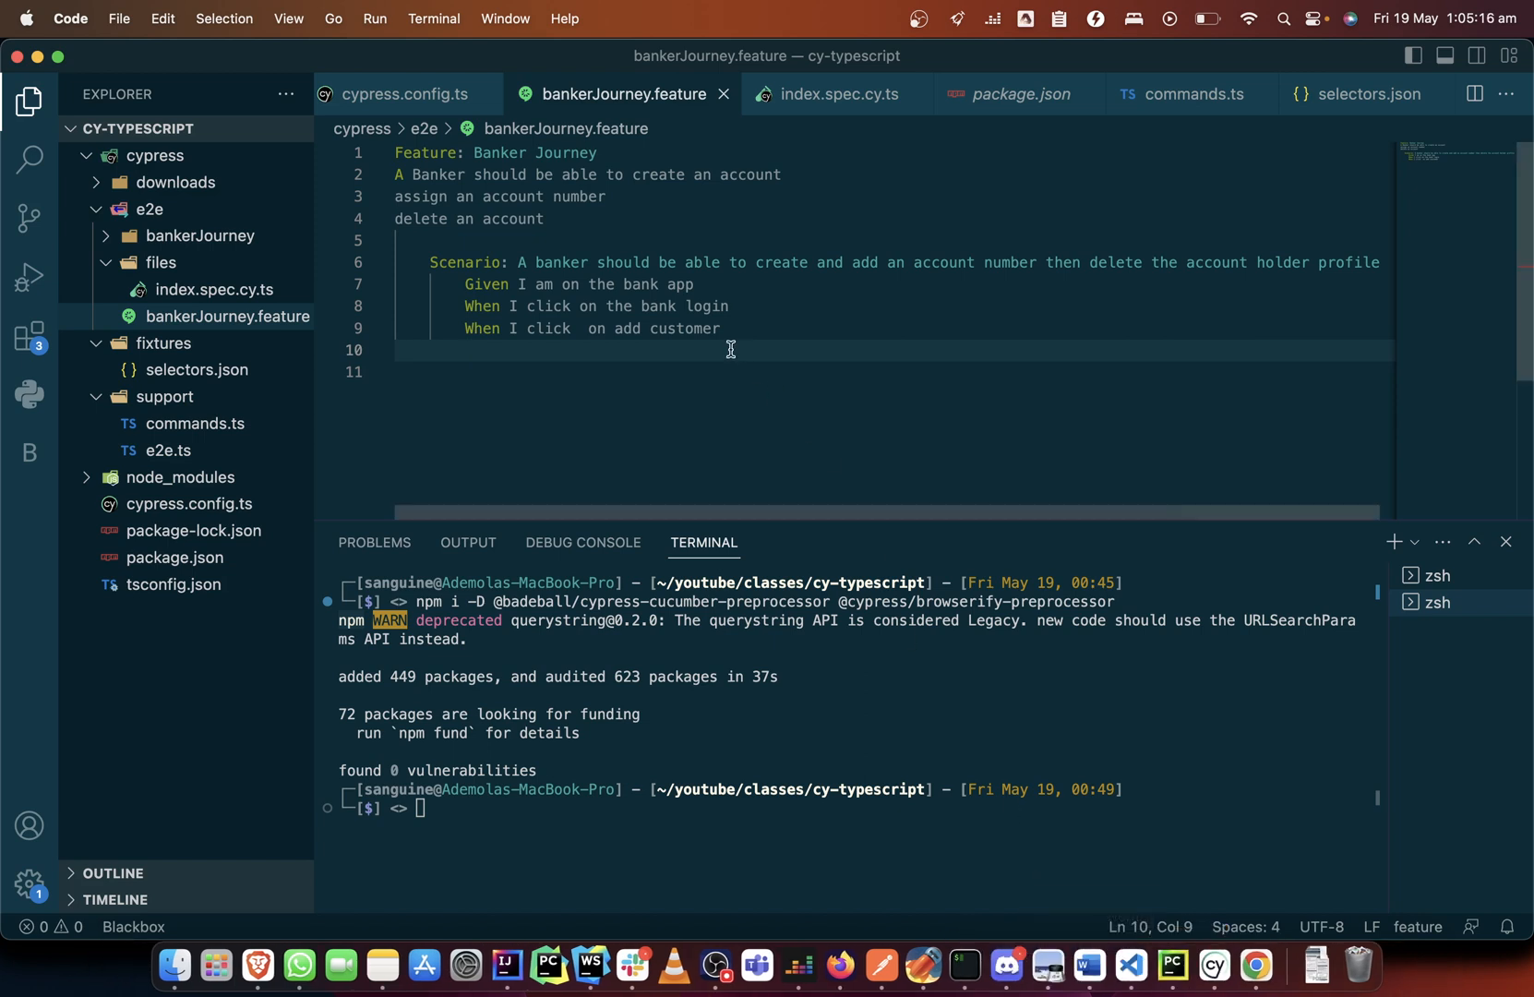
Add When steps for typing in the first name, the last name and the post code.
{"action": "type", "text": "When I"}
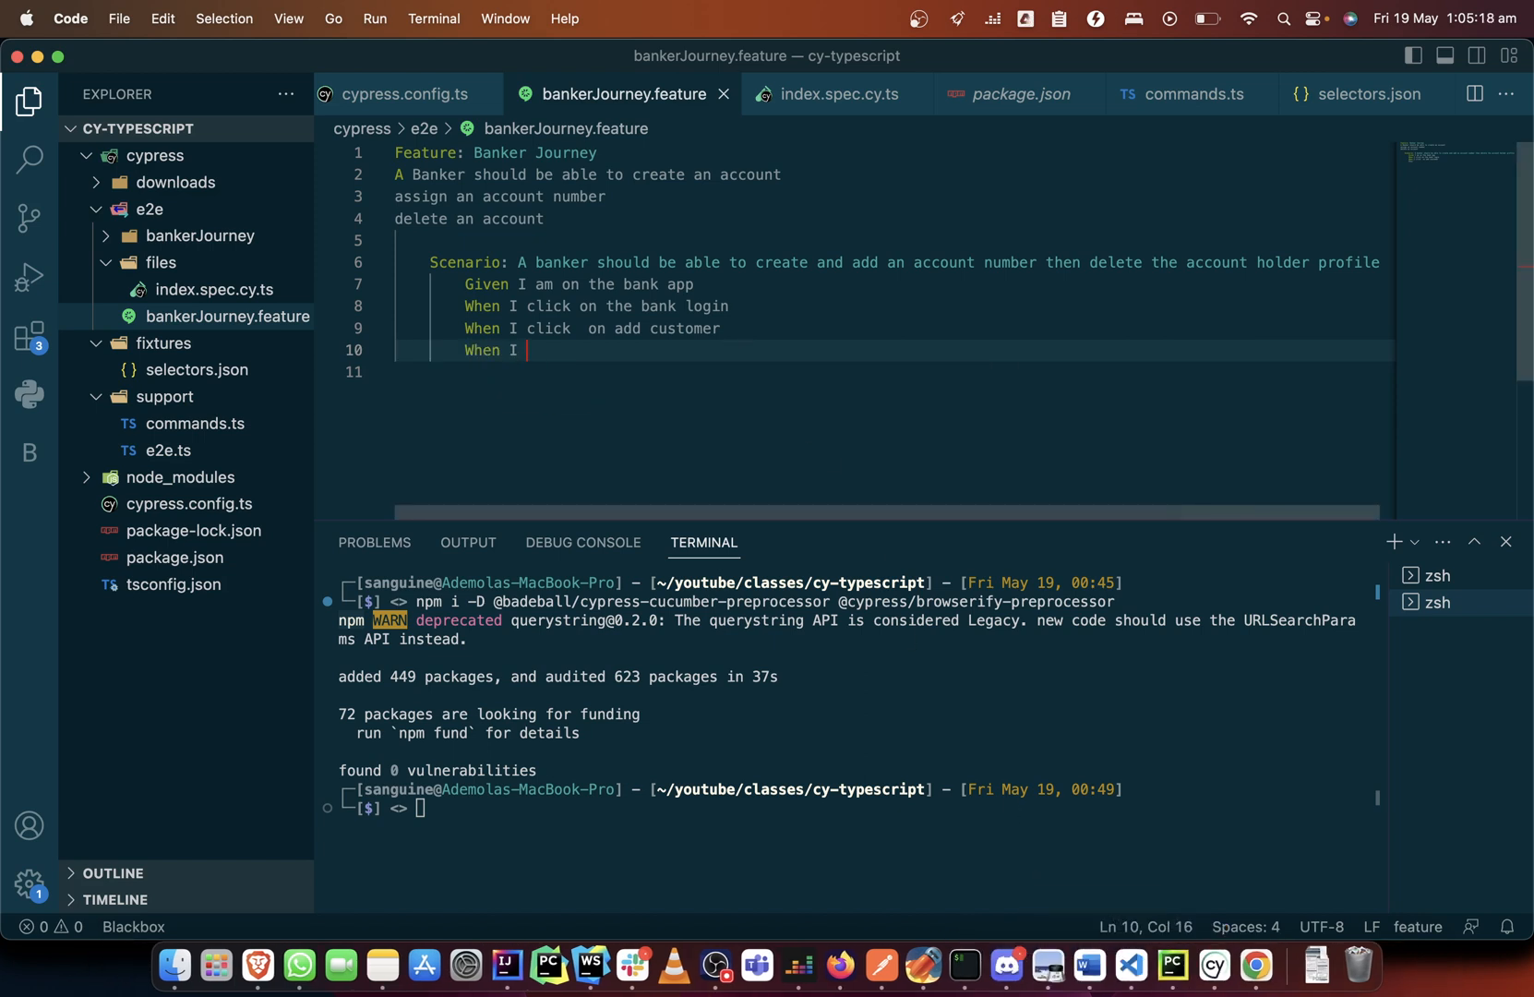
{"action": "type", "text": "type in"}
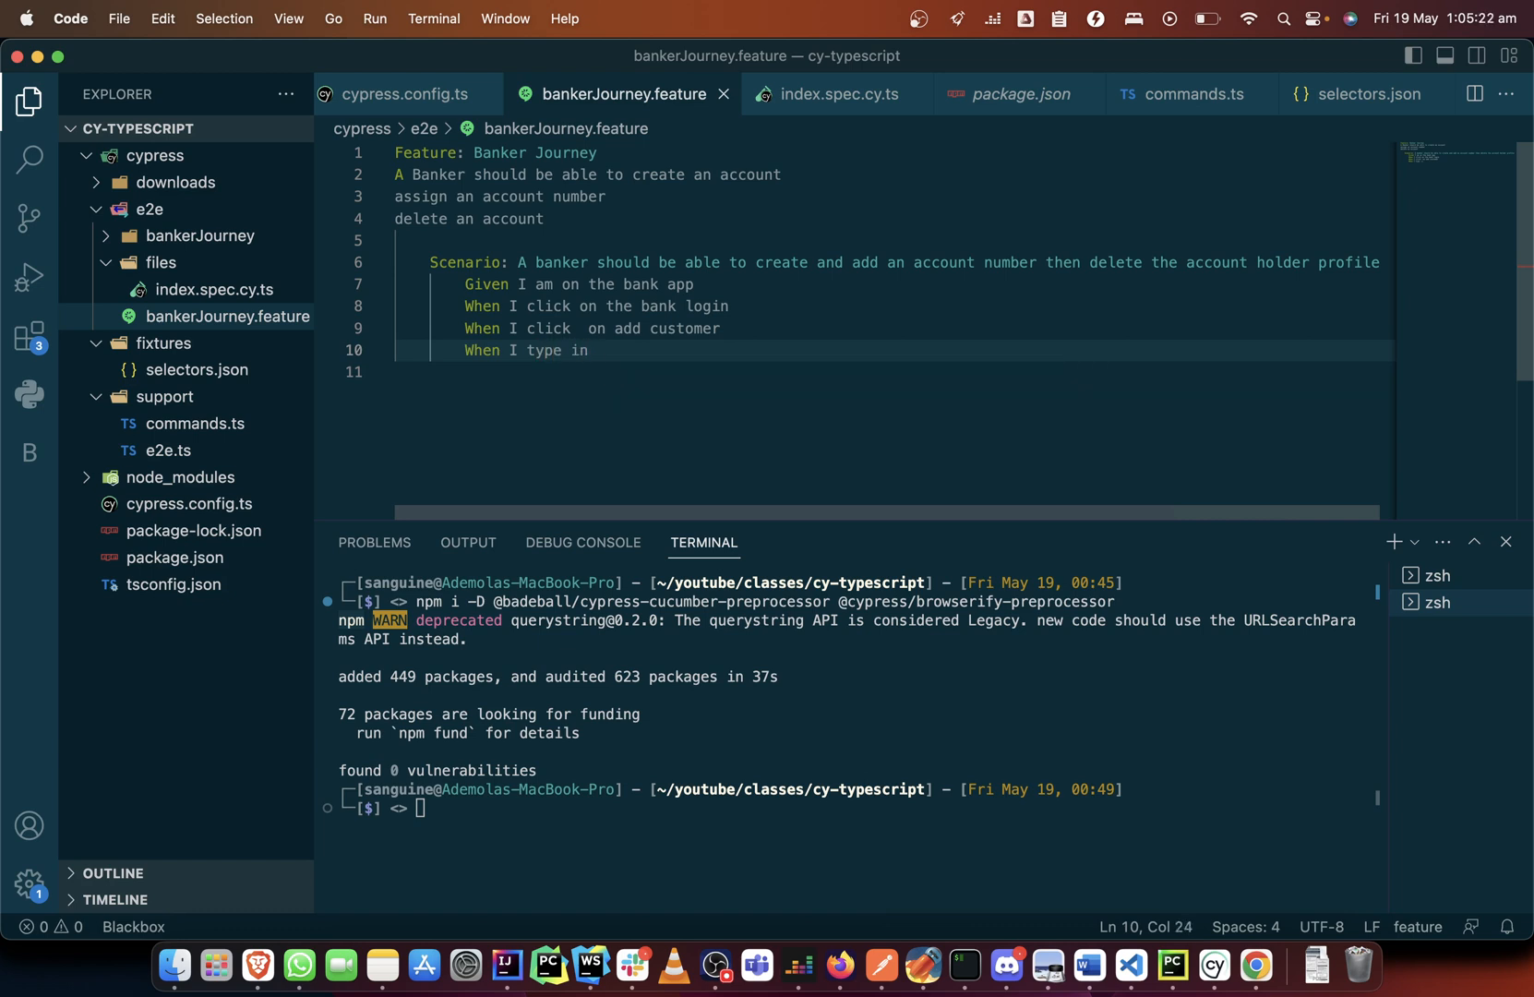
{"action": "type", "text": "the"}
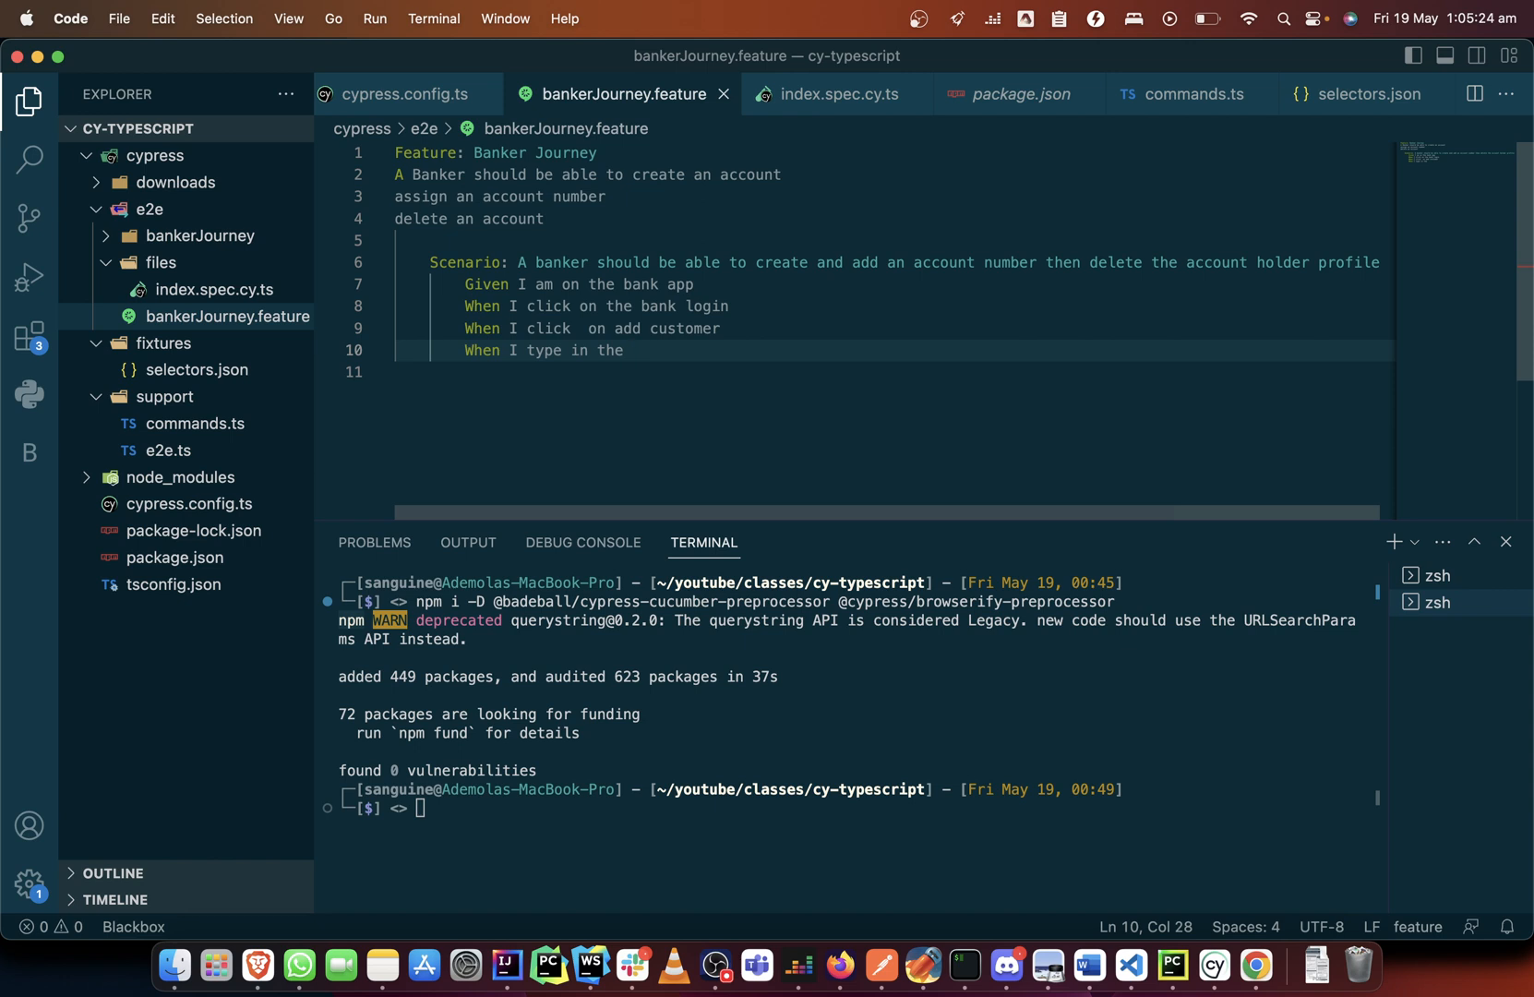
{"action": "type", "text": "first anme"}
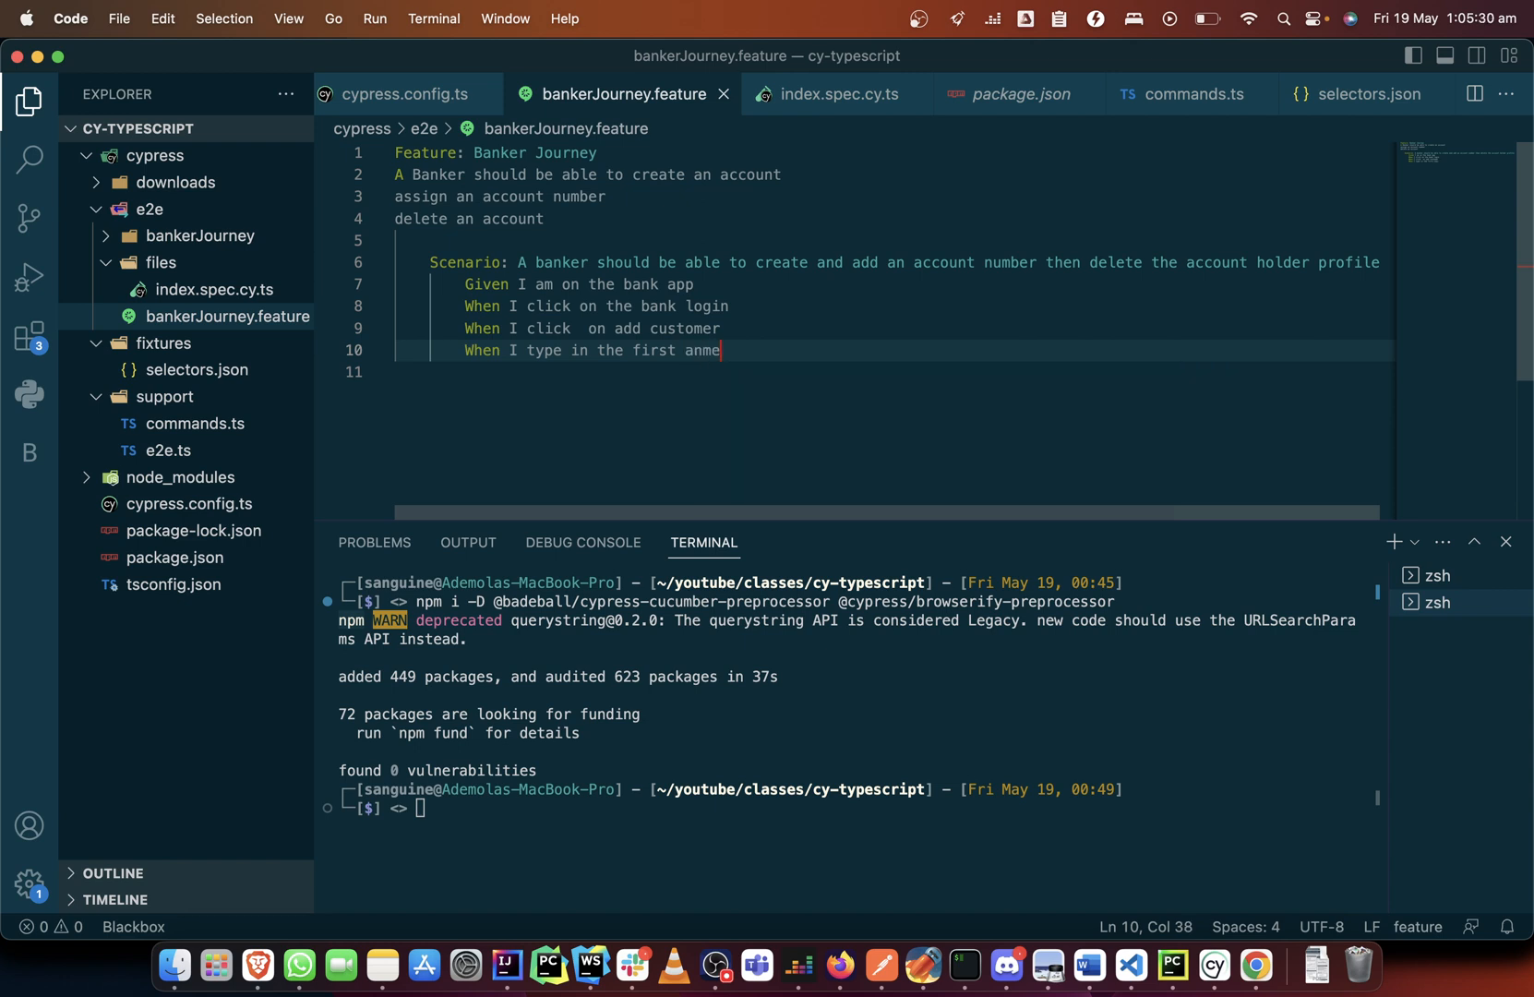
{"action": "key", "text": "Backspace"}
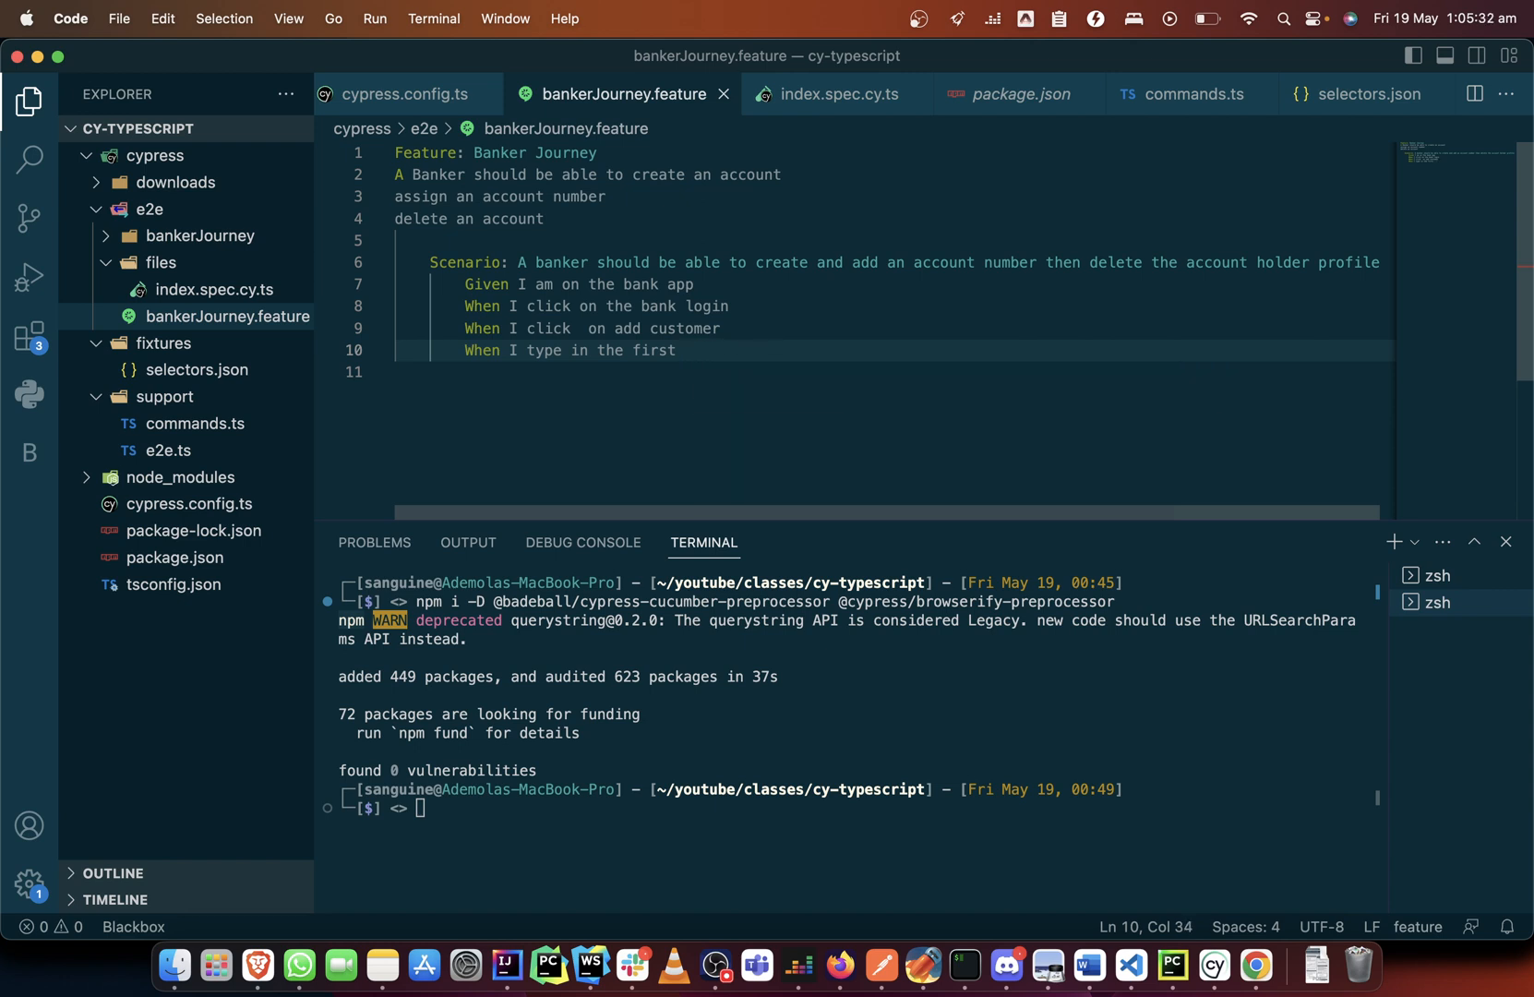
{"action": "type", "text": "name"}
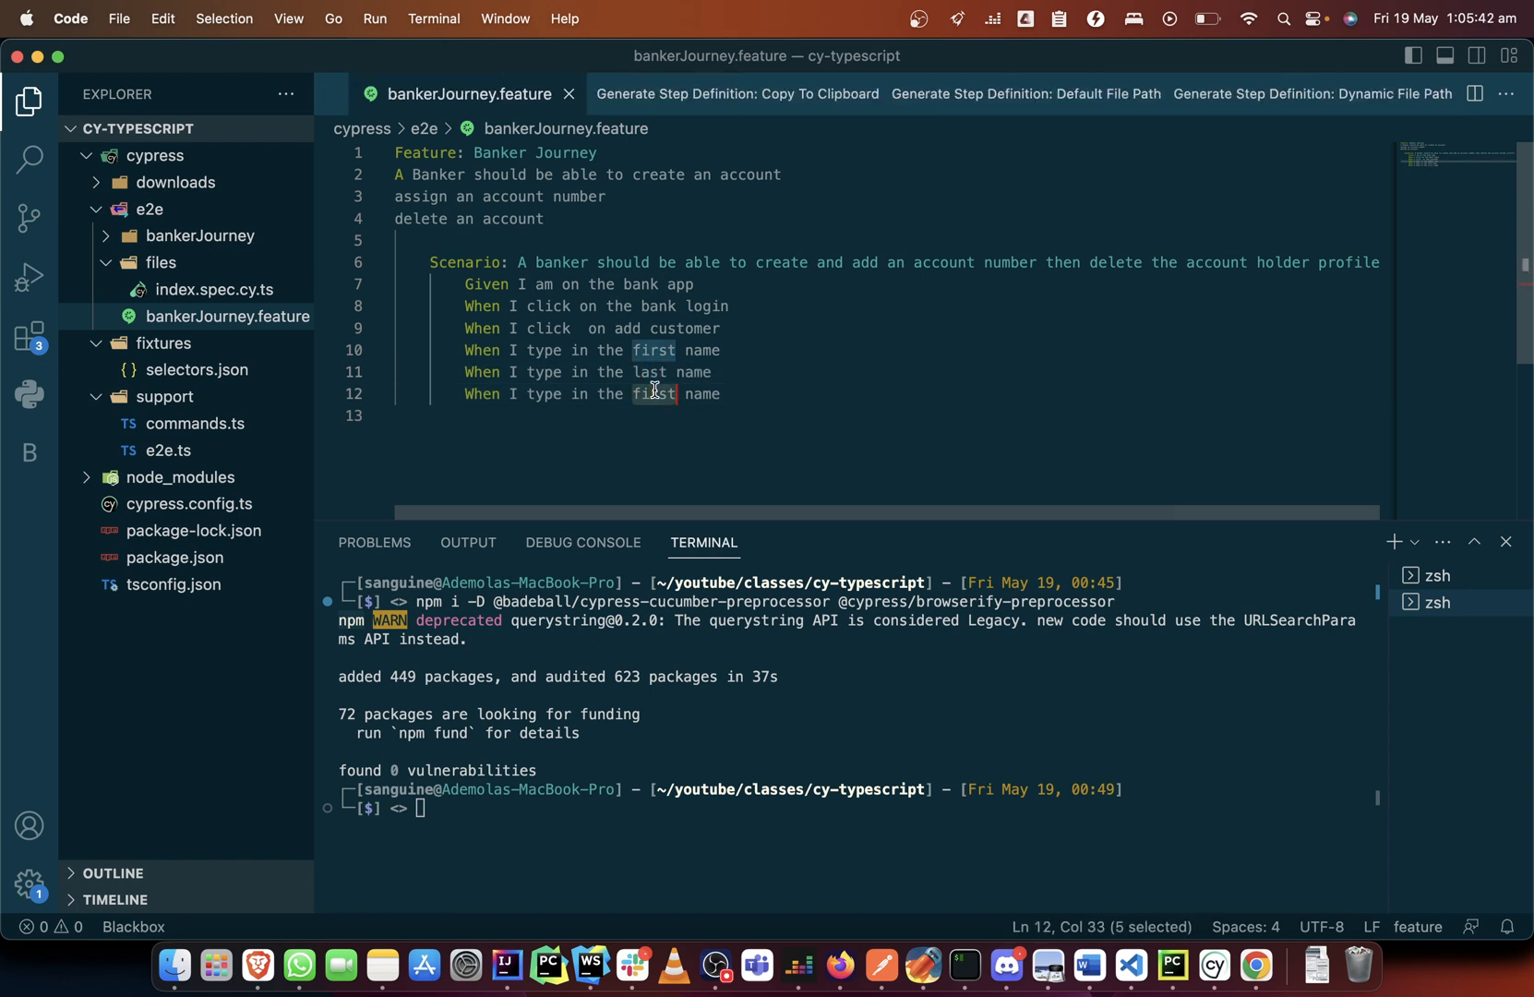
{"action": "type", "text": "pos"}
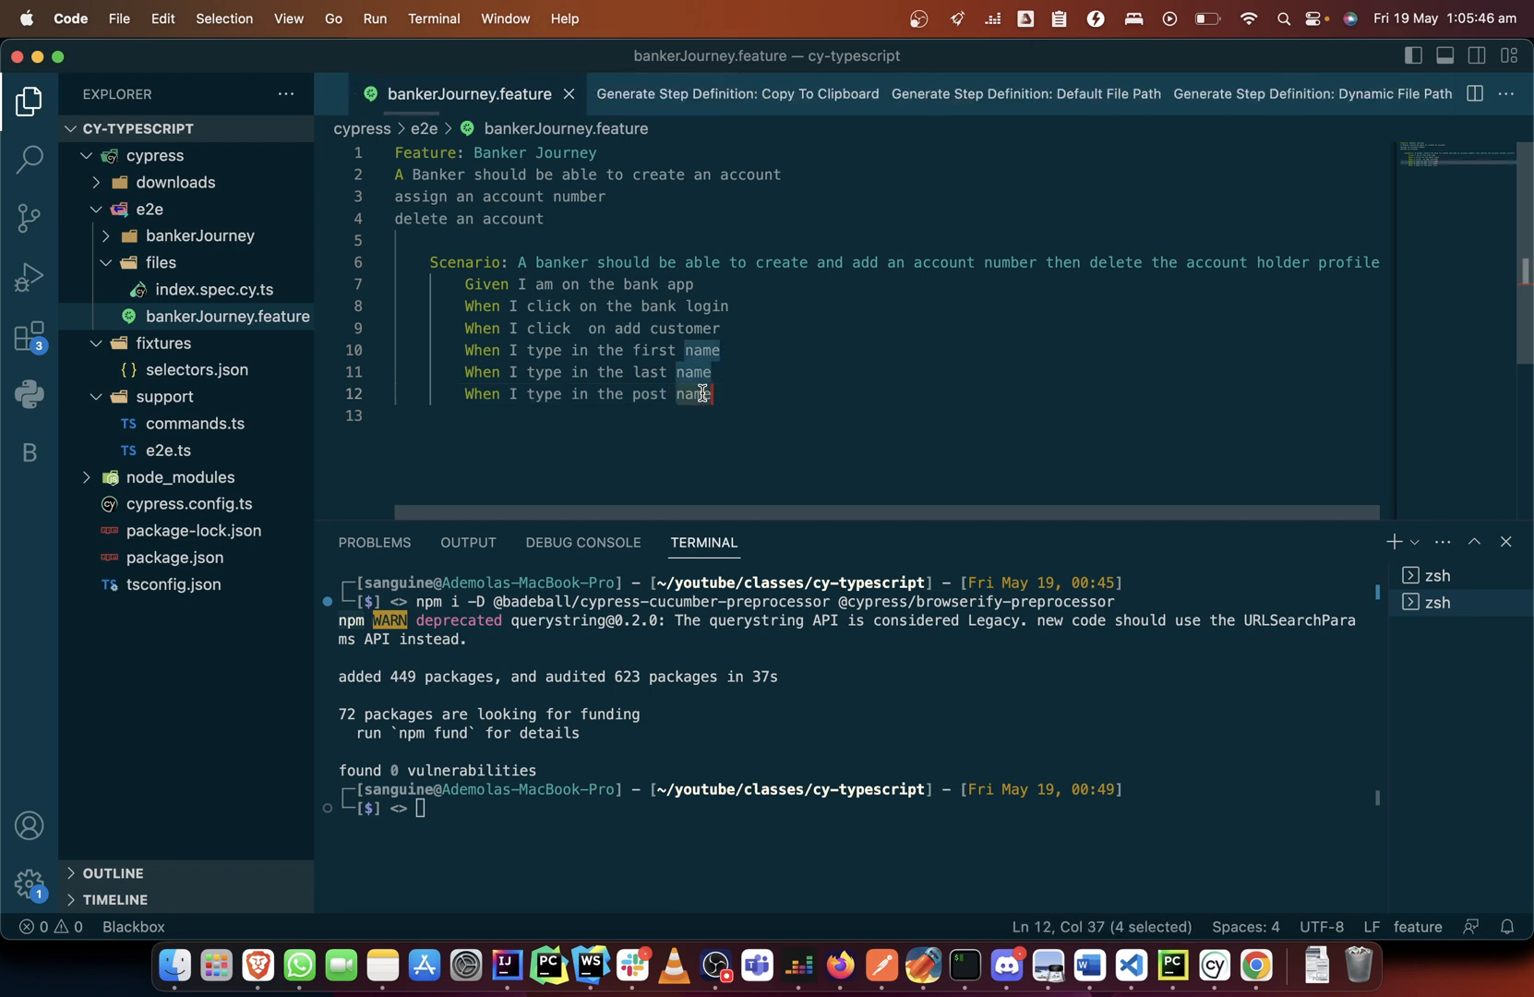
{"action": "type", "text": "code"}
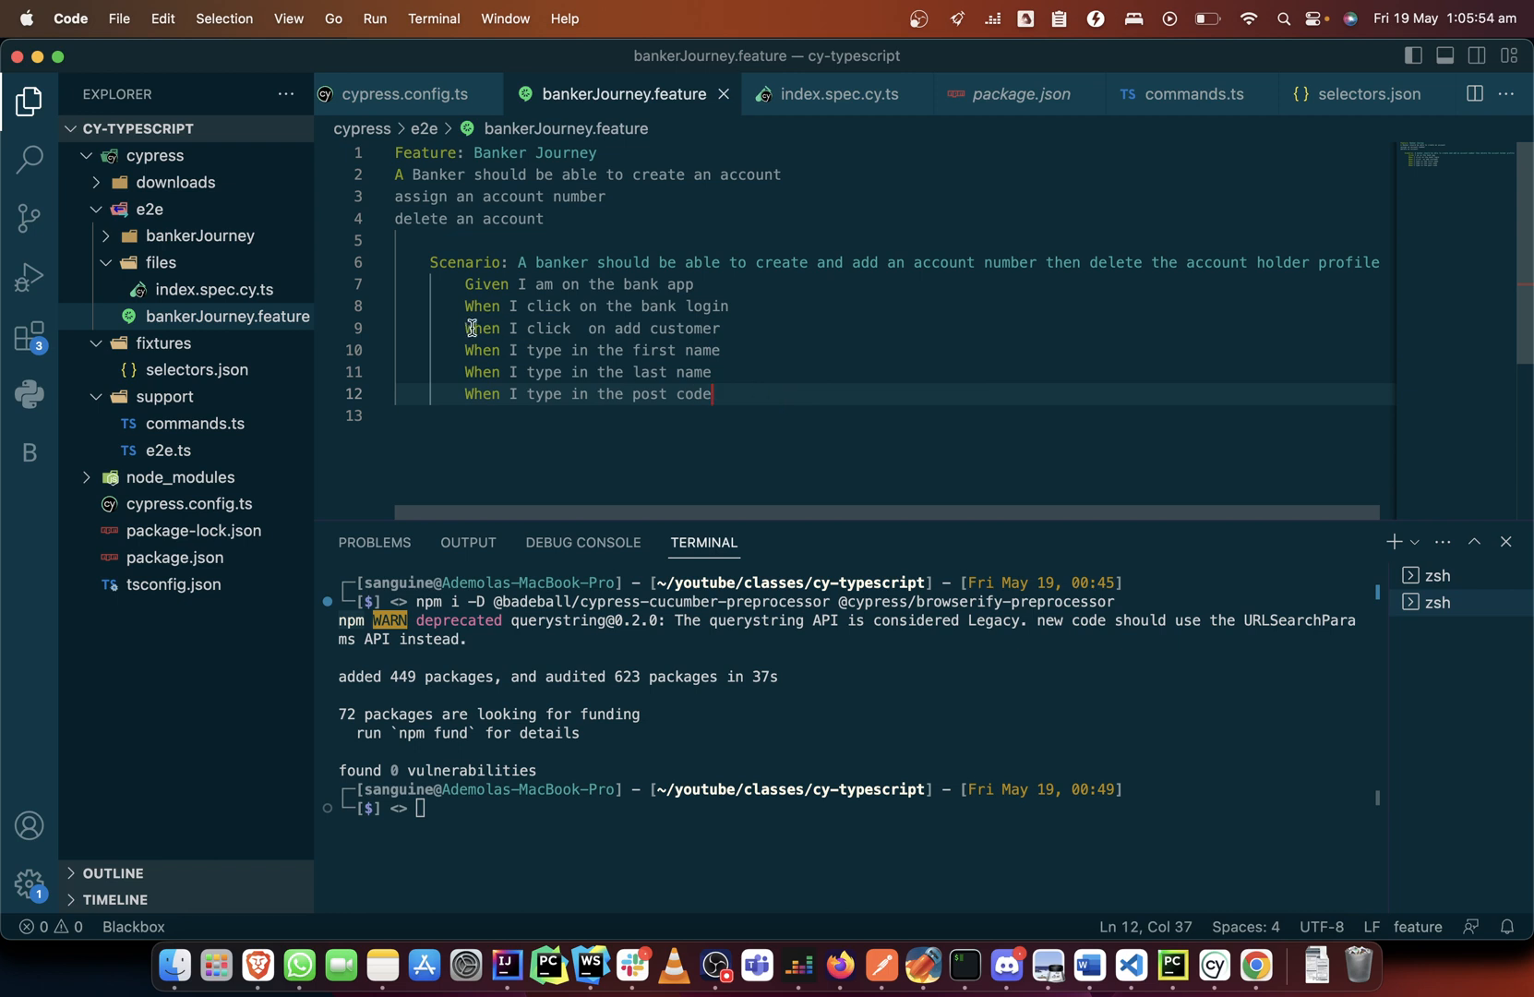
{"action": "mouse_move", "coordinate": [941, 324]}
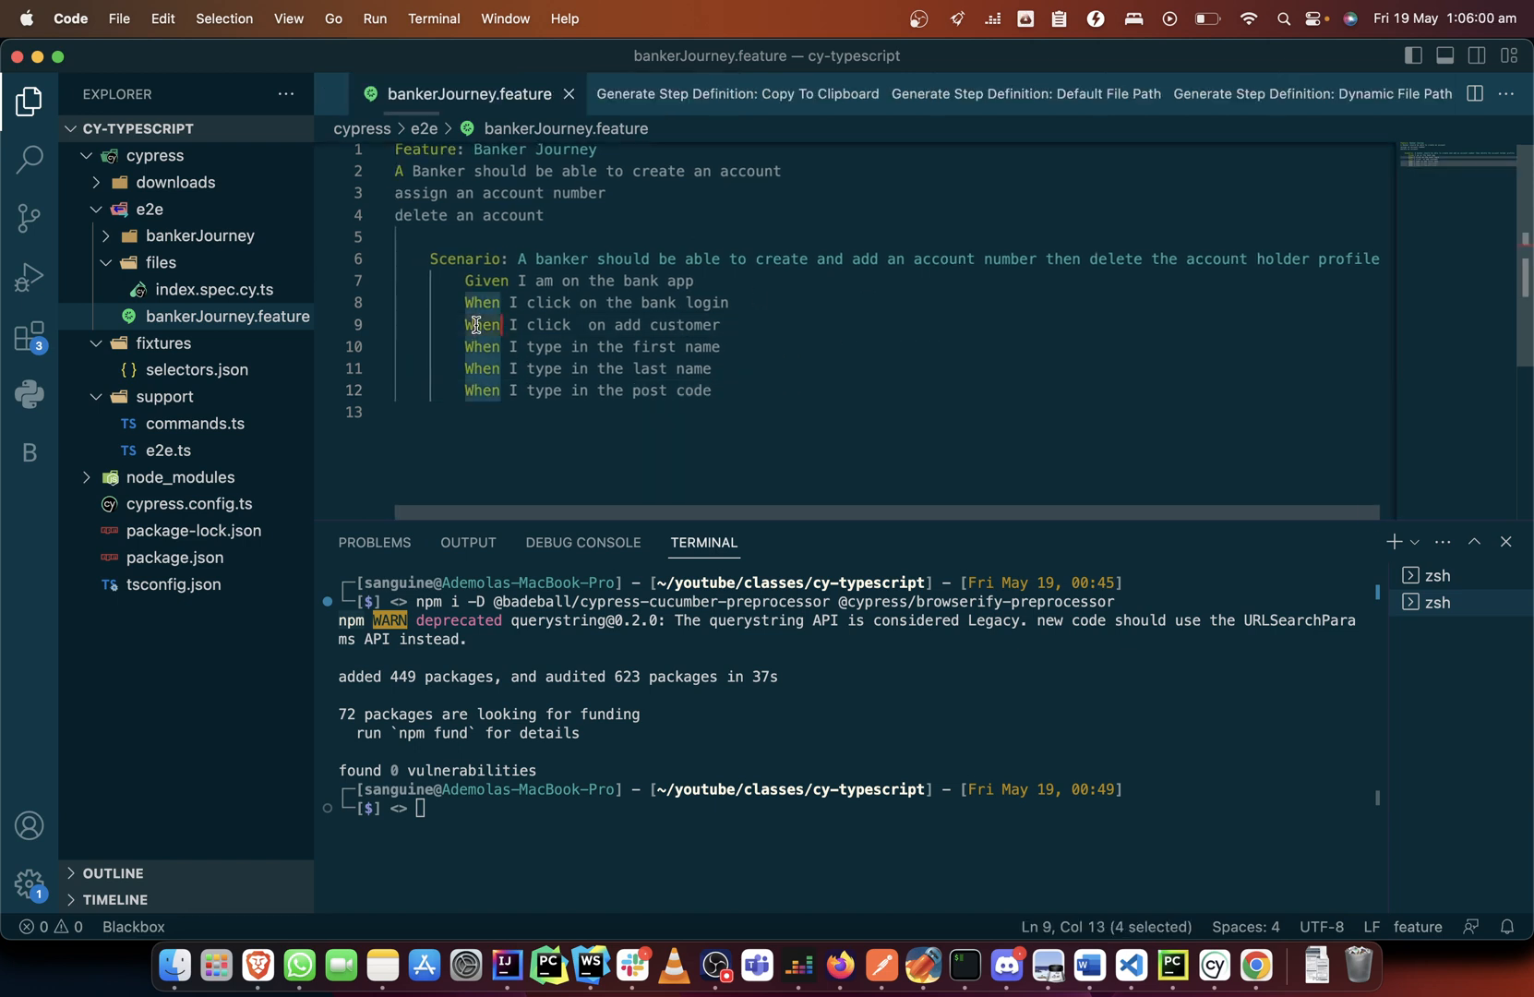
Replace the selected When keywords on the follow-on steps with And.
{"action": "type", "text": "And"}
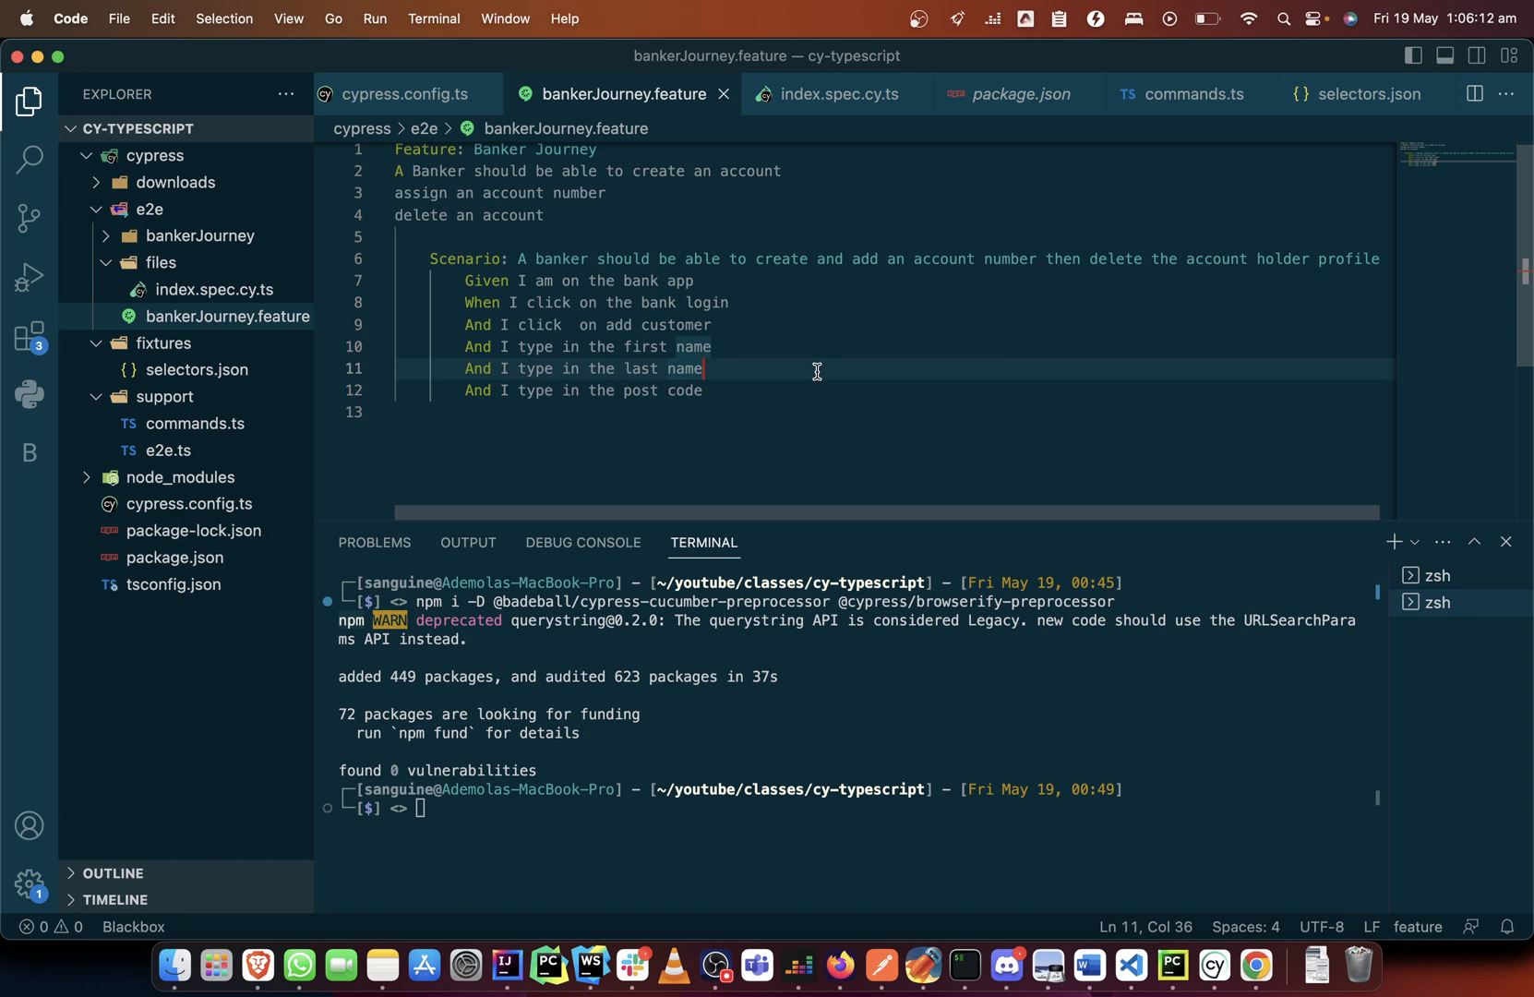
{"action": "mouse_move", "coordinate": [740, 399]}
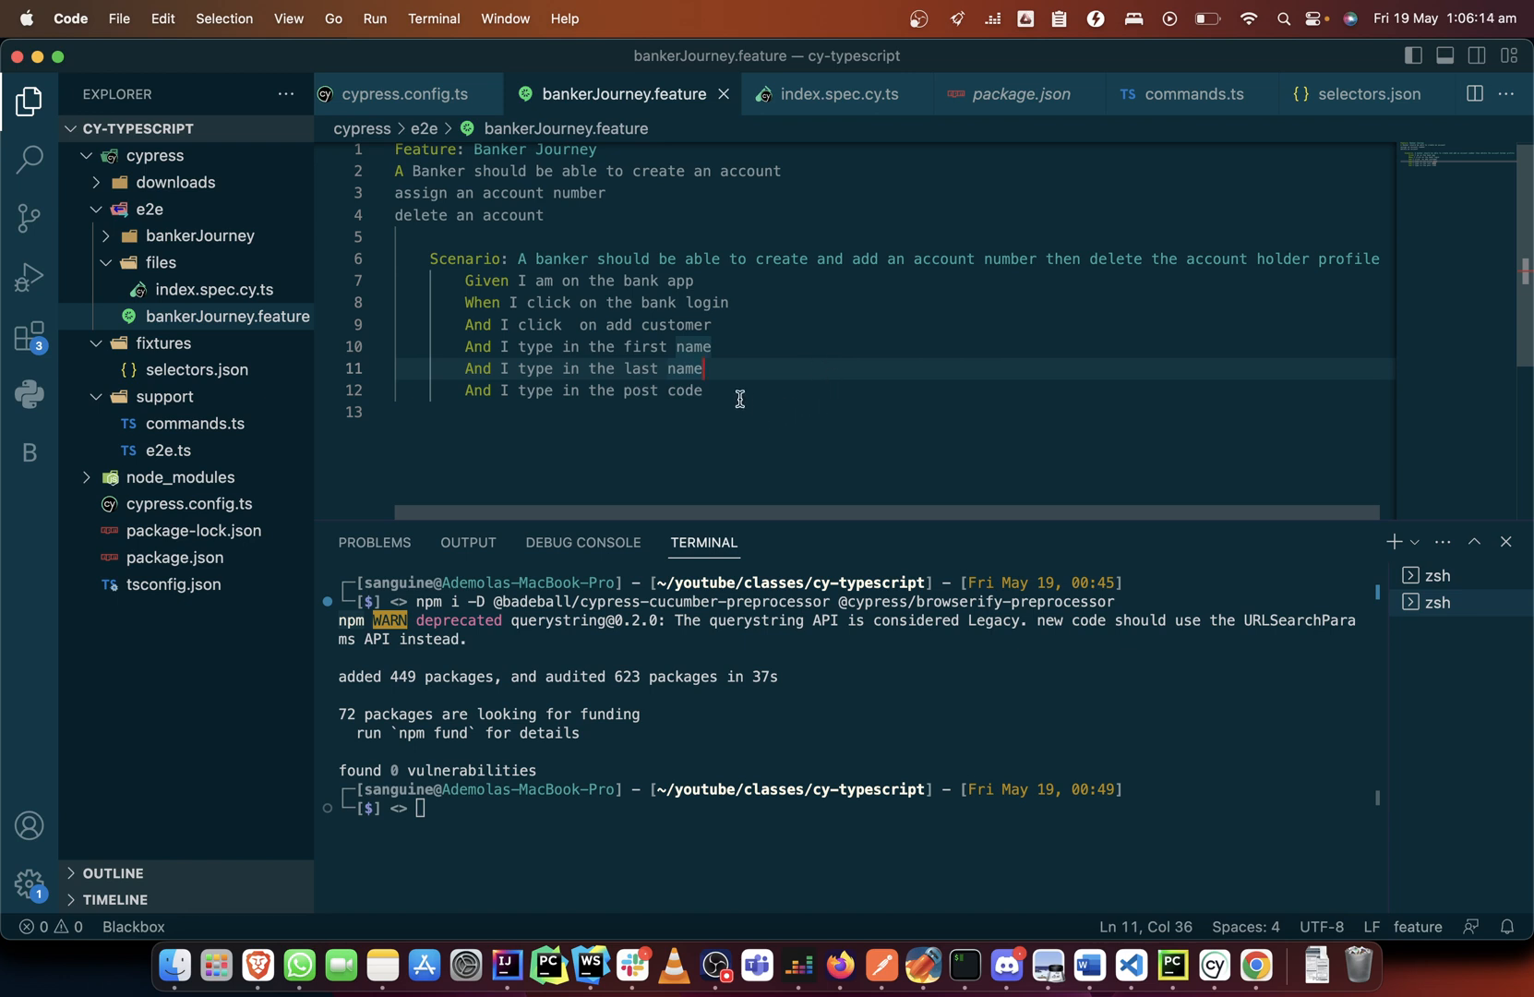
{"action": "left_click", "coordinate": [705, 390]}
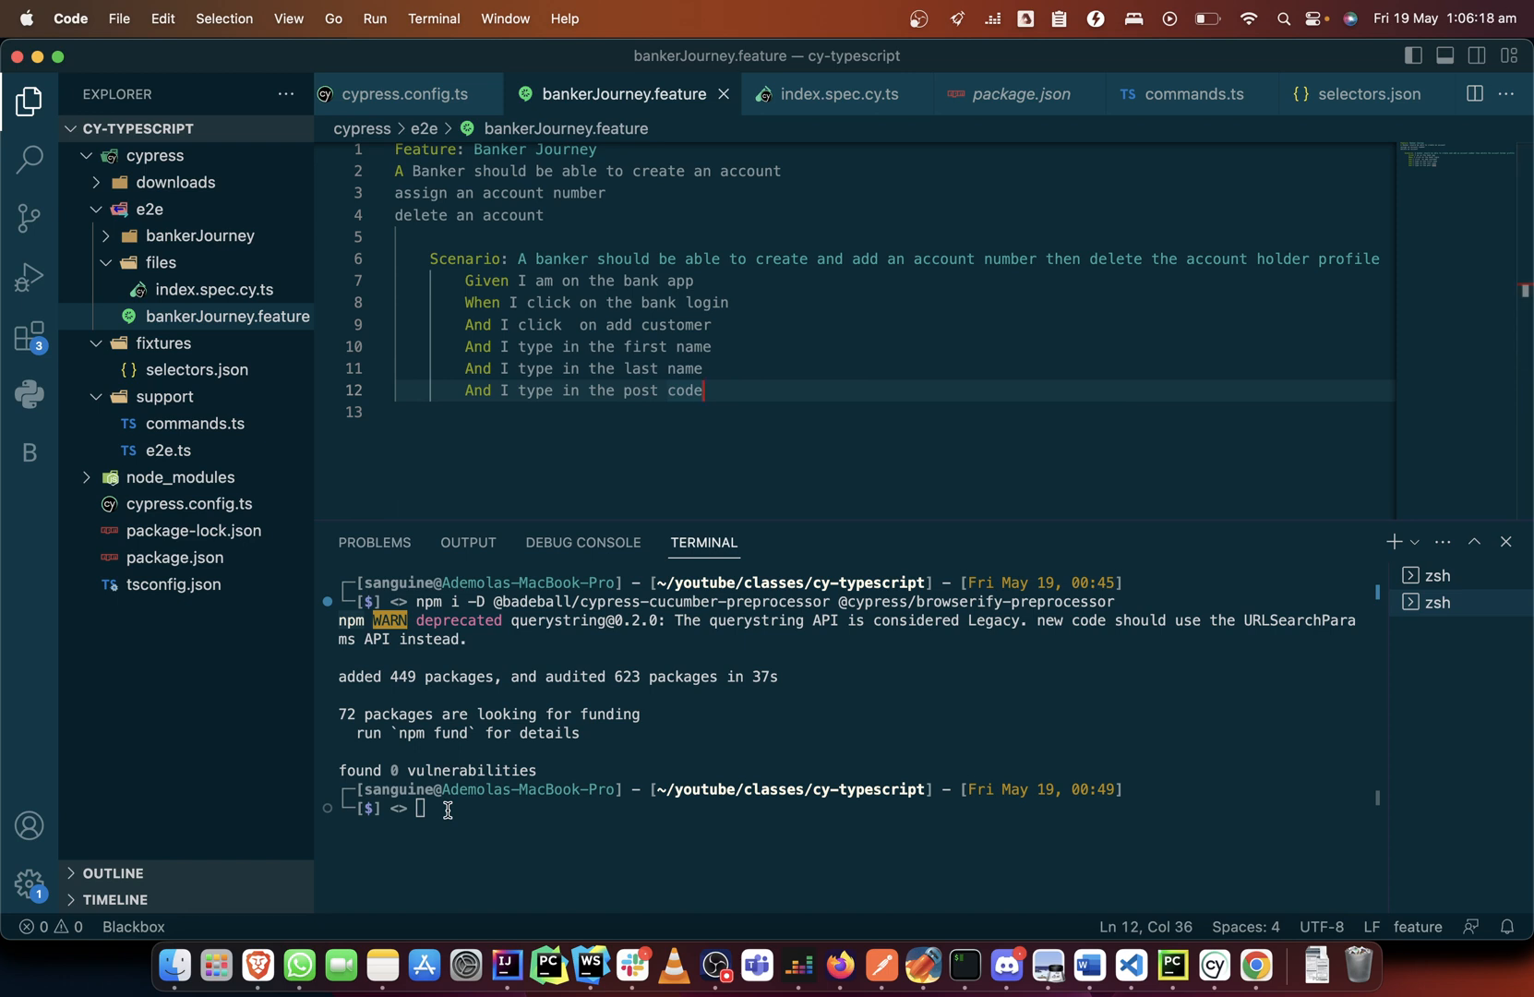
Add the step 'And I click on create customer' after the post code step.
{"action": "type", "text": "and"}
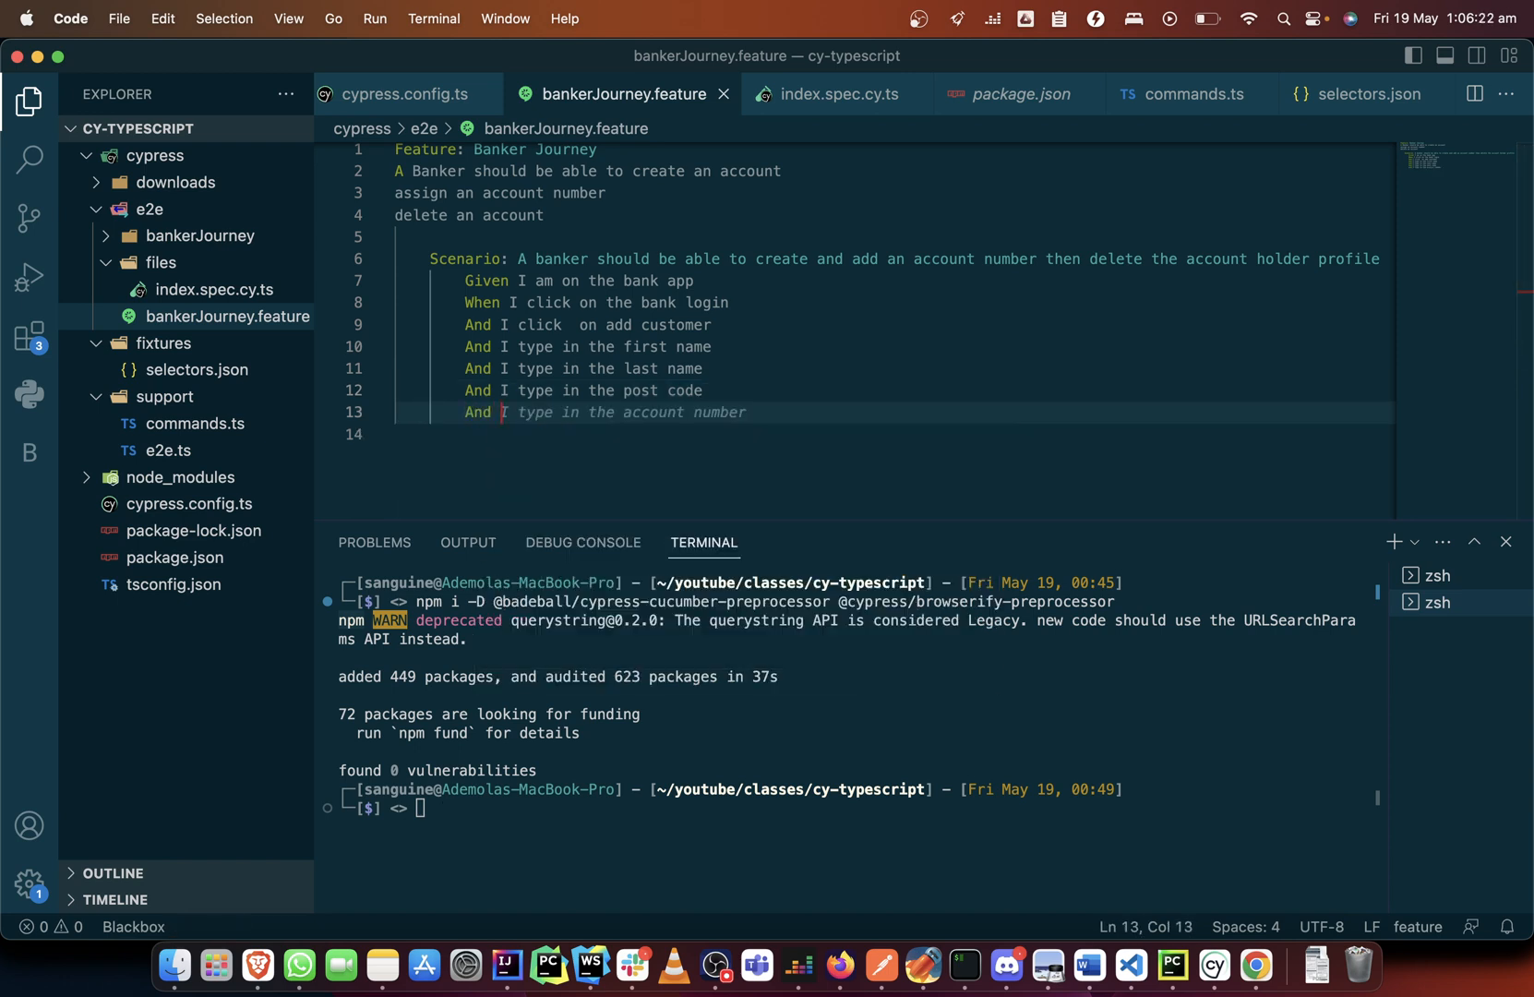
{"action": "type", "text": "clikc"}
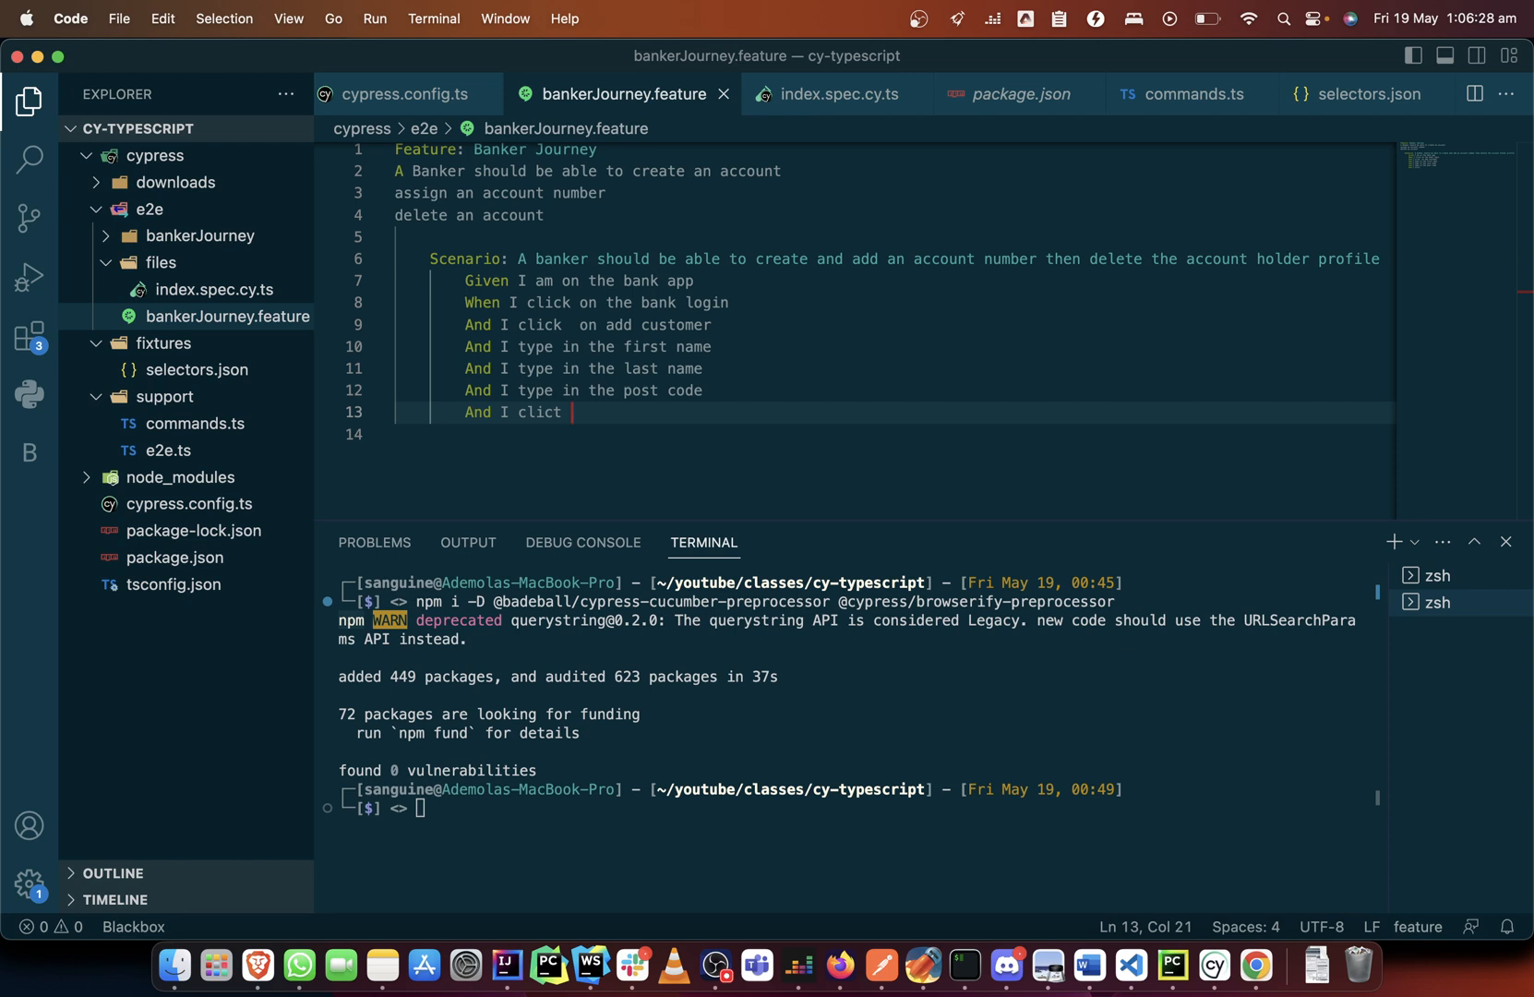
{"action": "type", "text": "on create cus"}
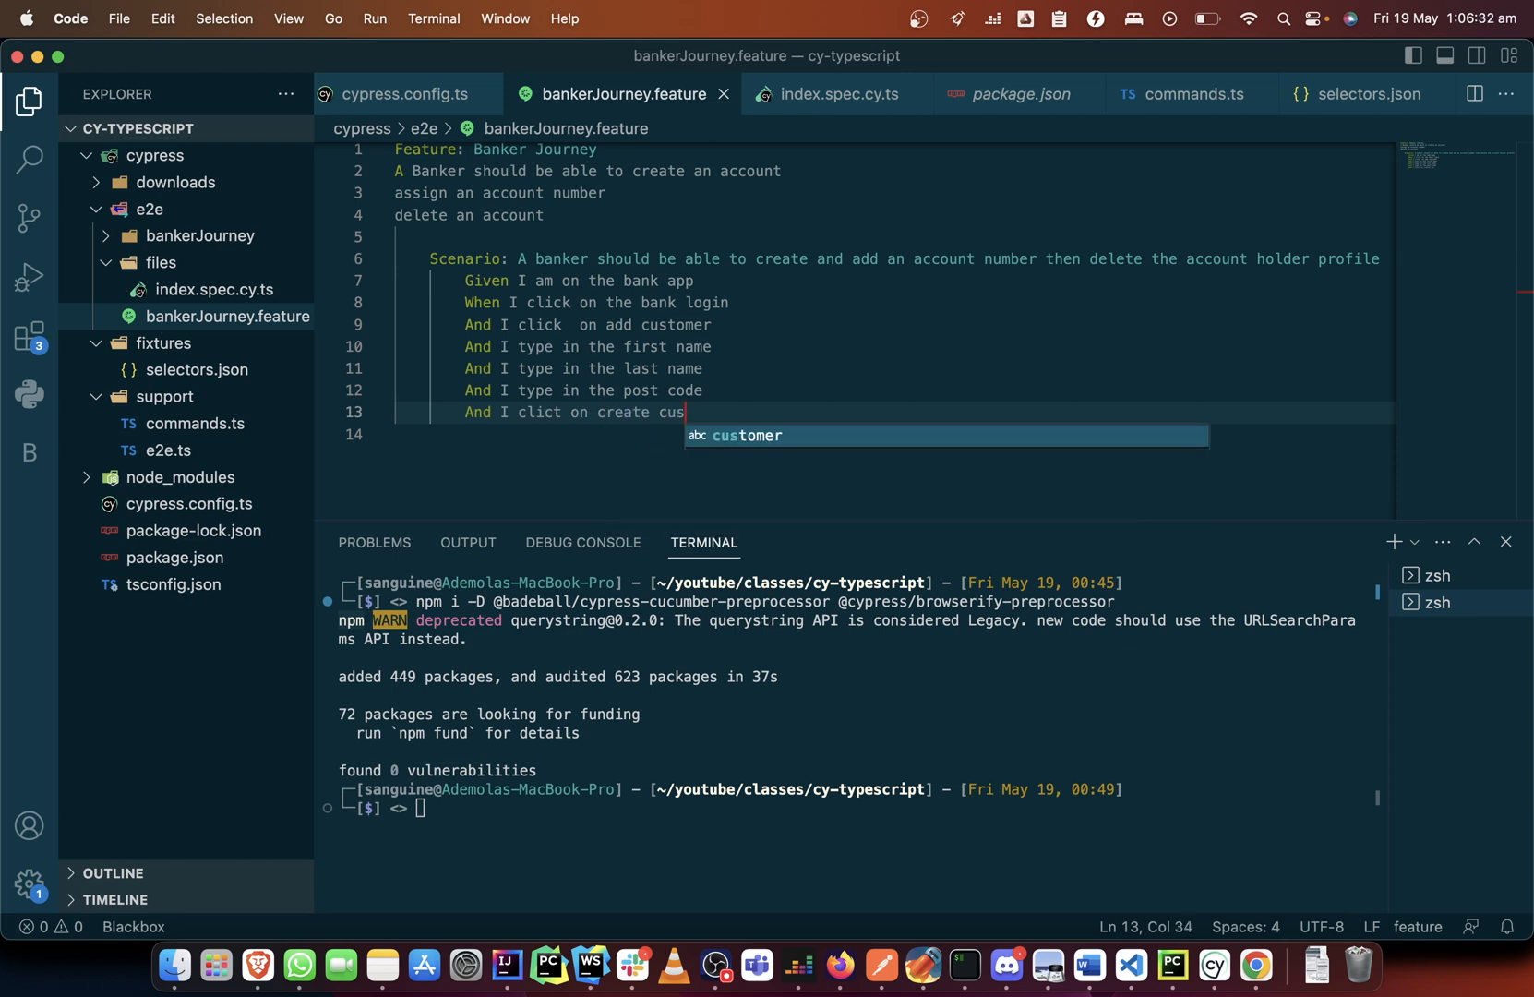
{"action": "type", "text": "tomer"}
{"action": "left_click", "coordinate": [893, 301]}
{"action": "type", "text": " button"}
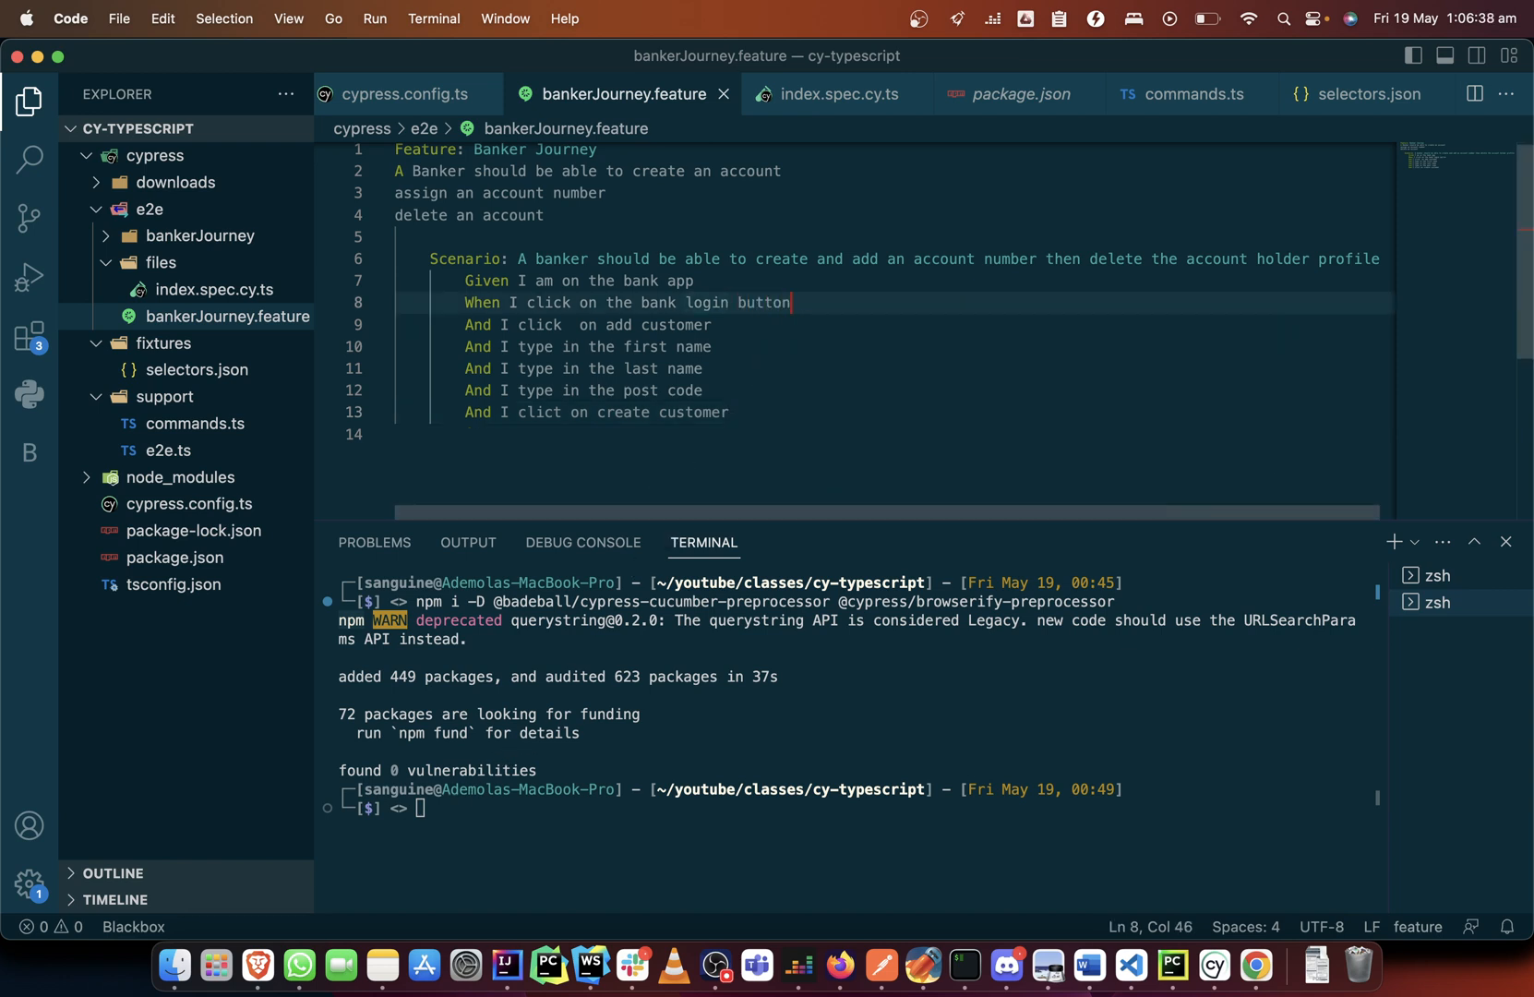
Append 'button' to the add customer and create customer steps.
{"action": "left_click", "coordinate": [764, 324]}
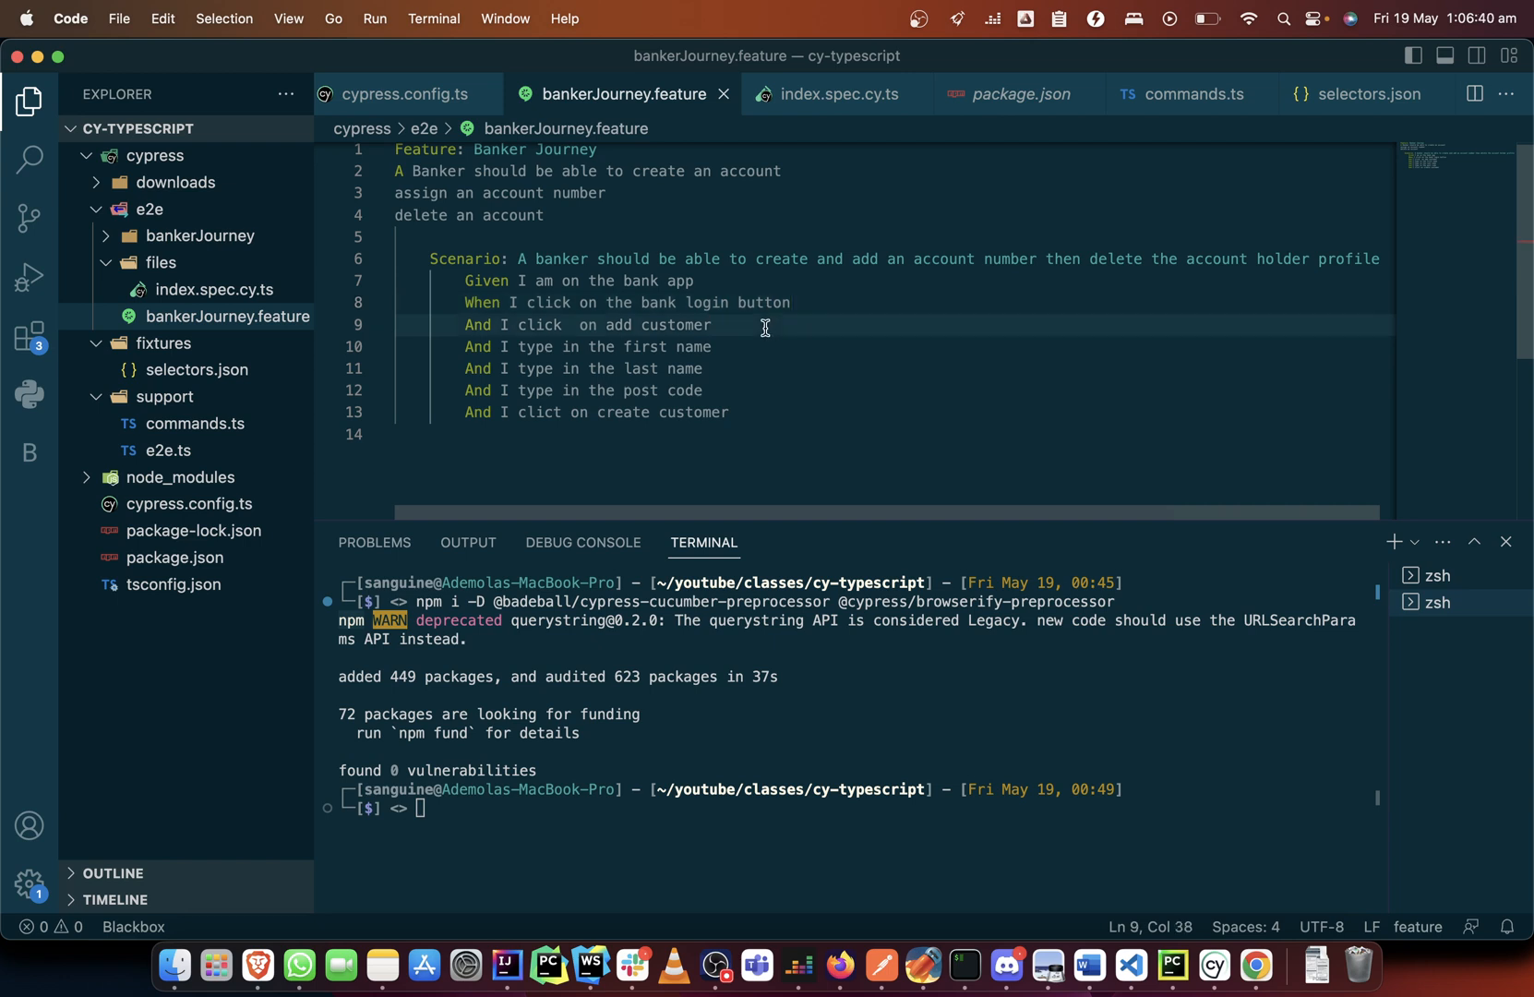
{"action": "type", "text": "button"}
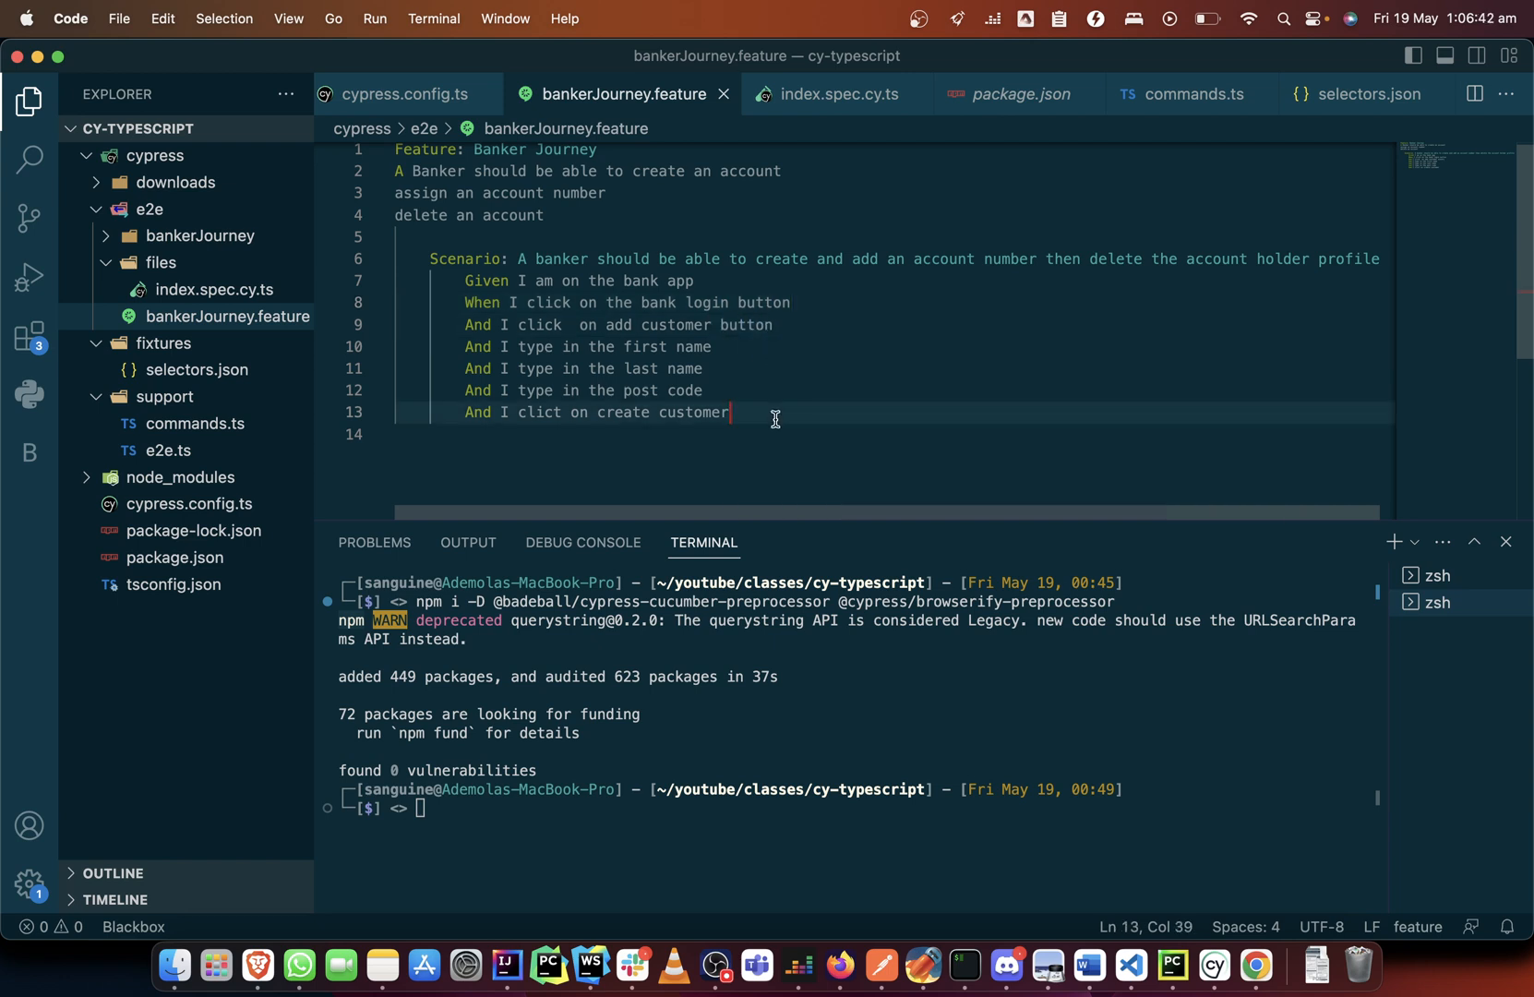
{"action": "type", "text": "button"}
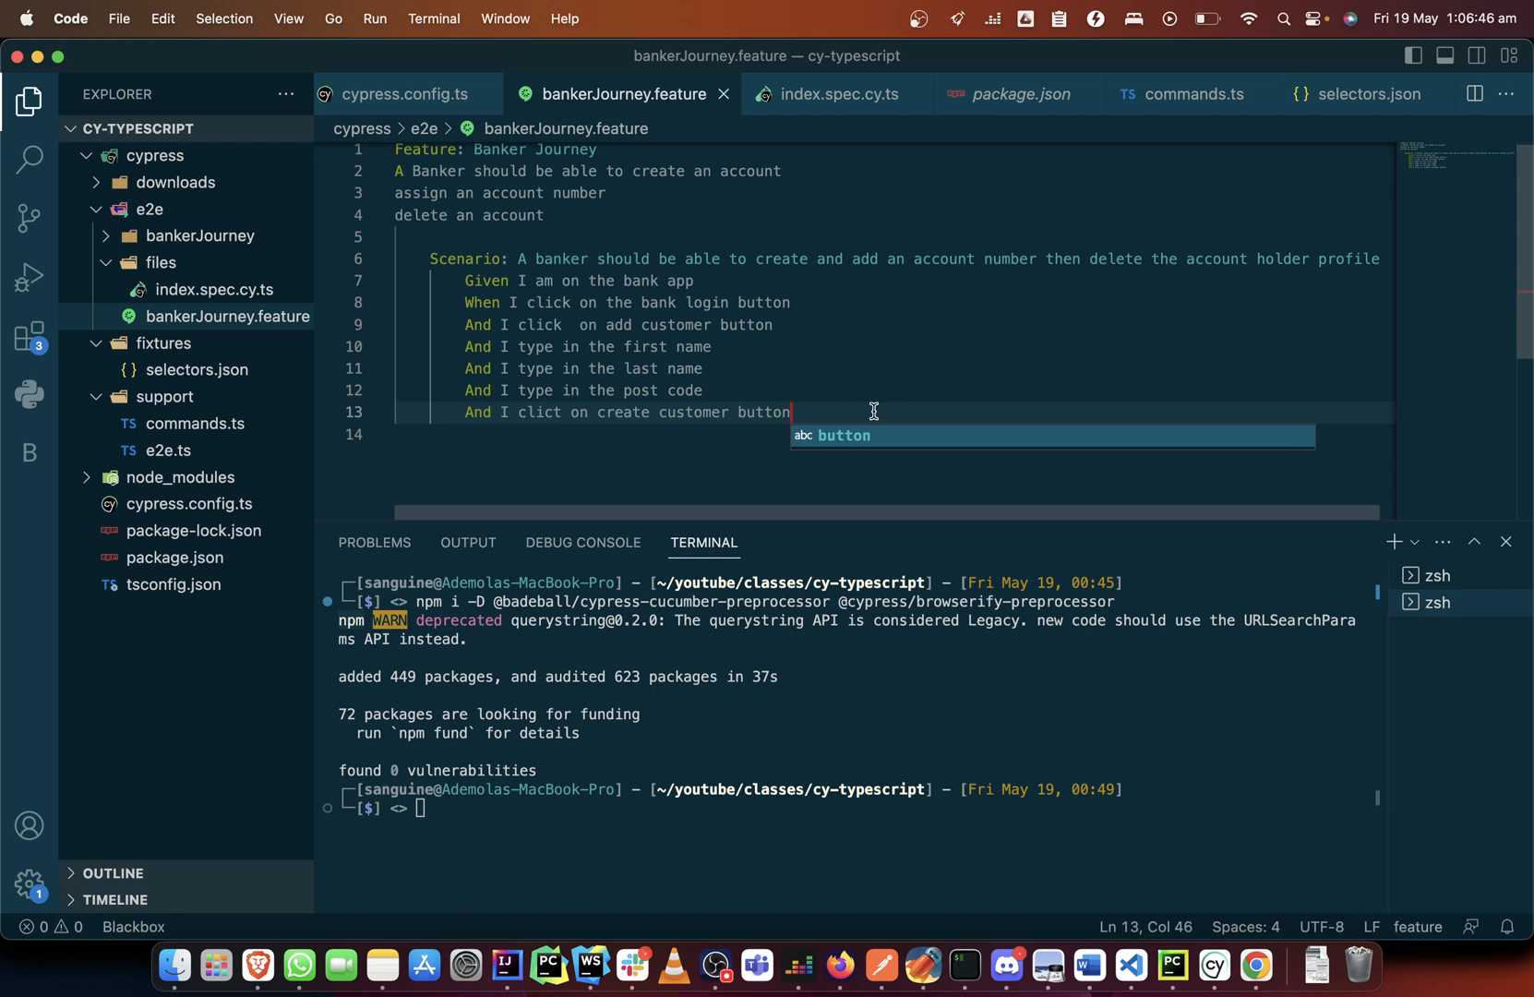
{"action": "mouse_move", "coordinate": [812, 421]}
{"action": "type", "text": "k"}
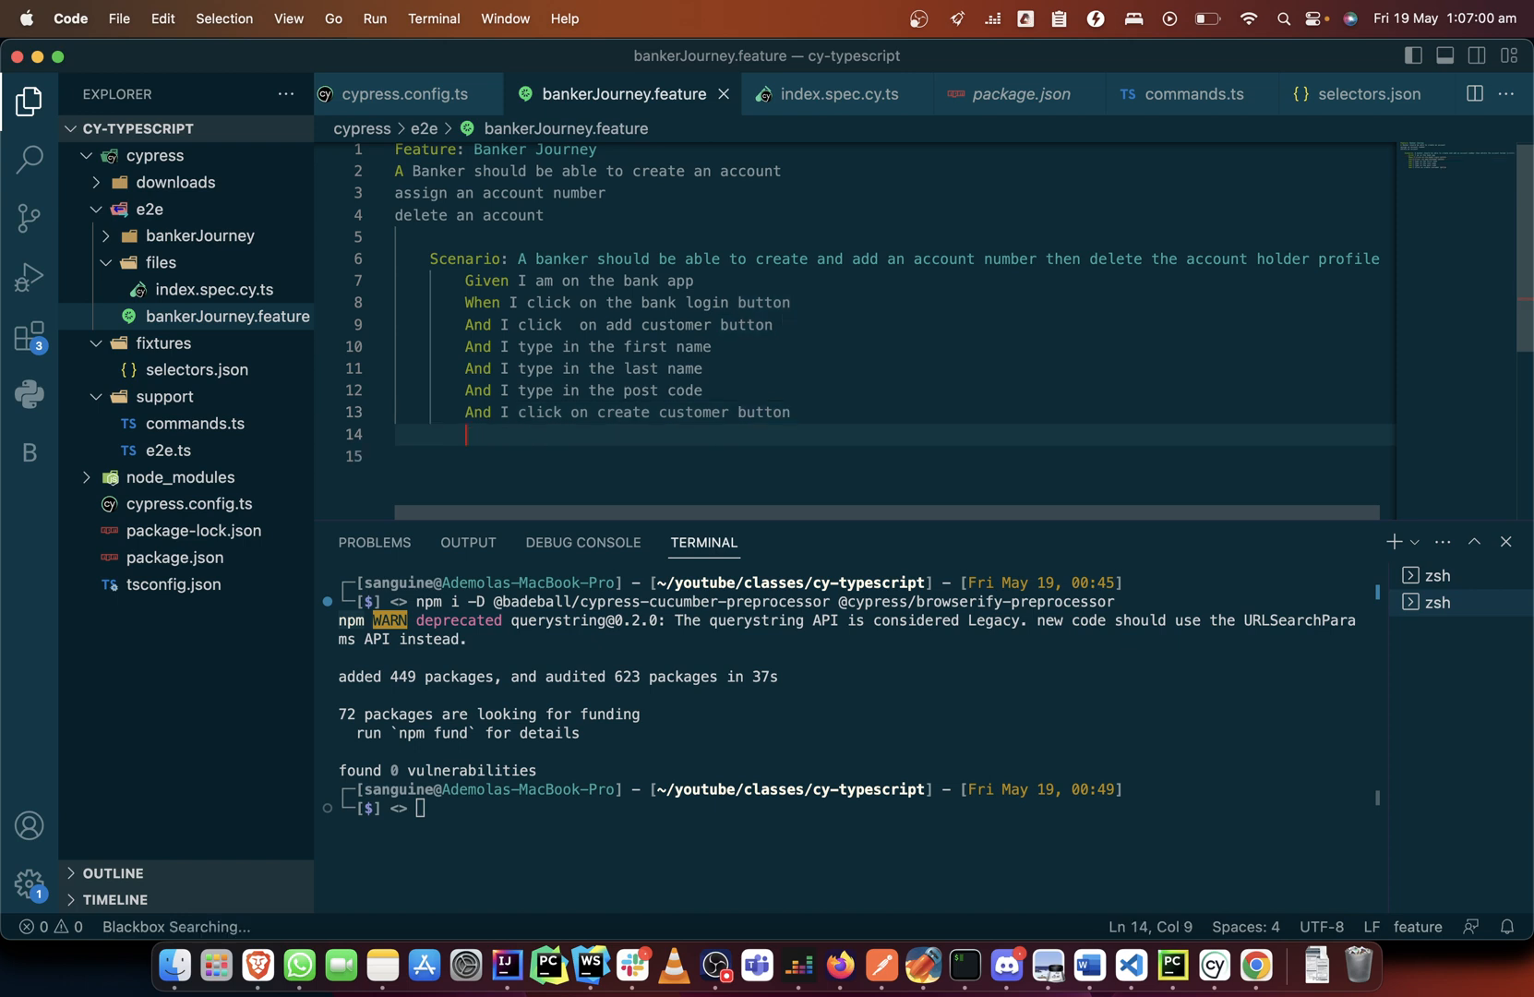
Add the closing step 'Then I should see the customer profile' and select its line.
{"action": "type", "text": "Then"}
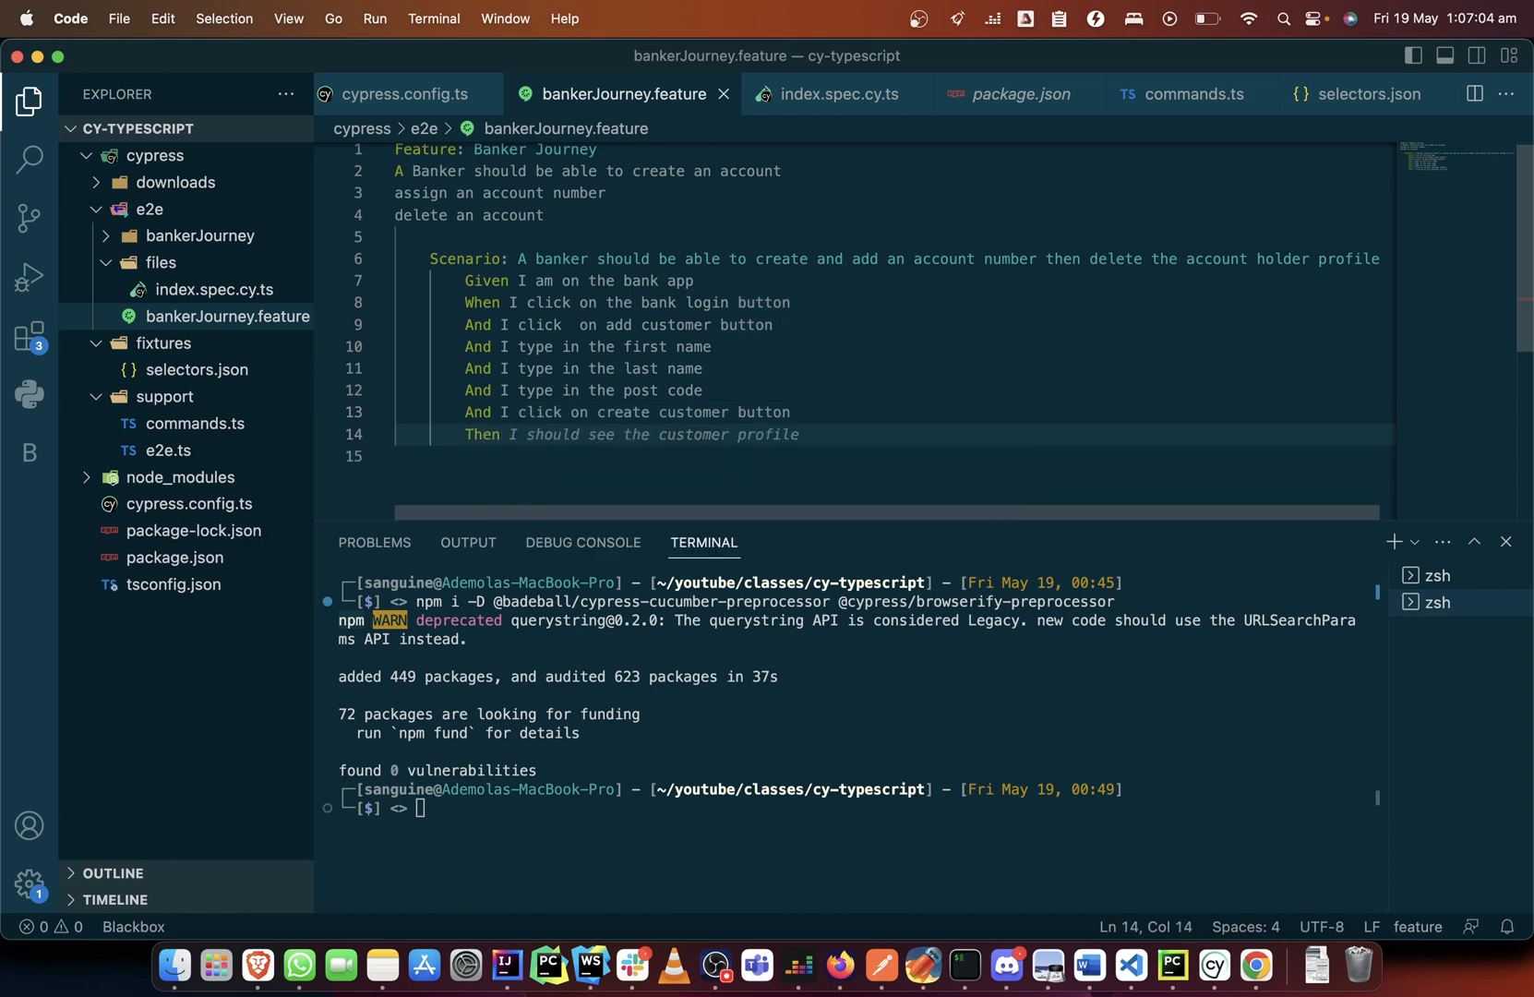
{"action": "left_click", "coordinate": [799, 434]}
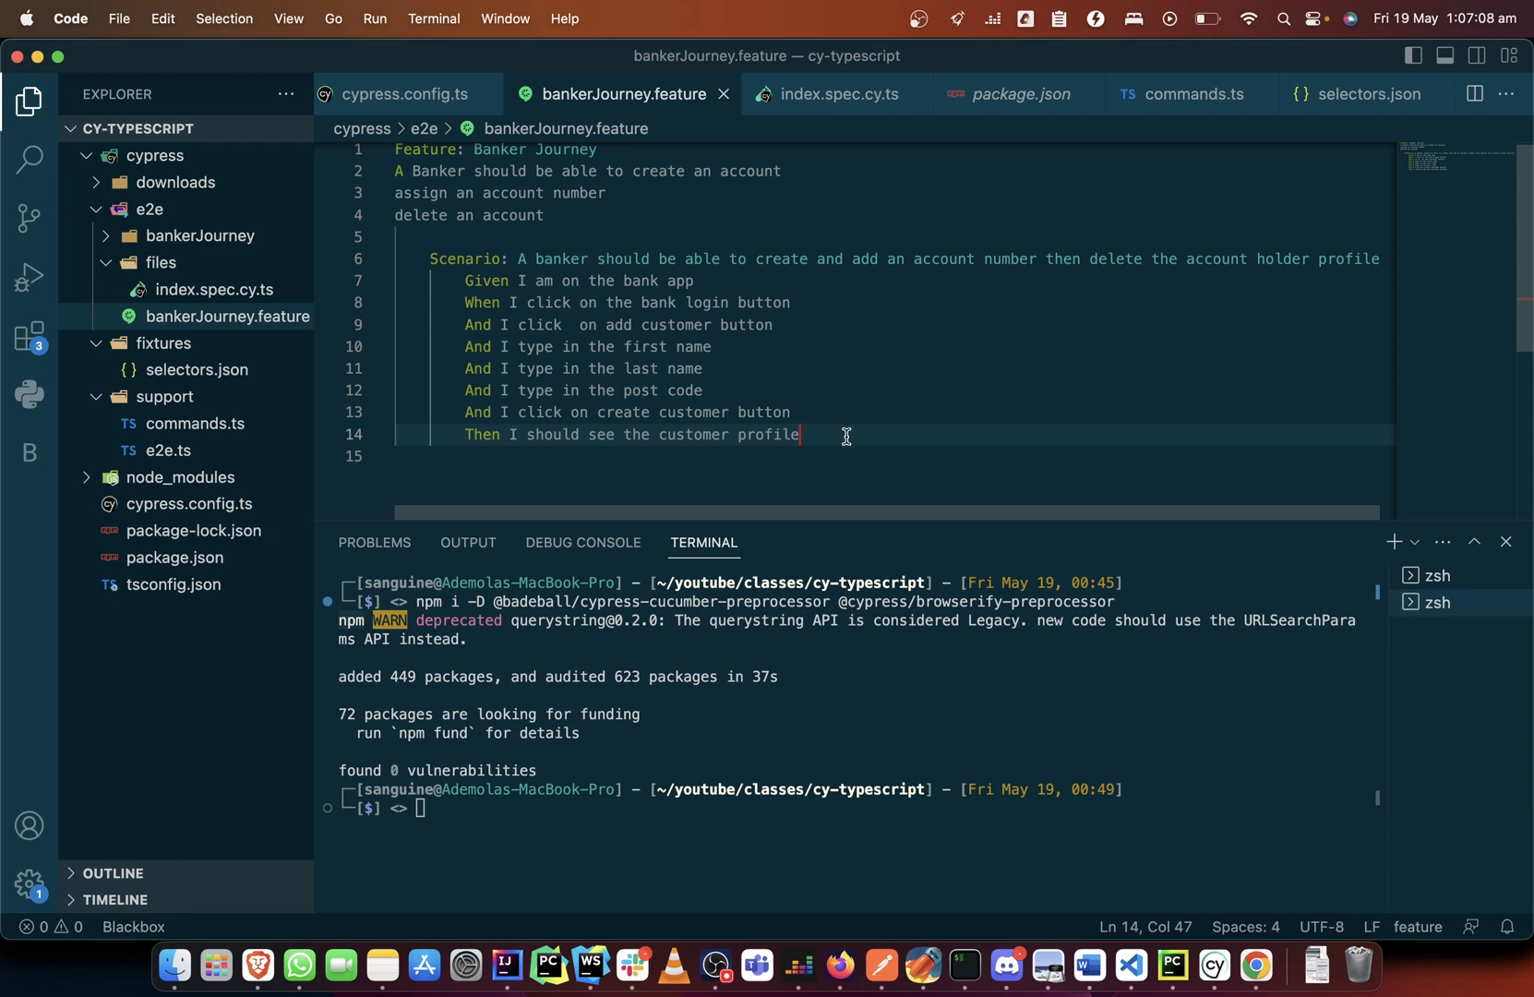
{"action": "mouse_move", "coordinate": [516, 306]}
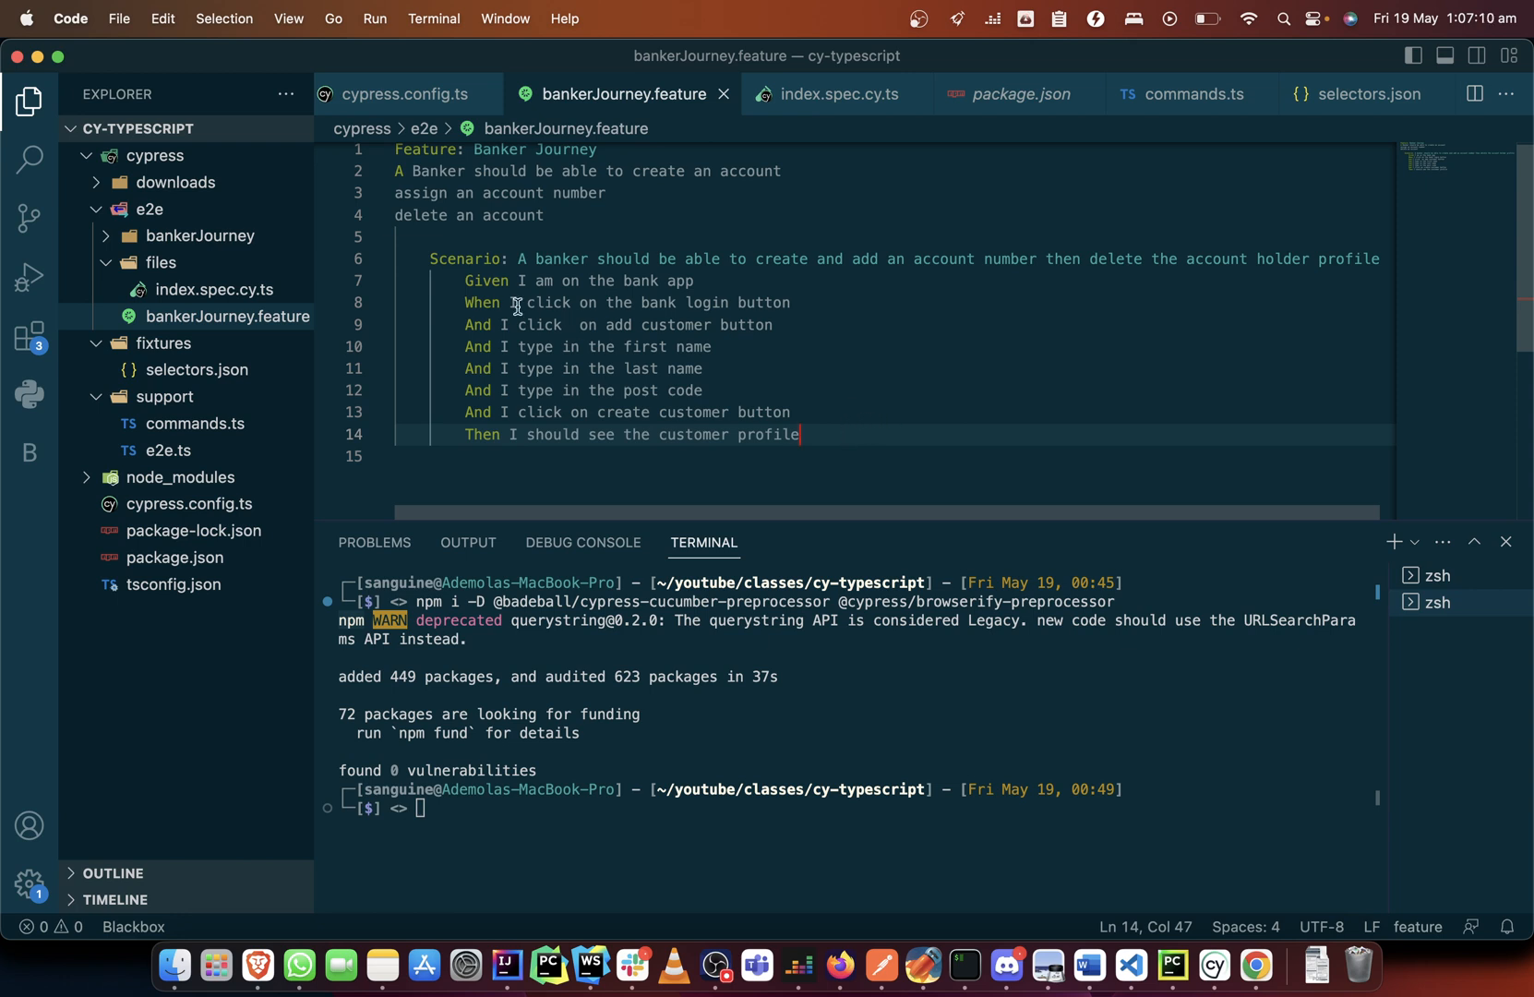
{"action": "mouse_move", "coordinate": [462, 305]}
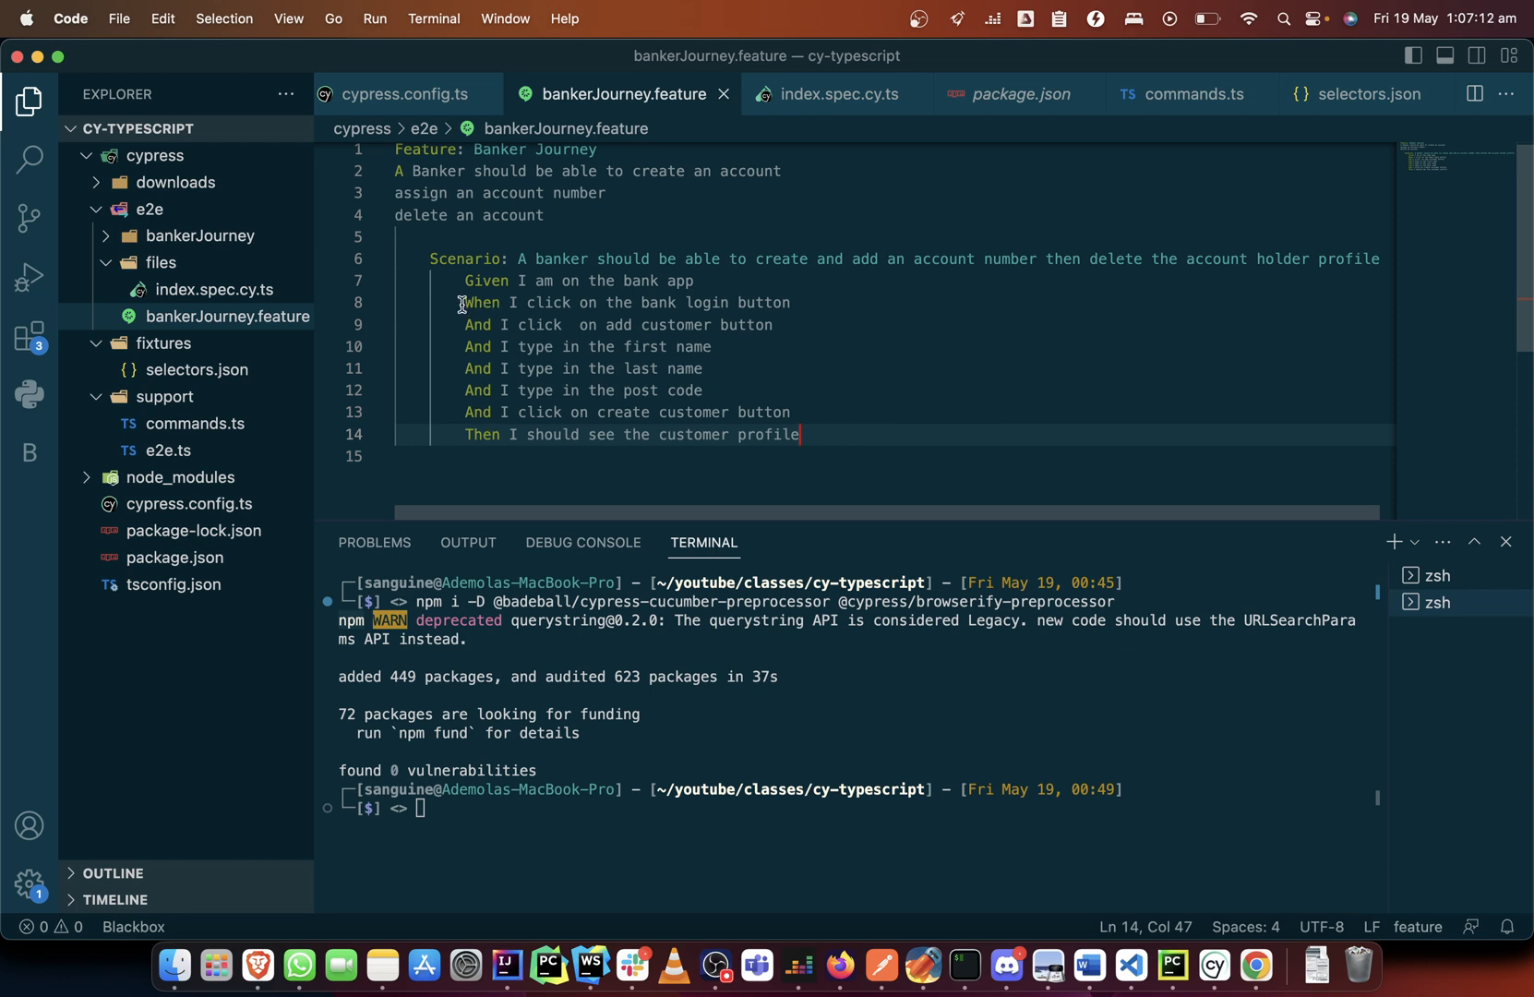
{"action": "left_click_drag", "start_coordinate": [461, 301], "coordinate": [554, 369]}
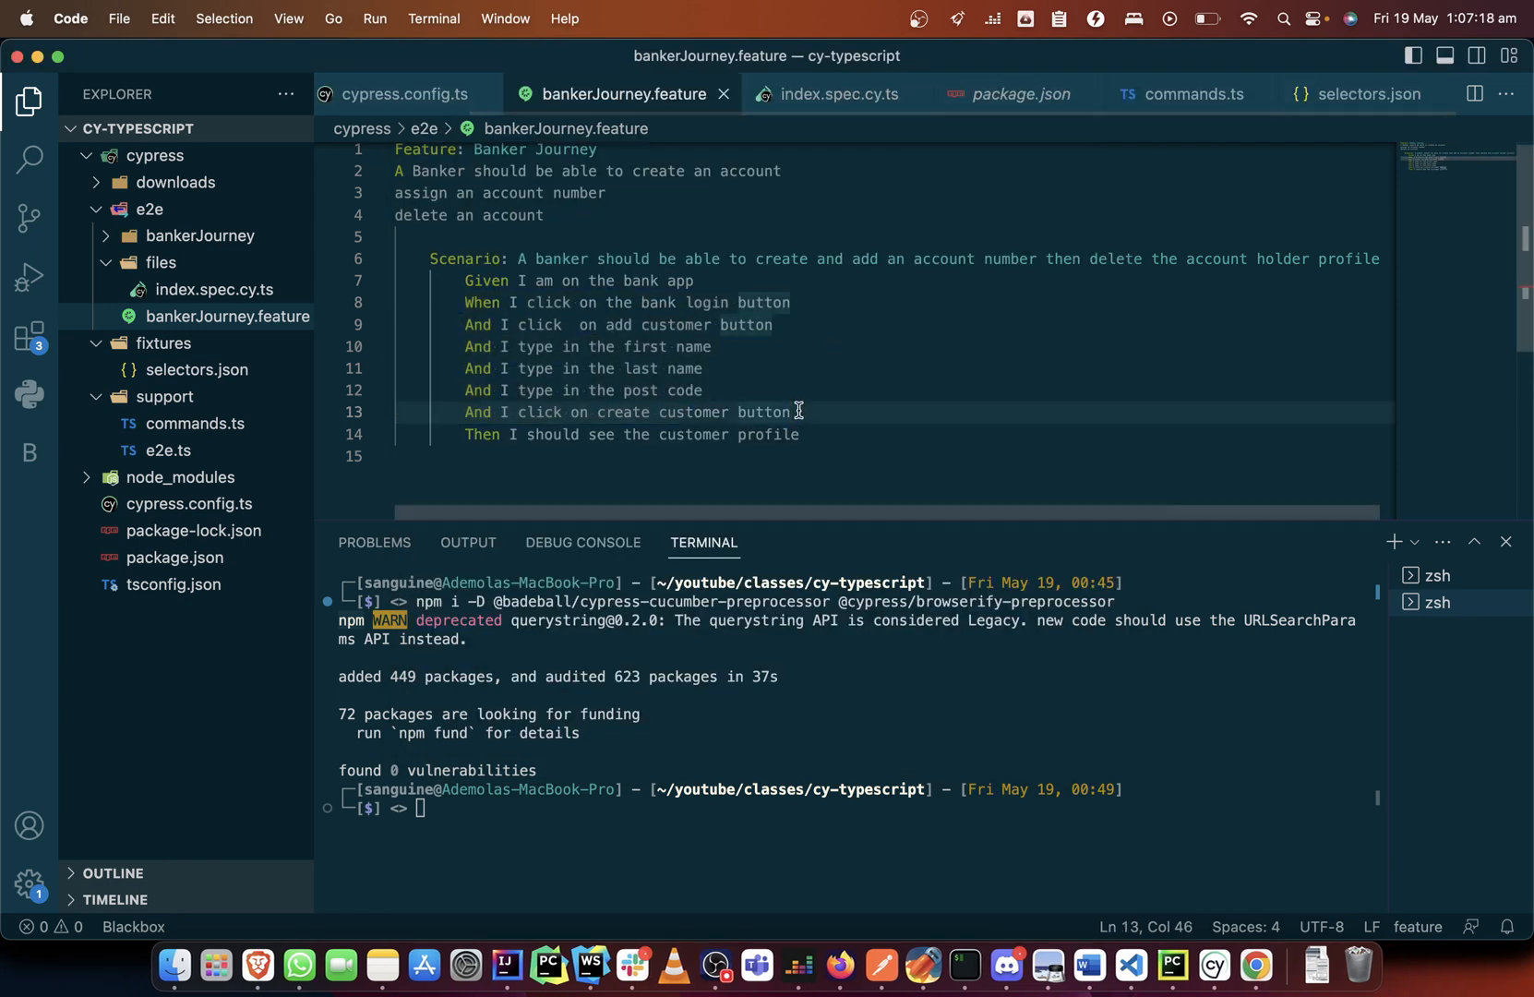
{"action": "left_click_drag", "start_coordinate": [465, 302], "coordinate": [801, 412]}
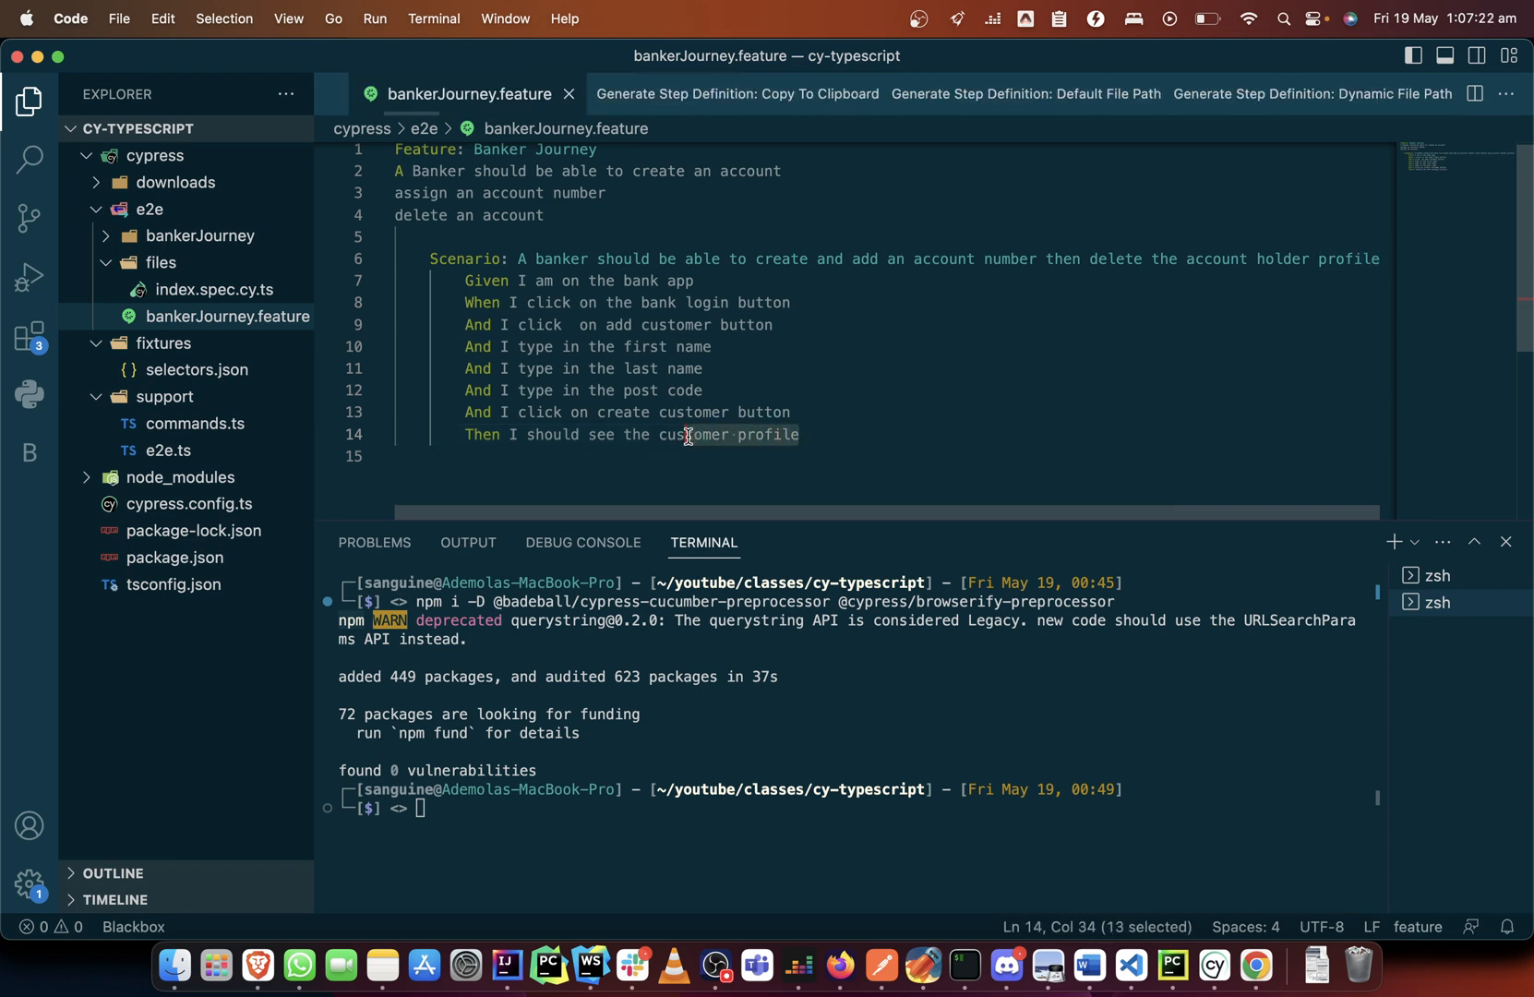
{"action": "triple_click", "coordinate": [631, 436]}
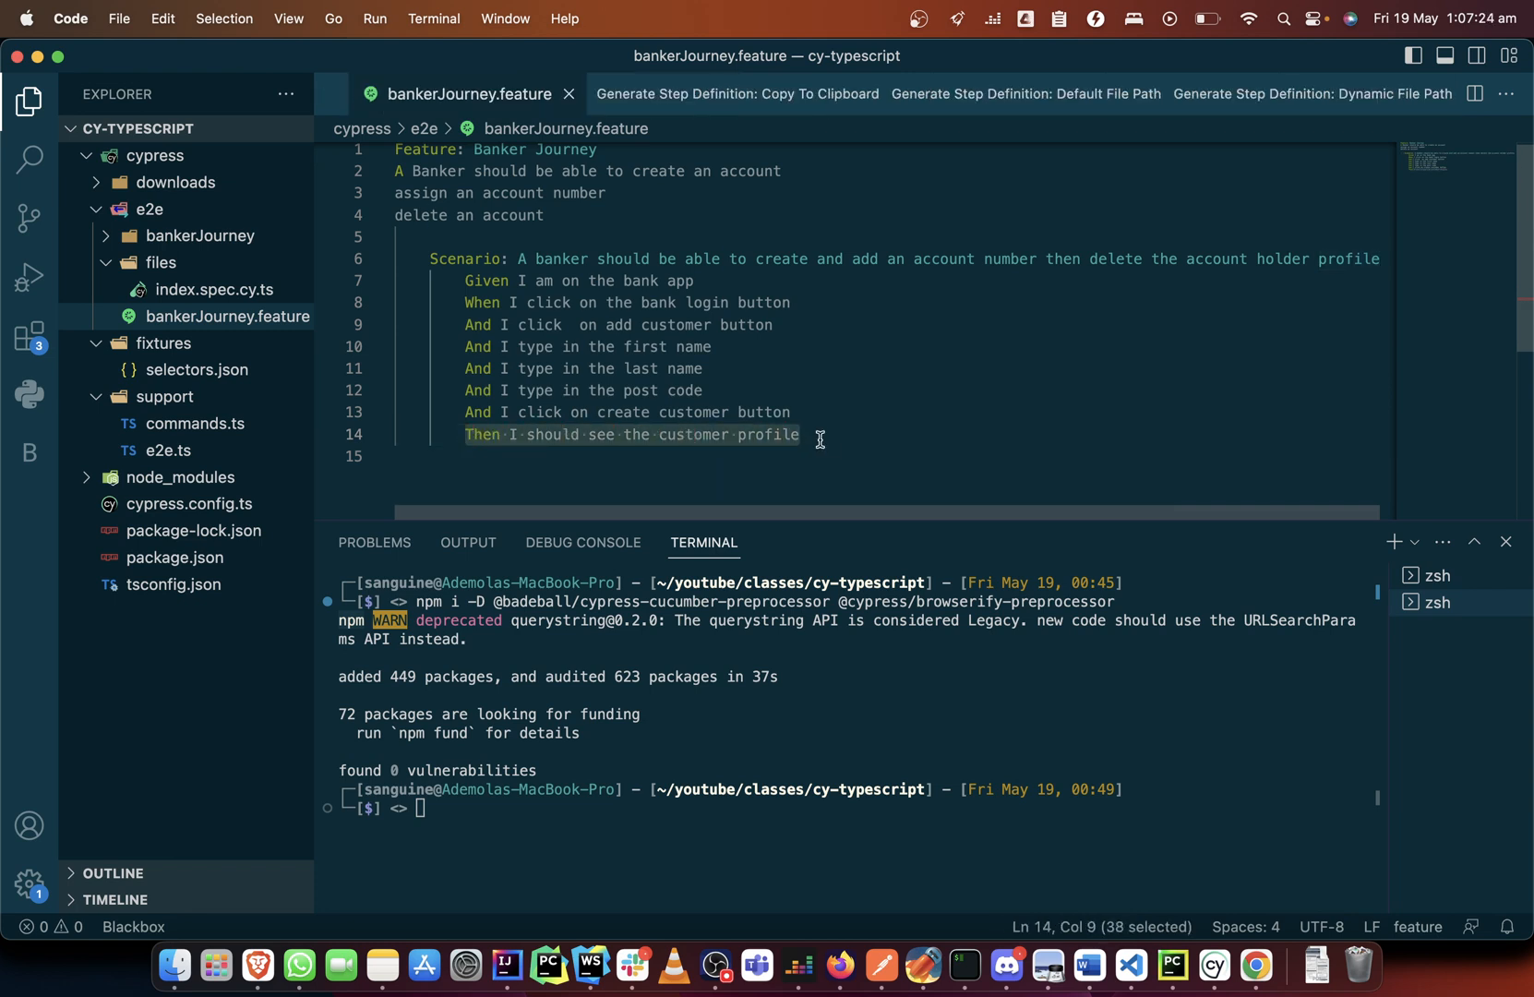